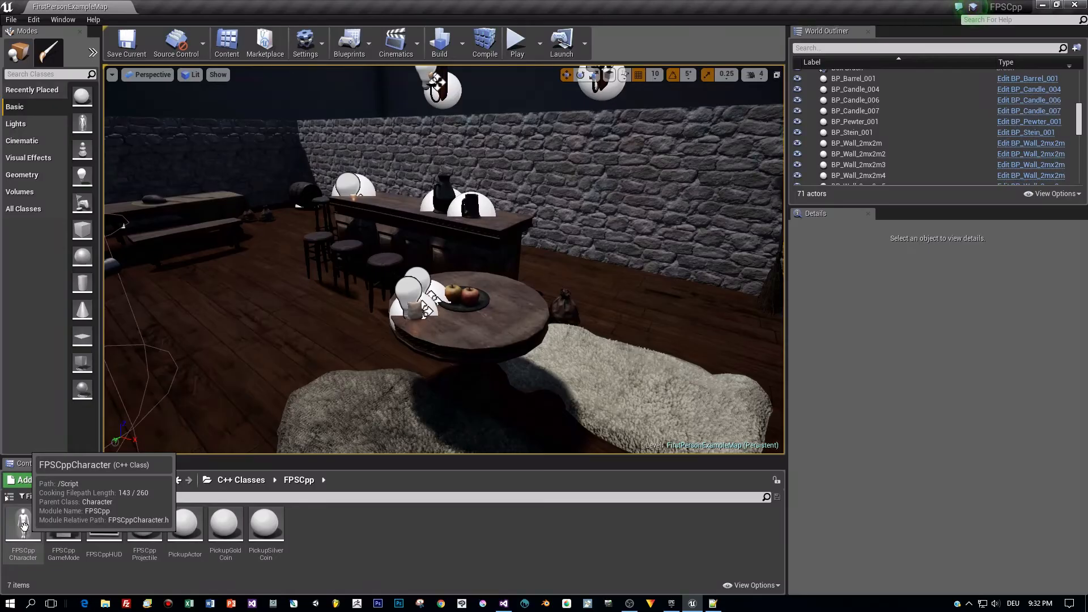
# Open the FPSCppCharacter.h header from the FPSCppCharacter C++ class.
pyautogui.click(23, 524)
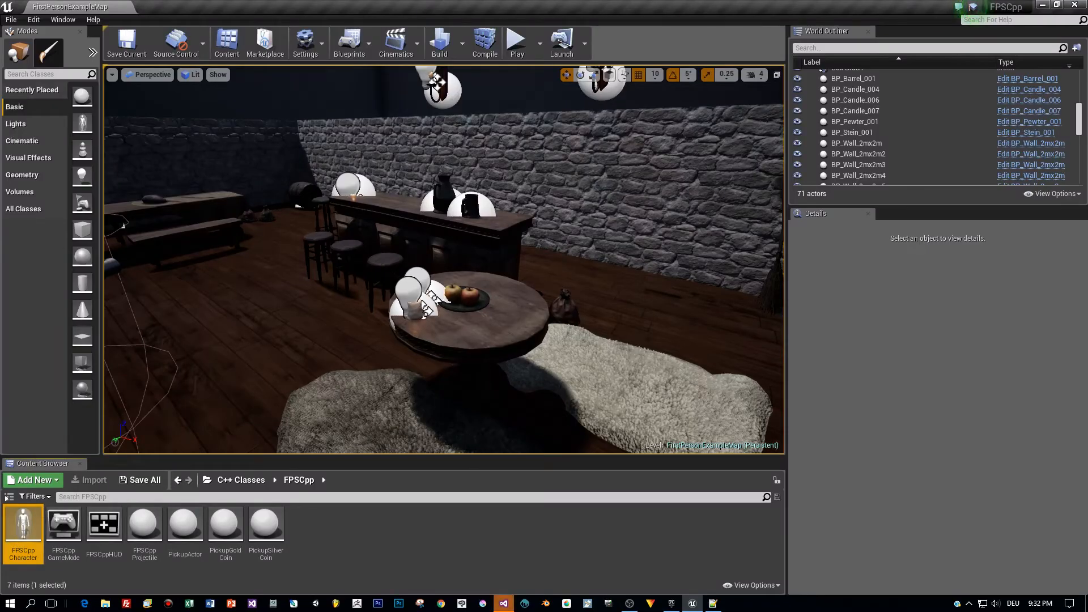
pyautogui.click(501, 602)
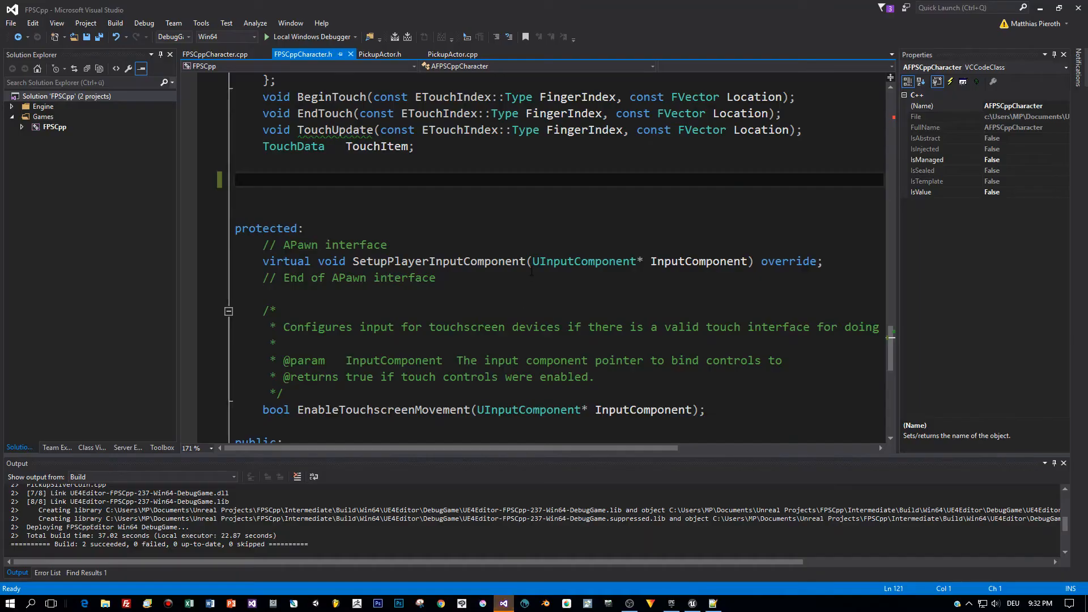
pyautogui.scroll(3)
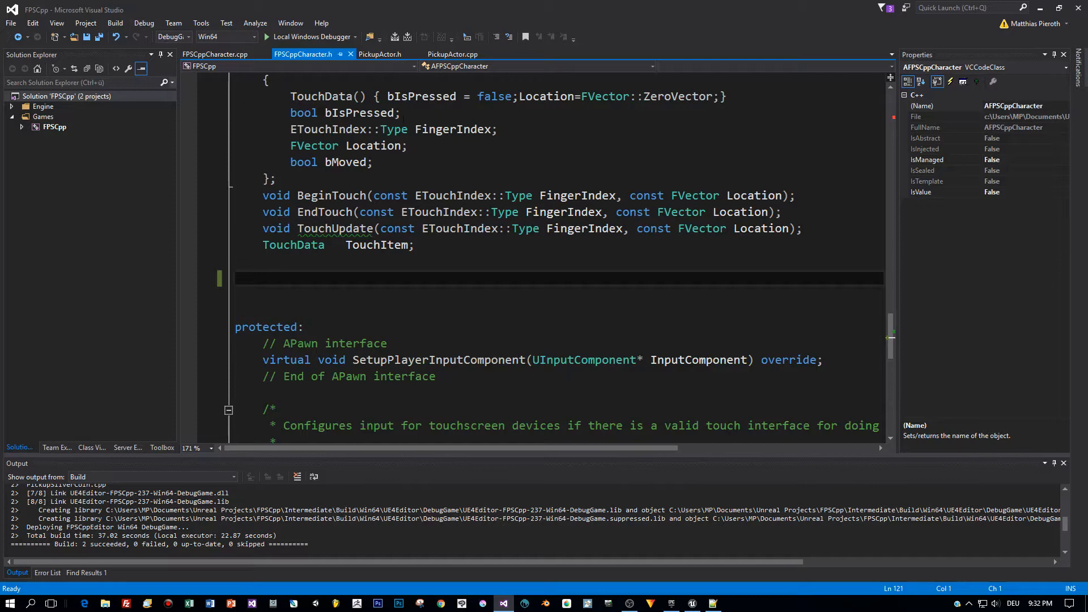
# Declare 'private: TArray<APickupActor*> _inventory;' below TouchItem and save the header.
pyautogui.write('private:')
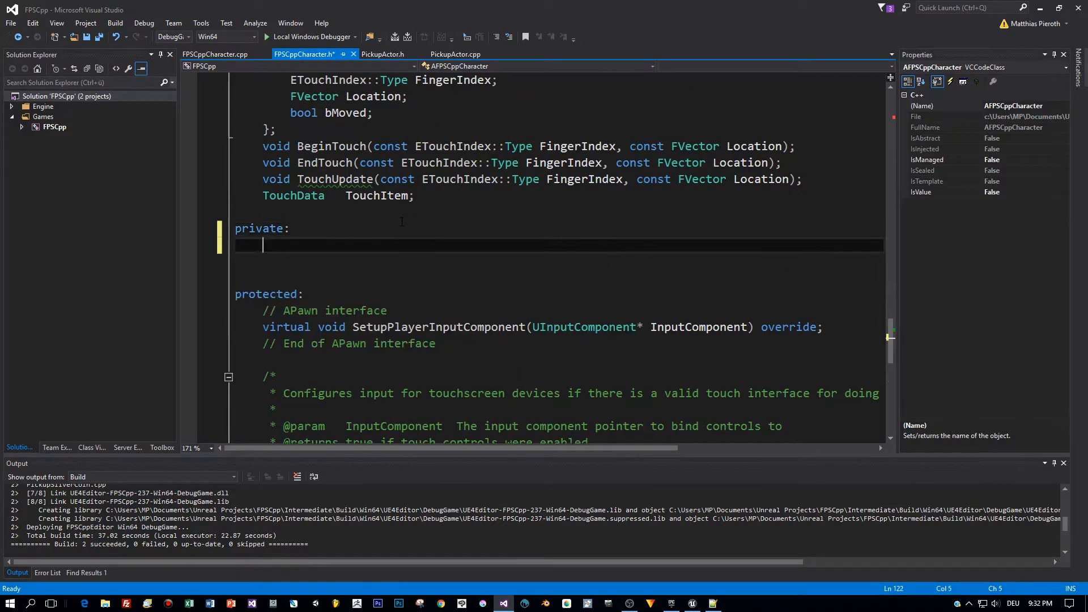
pyautogui.write('TA')
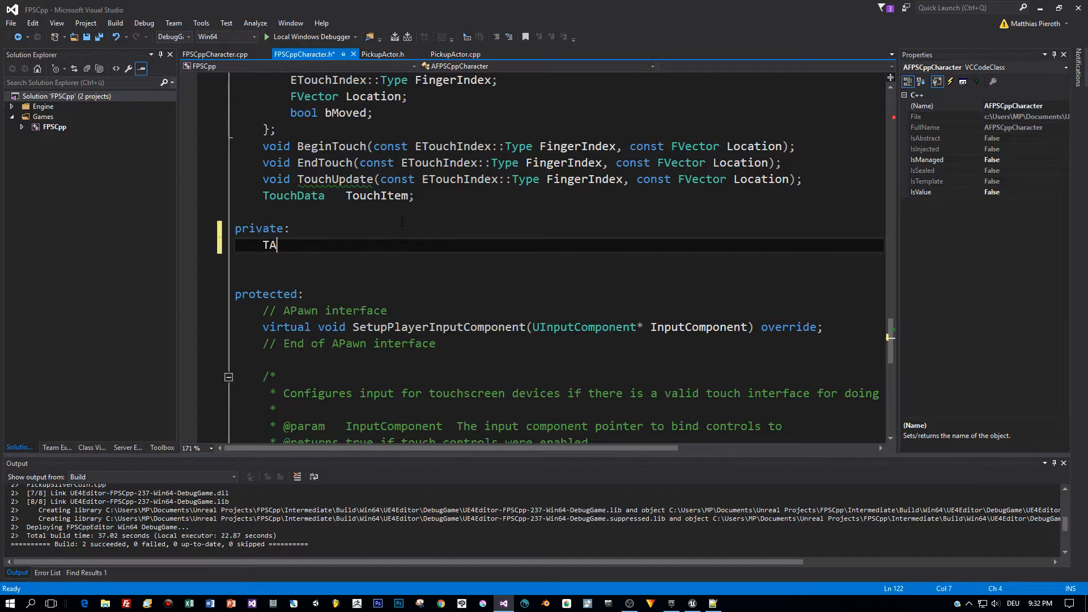
pyautogui.write('rray<')
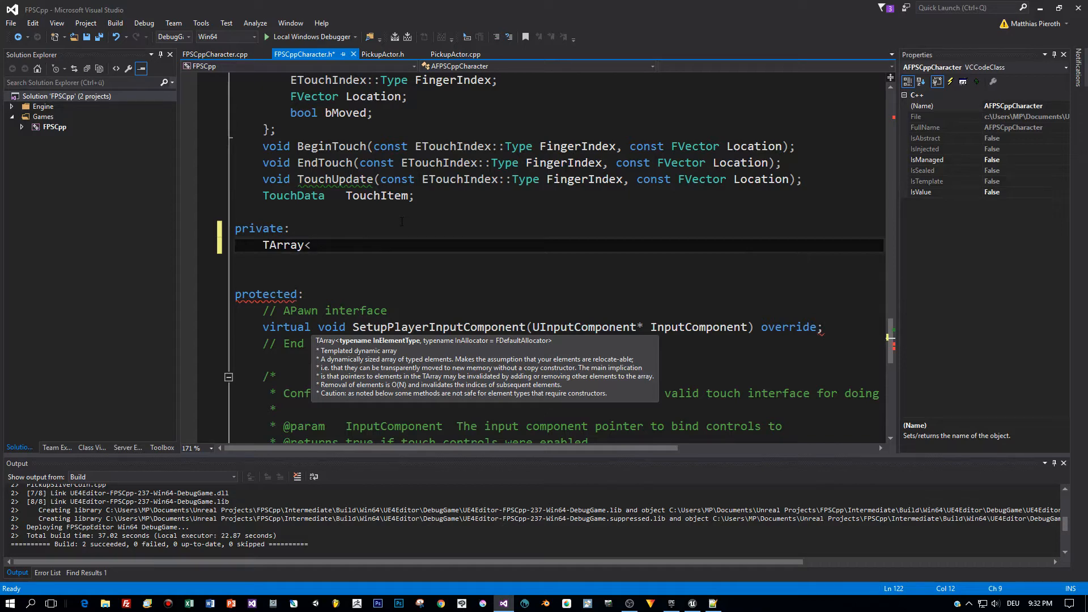
pyautogui.write('APi')
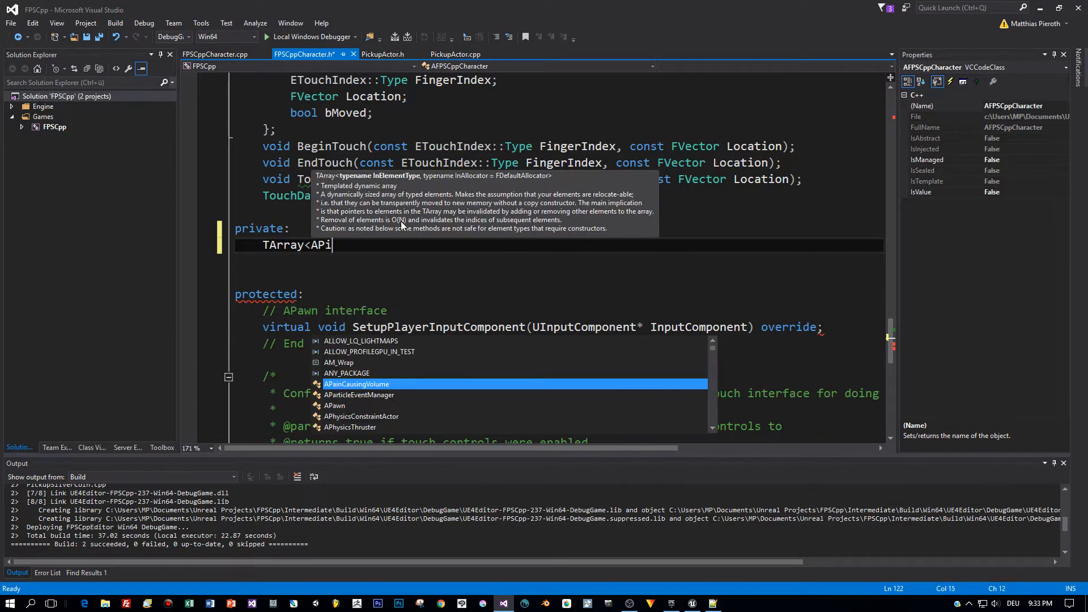
pyautogui.write('ckupActor*>')
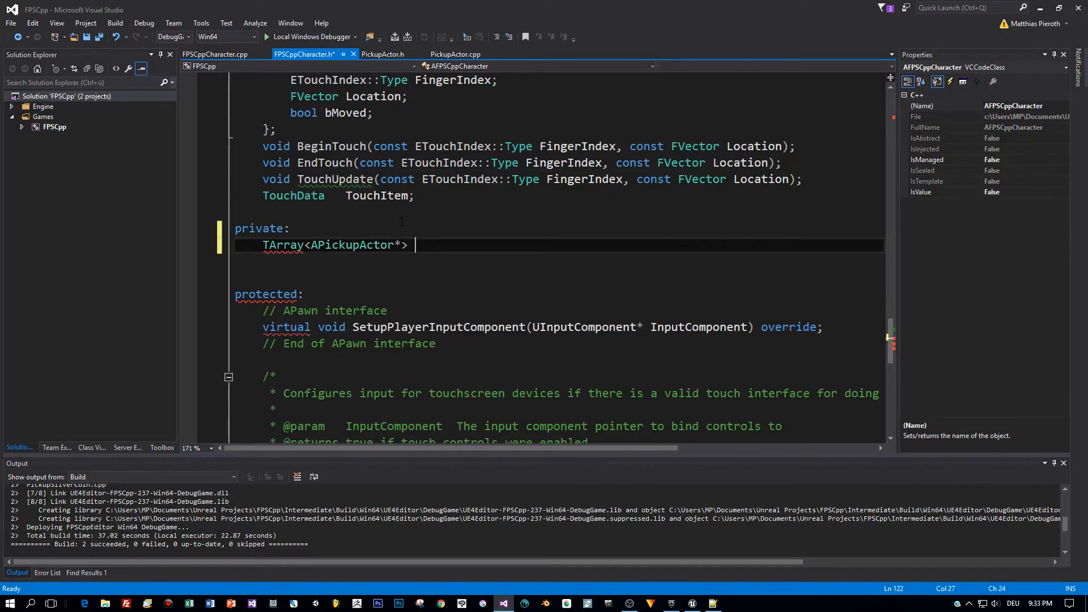
pyautogui.write('_in')
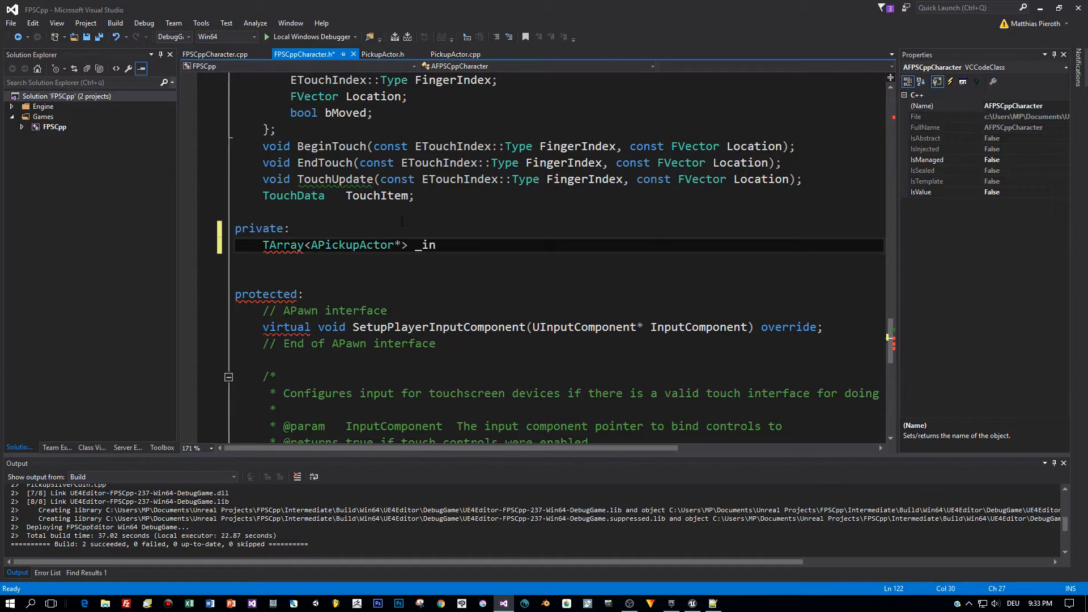
pyautogui.write('ventory')
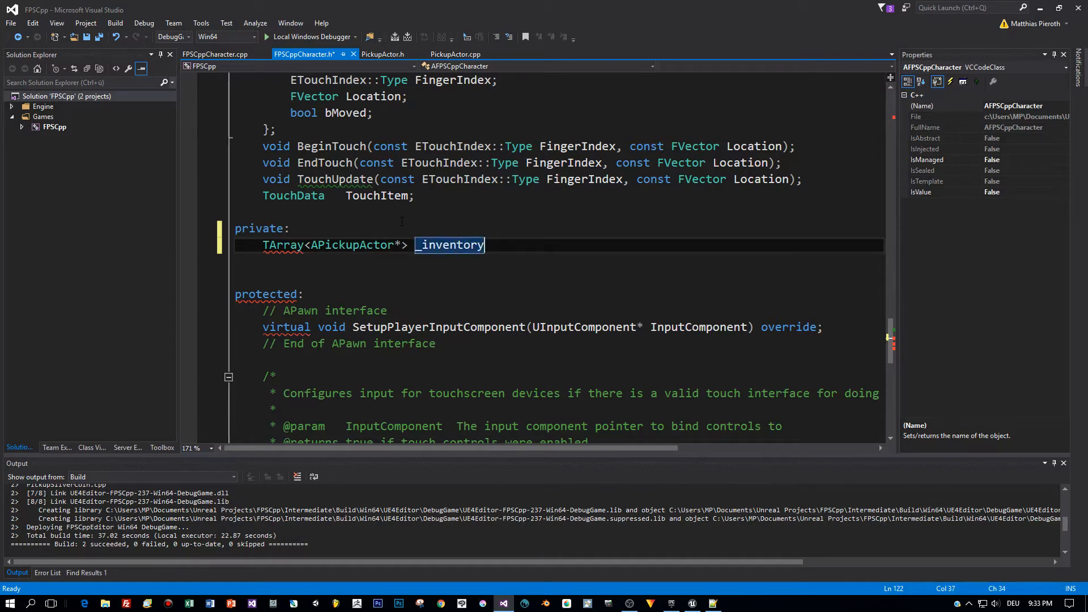
pyautogui.write(';')
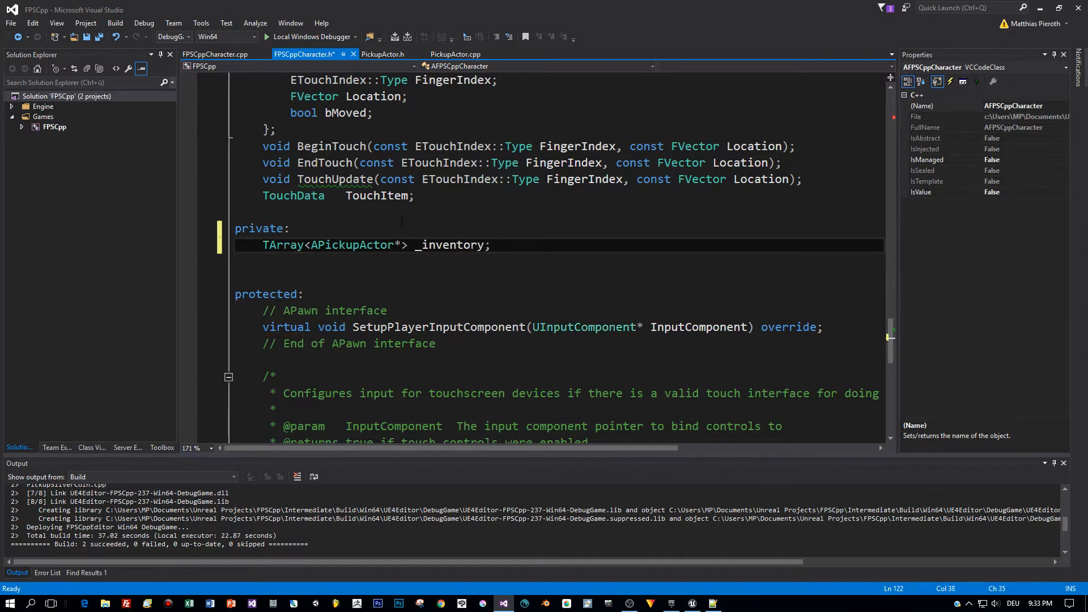
pyautogui.click(452, 244)
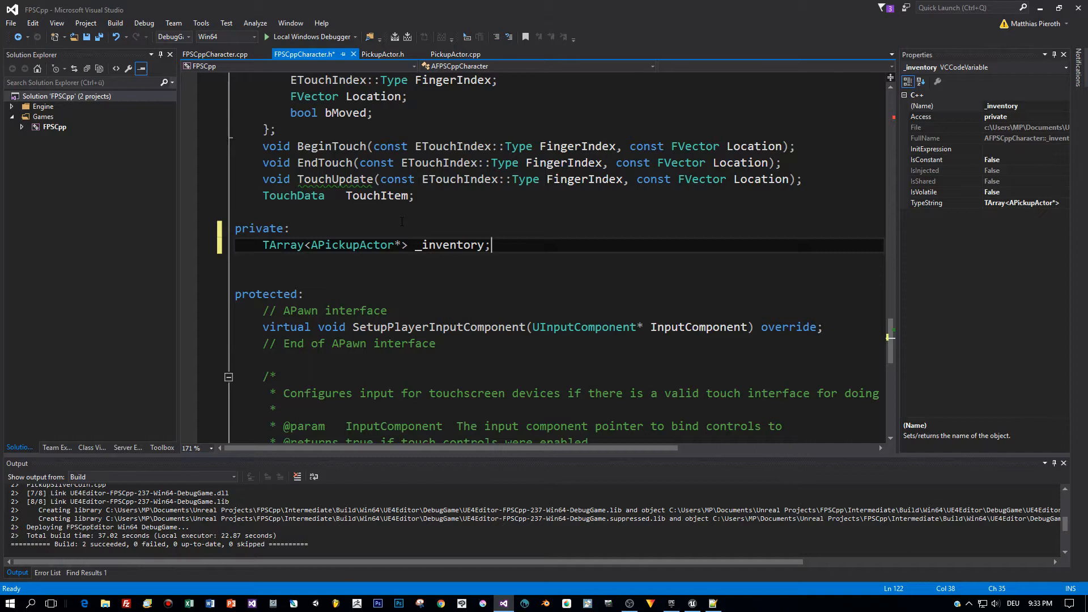
pyautogui.press('ctrl+s')
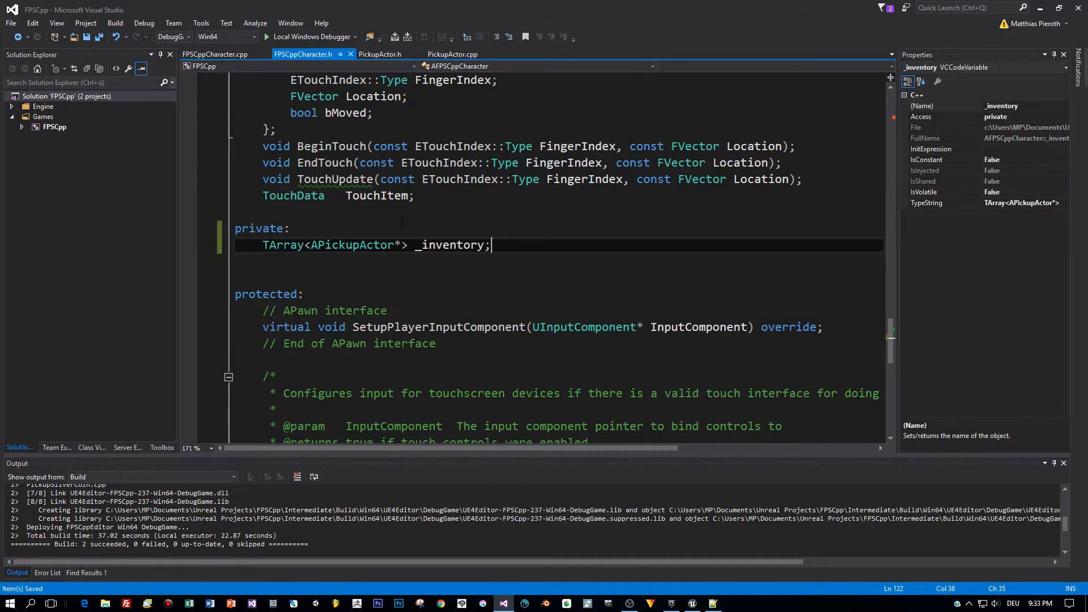
# Declare public void AddToInventory(APickupActor* actor) in the character header.
pyautogui.write('public:')
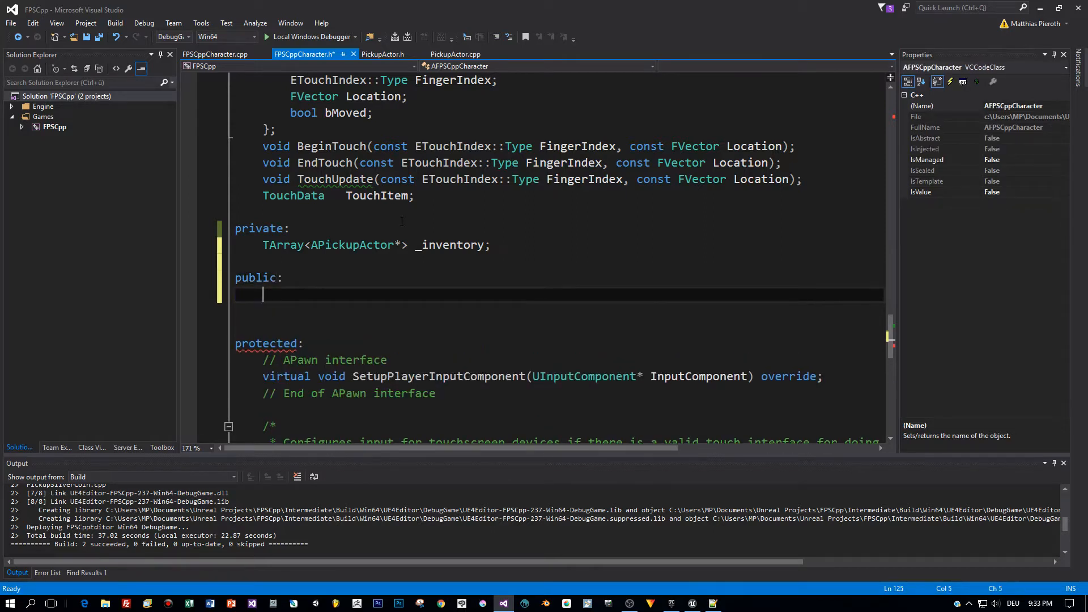
pyautogui.write('void A')
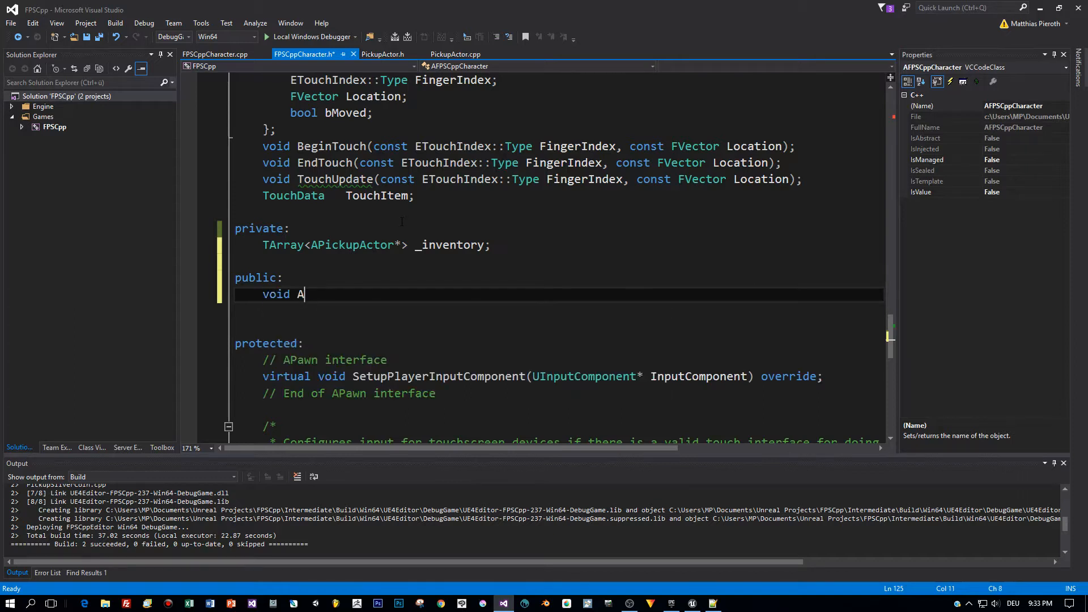
pyautogui.write('ddT')
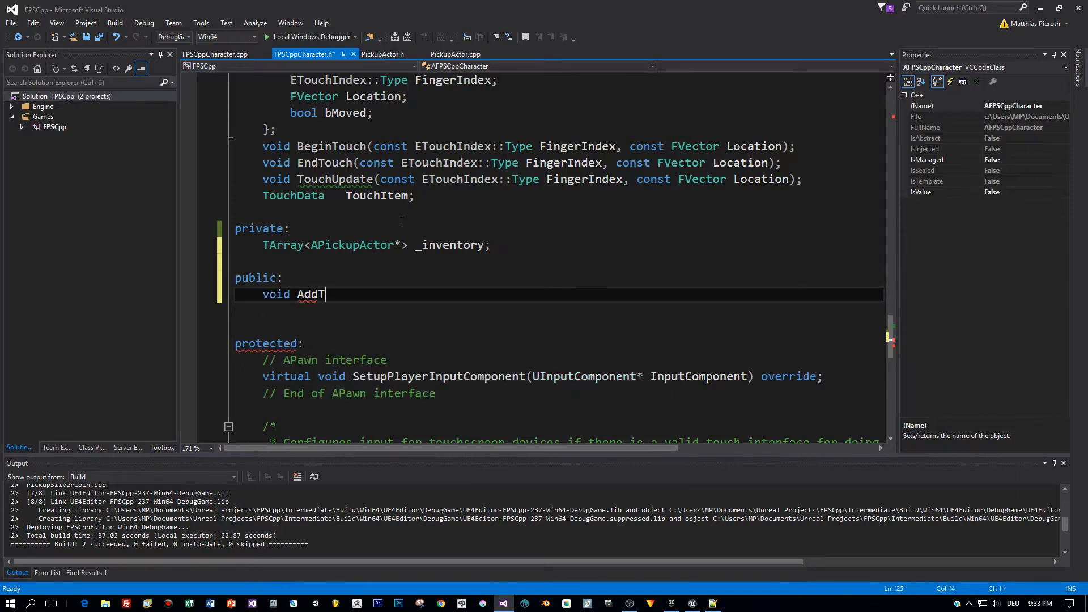
pyautogui.write('oInventory')
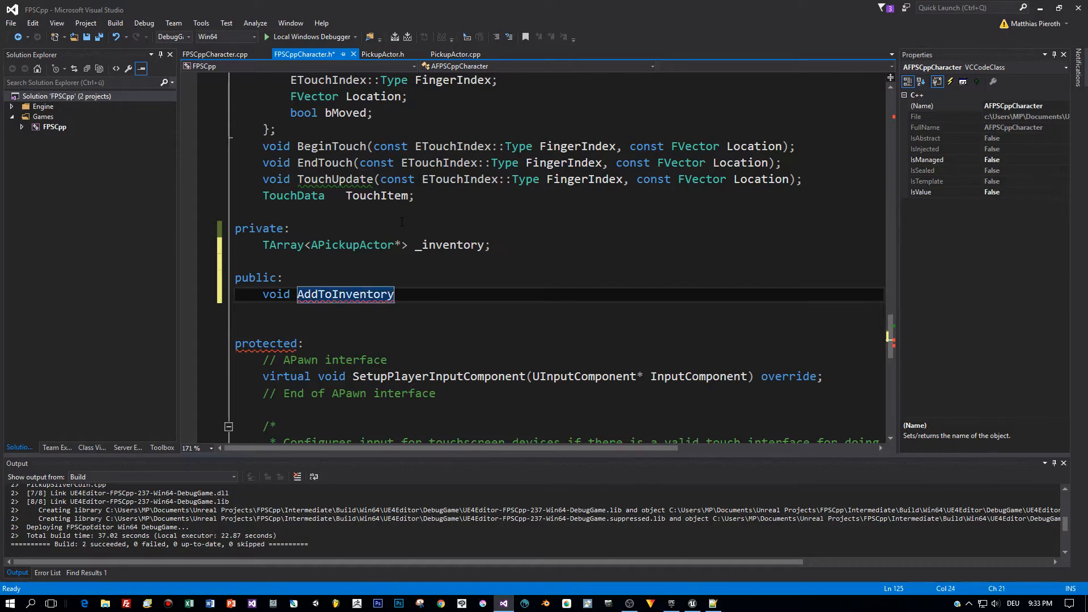
pyautogui.write('(APickupActor* actor')
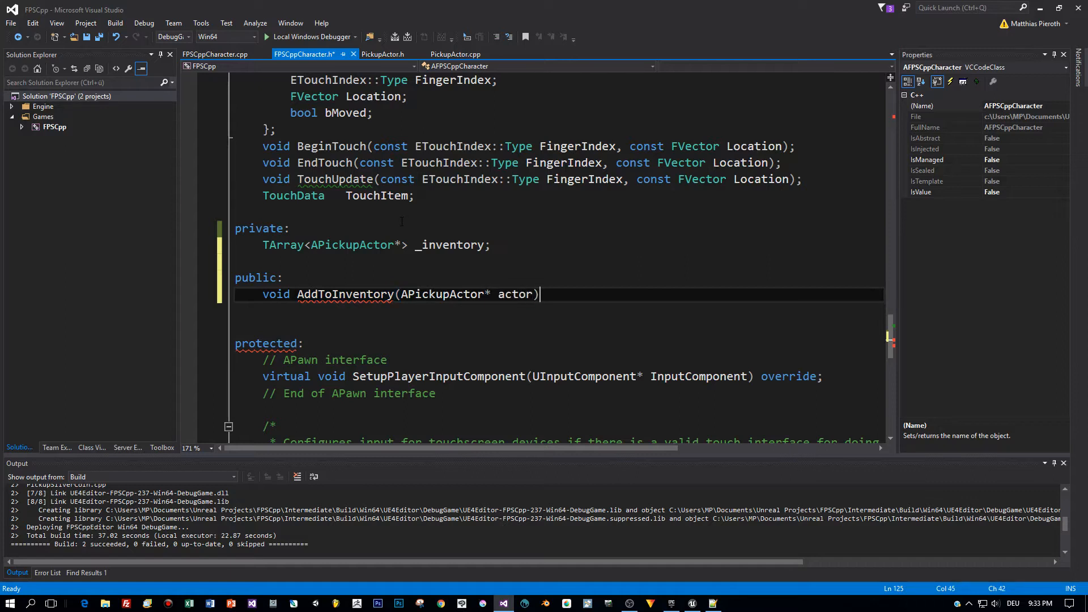
pyautogui.write(';')
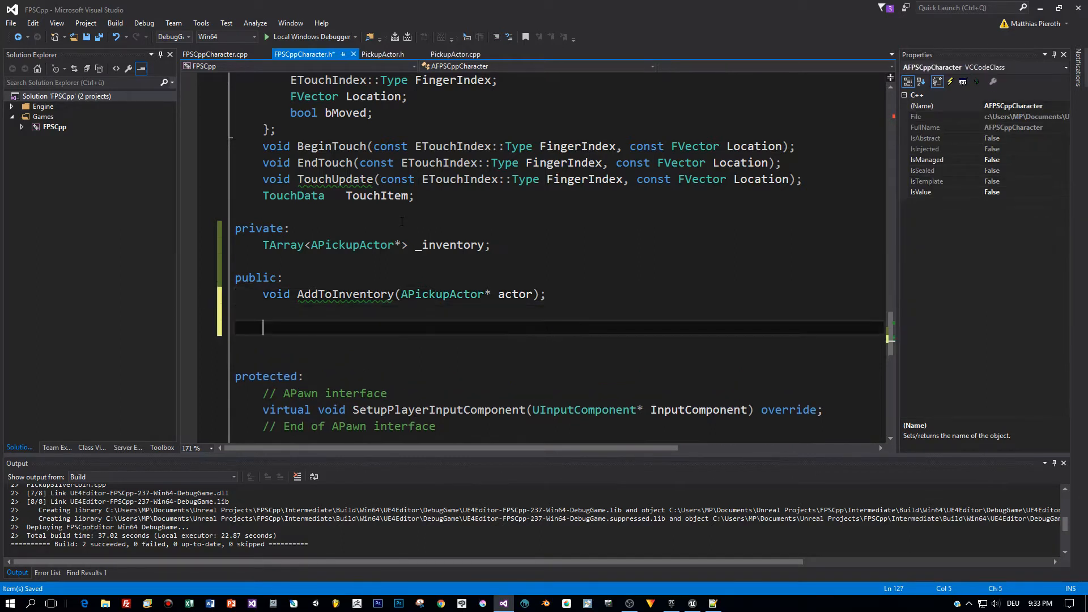
# Declare void PrintInventory(); below AddToInventory and save the header.
pyautogui.write('vo')
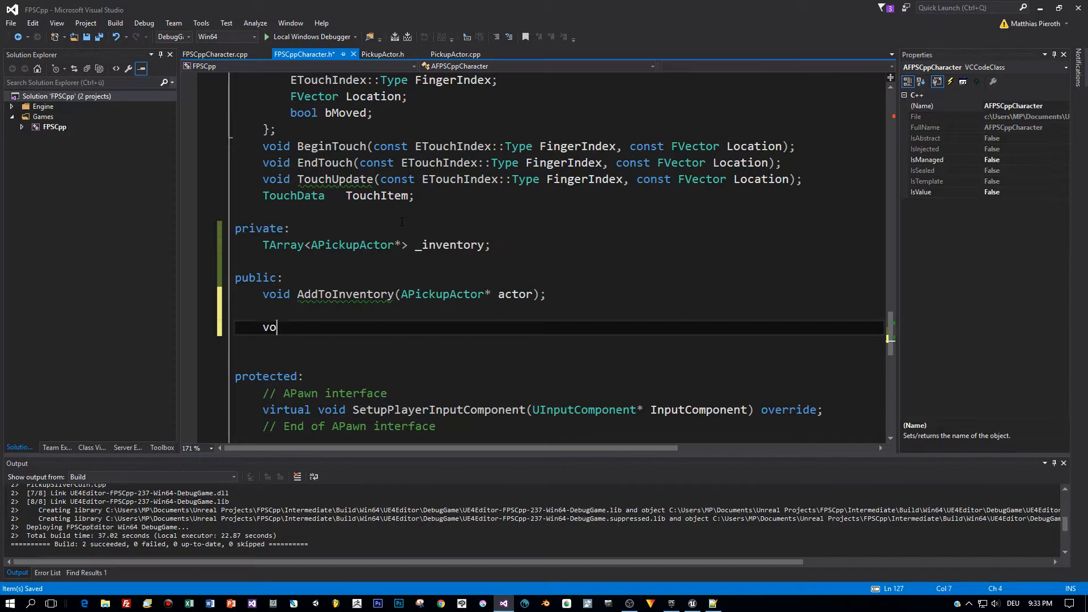
pyautogui.write('id')
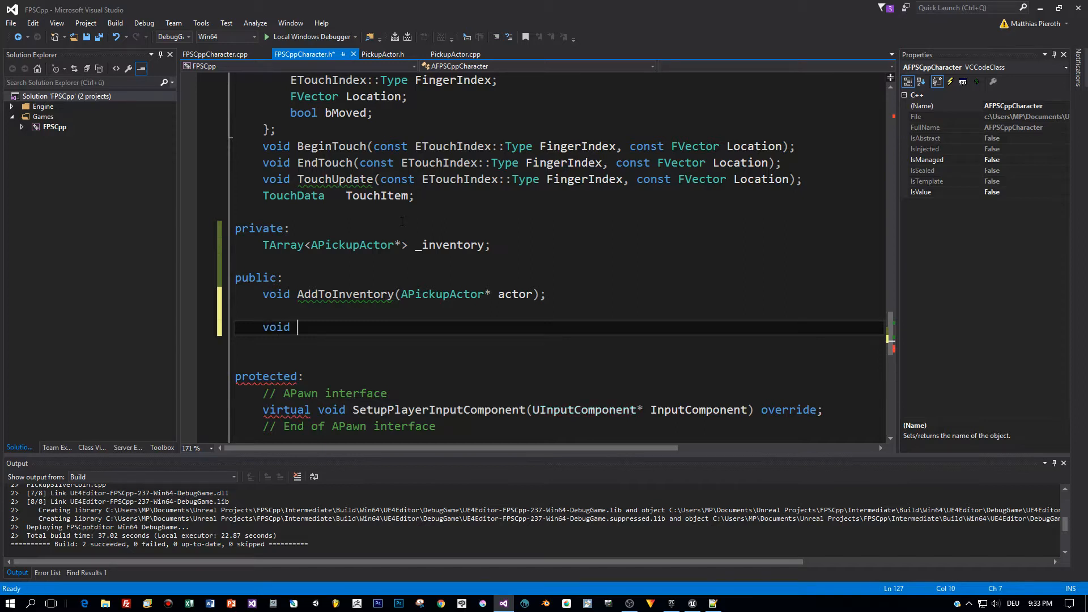
pyautogui.write('Print')
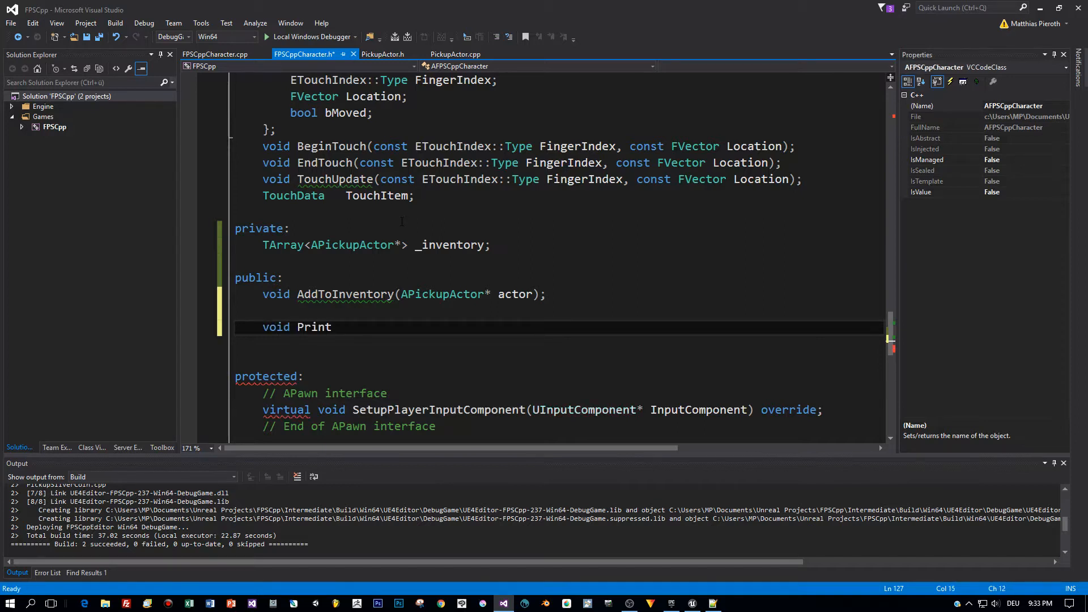
pyautogui.write('Inventor')
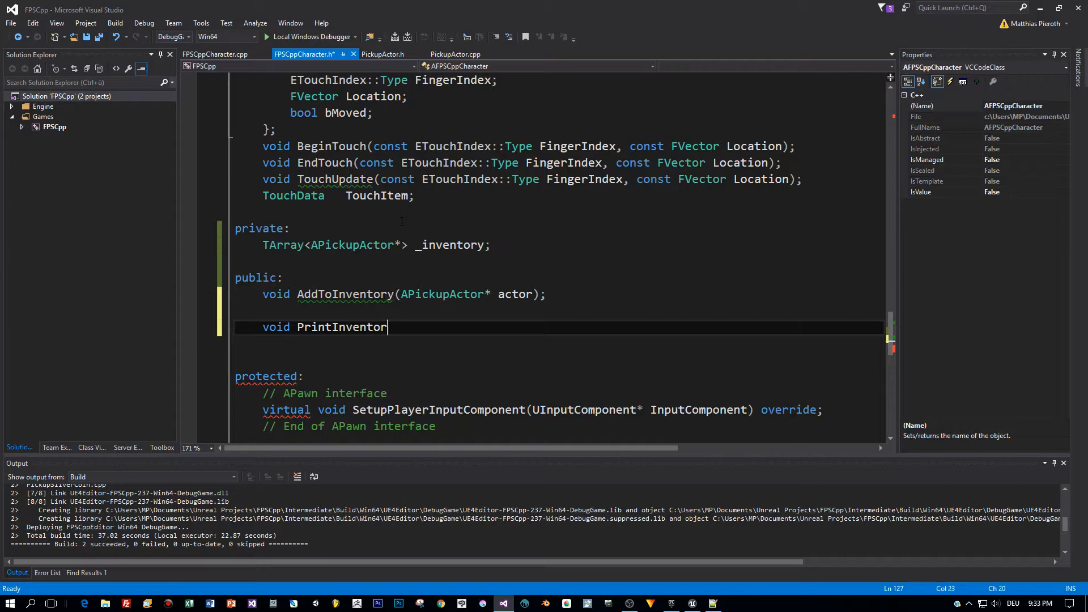
pyautogui.write('()')
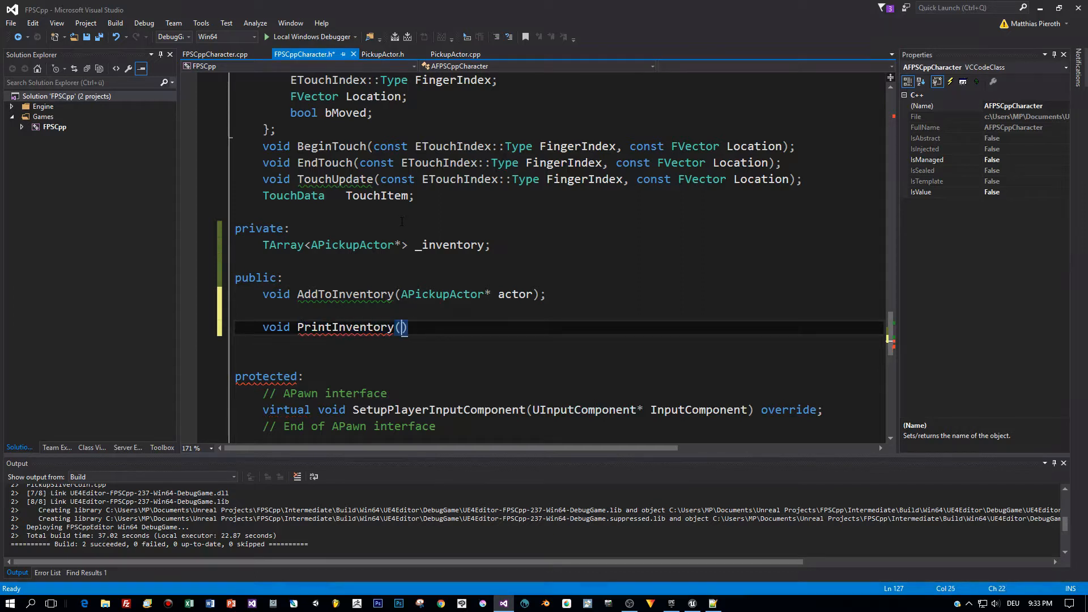
pyautogui.write(';')
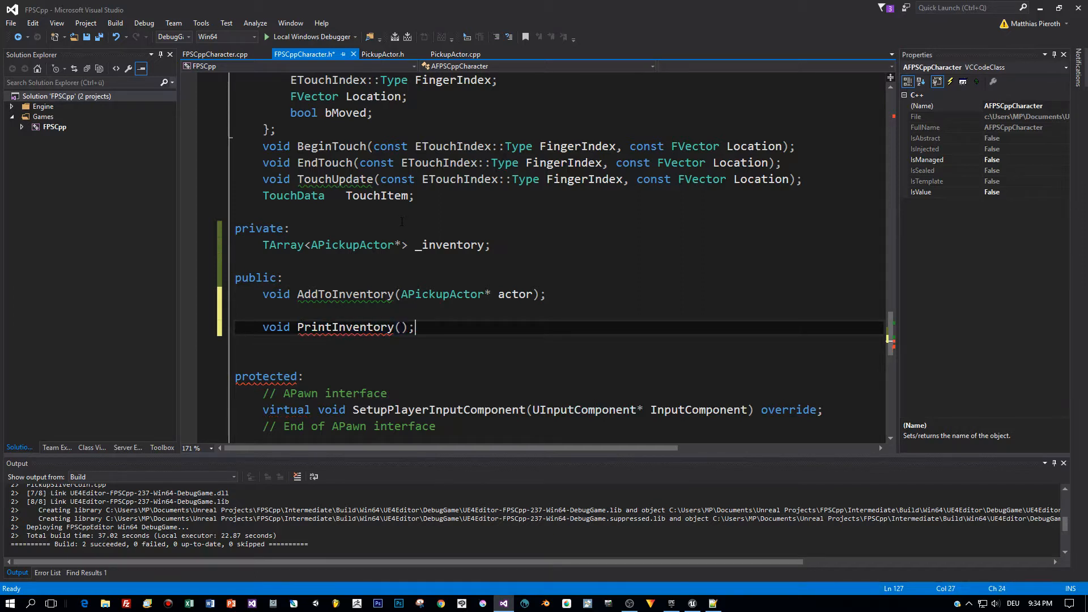
pyautogui.click(346, 327)
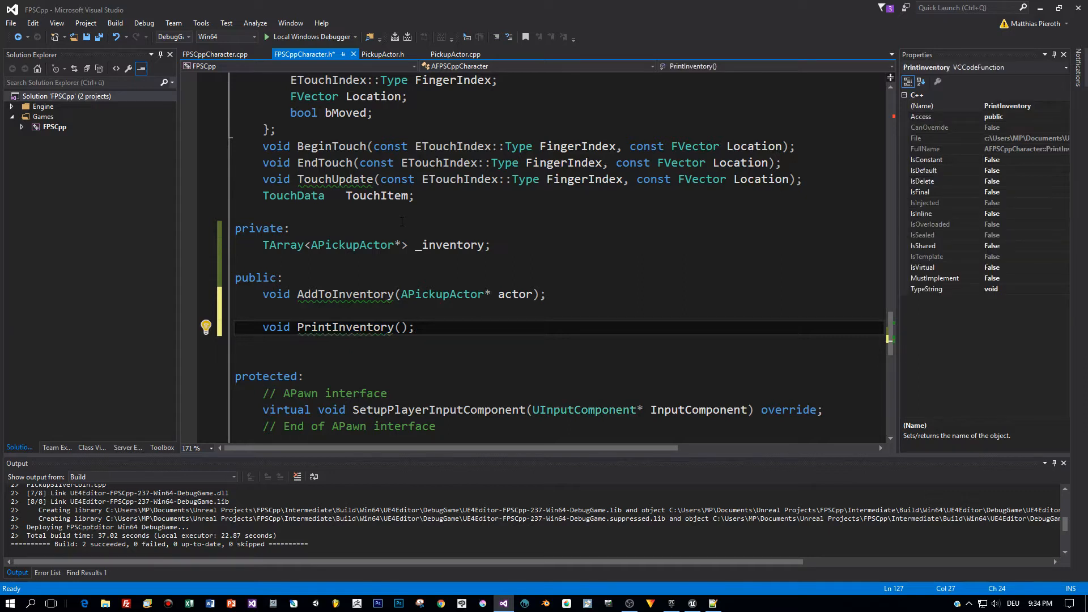
pyautogui.press('ctrl+s')
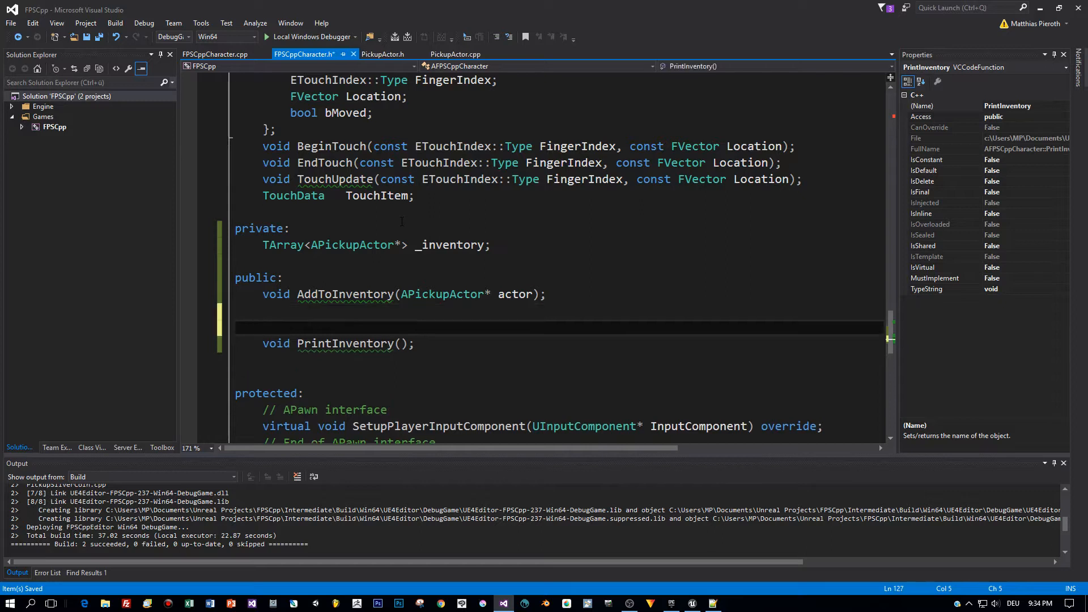
# Add UFUNCTION(BlueprintCallable) above PrintInventory and select the mistyped specifier to fix.
pyautogui.write('UFUNCTION(')
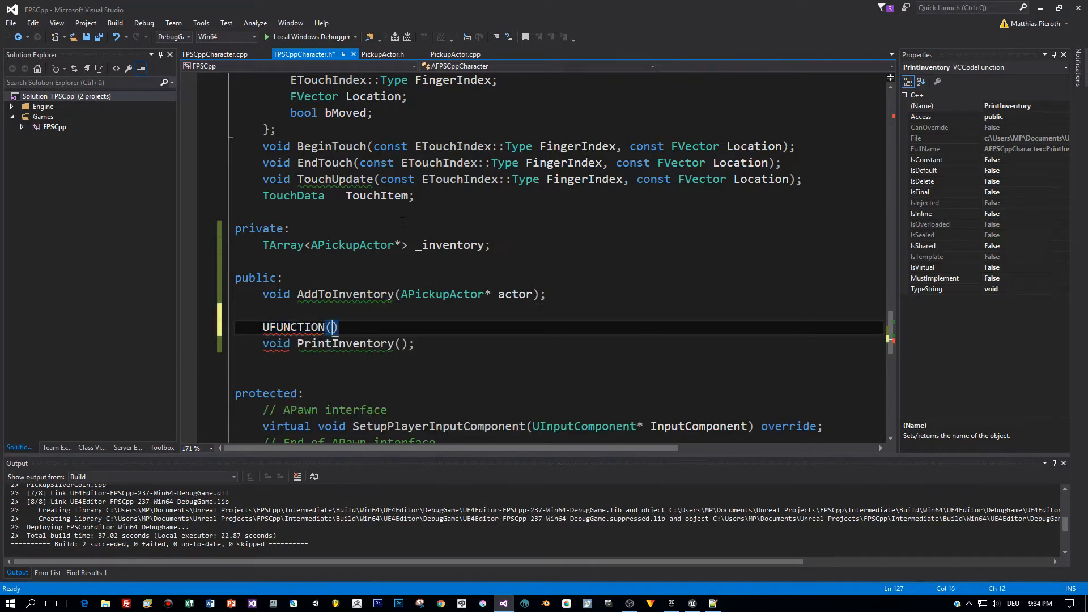
pyautogui.write('Blue')
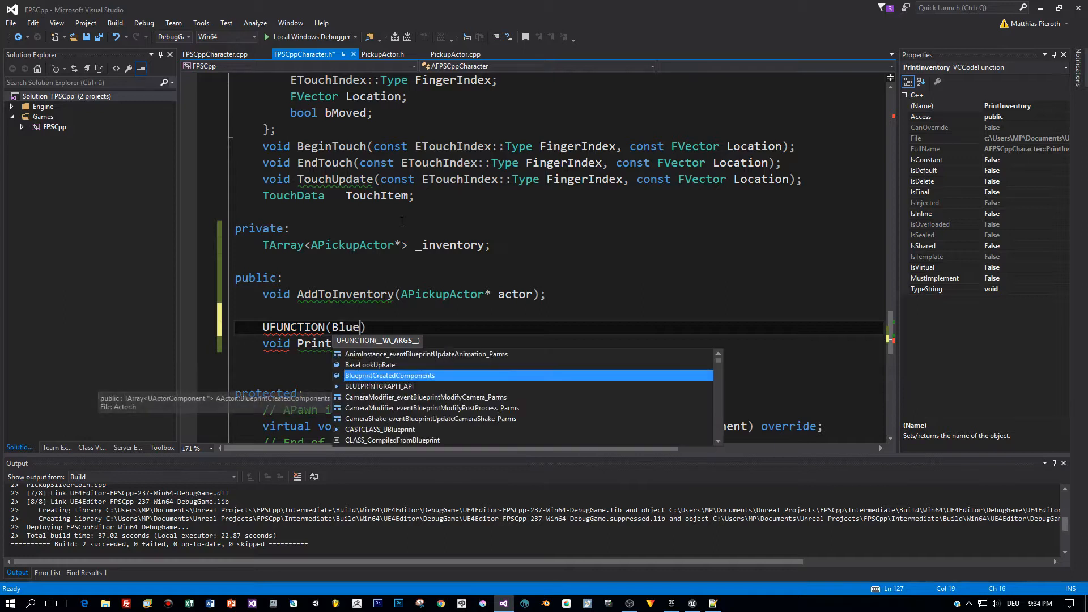
pyautogui.write('rintCallable')
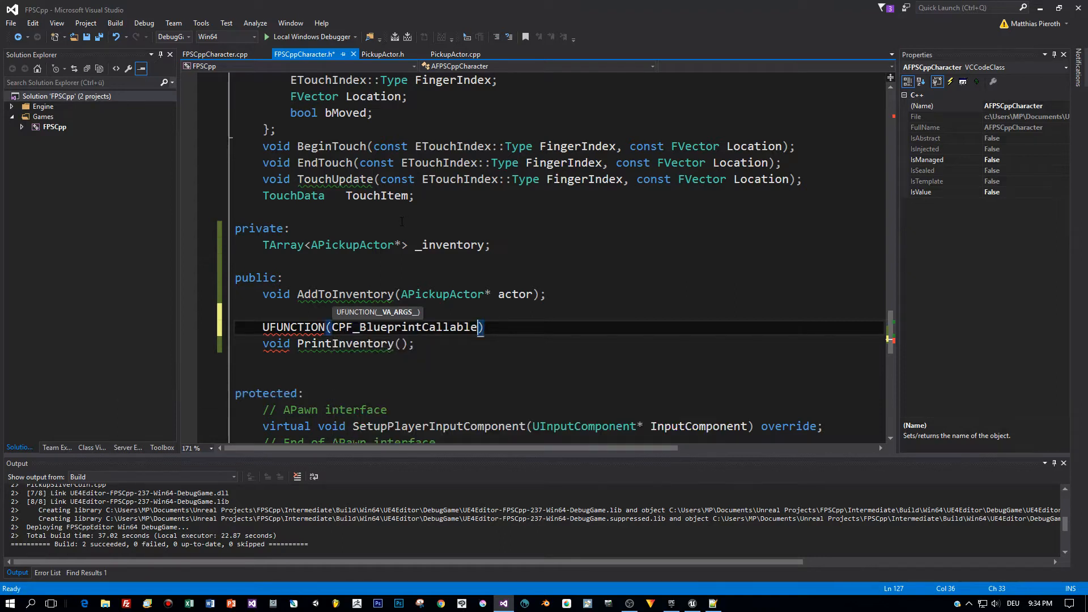
pyautogui.doubleClick(402, 327)
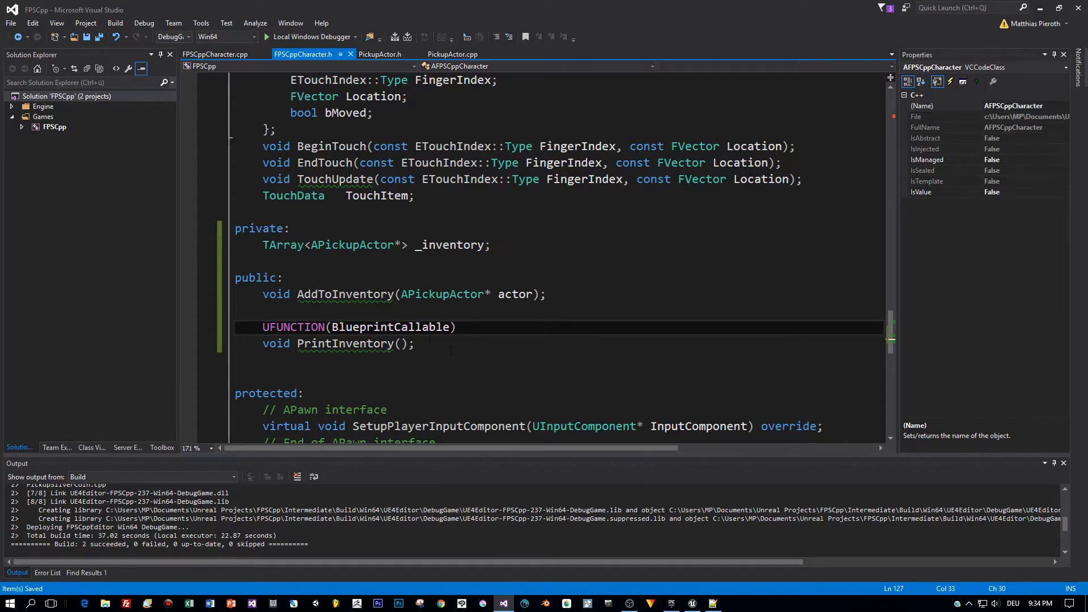
# Generate an empty AFPSCppCharacter::AddToInventory(APickupActor* actor) definition in FPSCppCharacter.cpp.
pyautogui.doubleClick(345, 294)
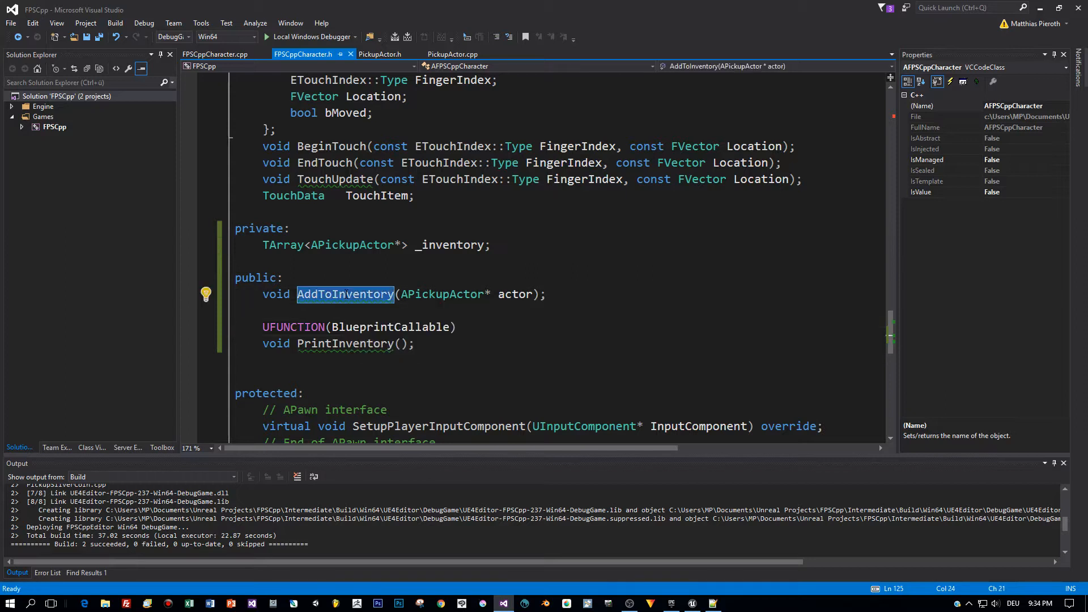
pyautogui.rightClick(345, 294)
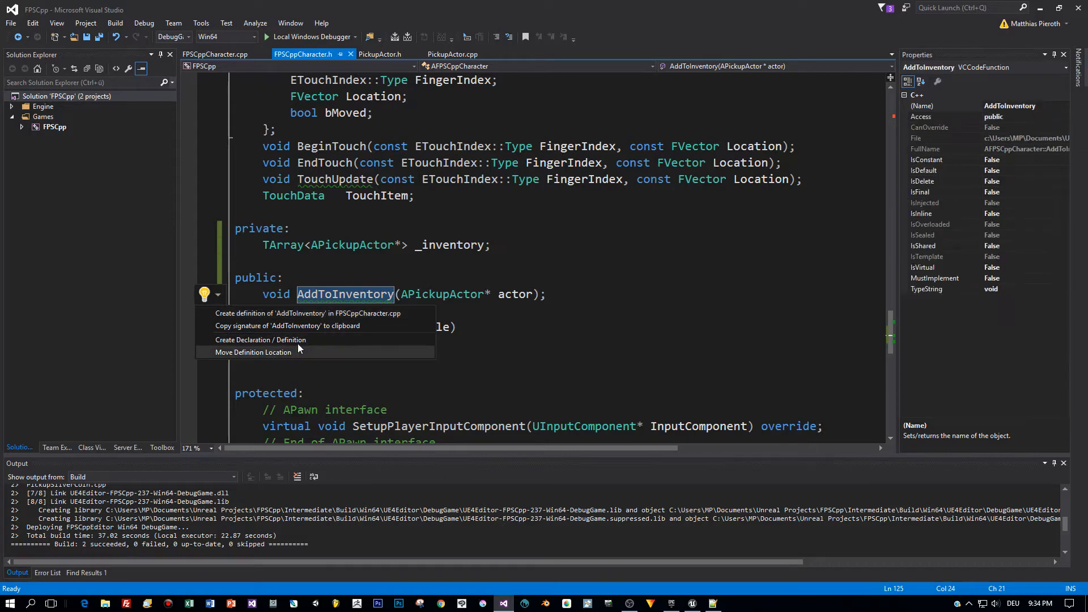
pyautogui.moveTo(322, 313)
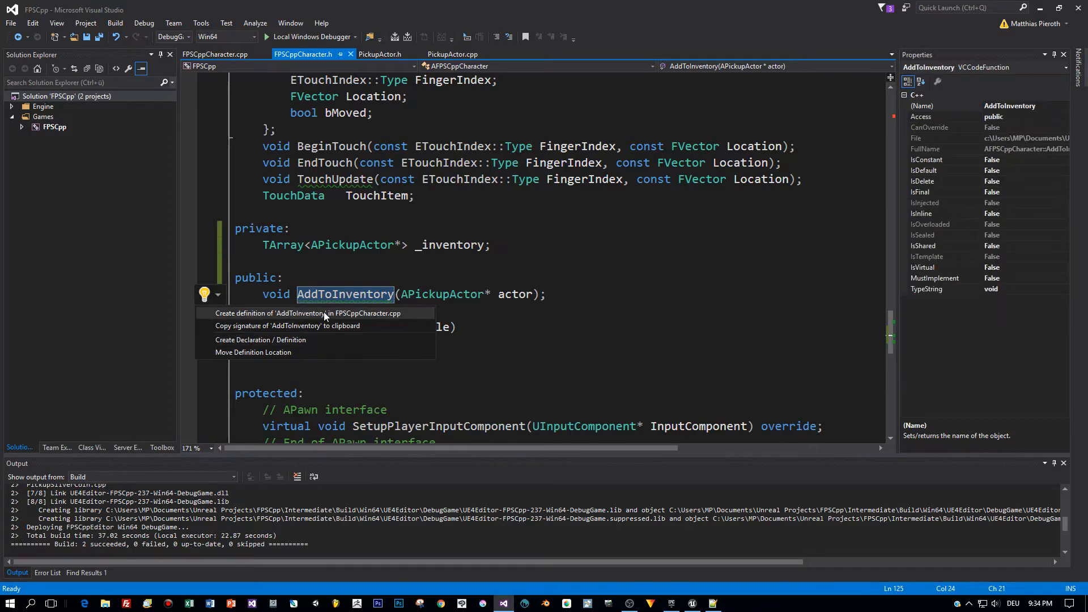
pyautogui.click(303, 313)
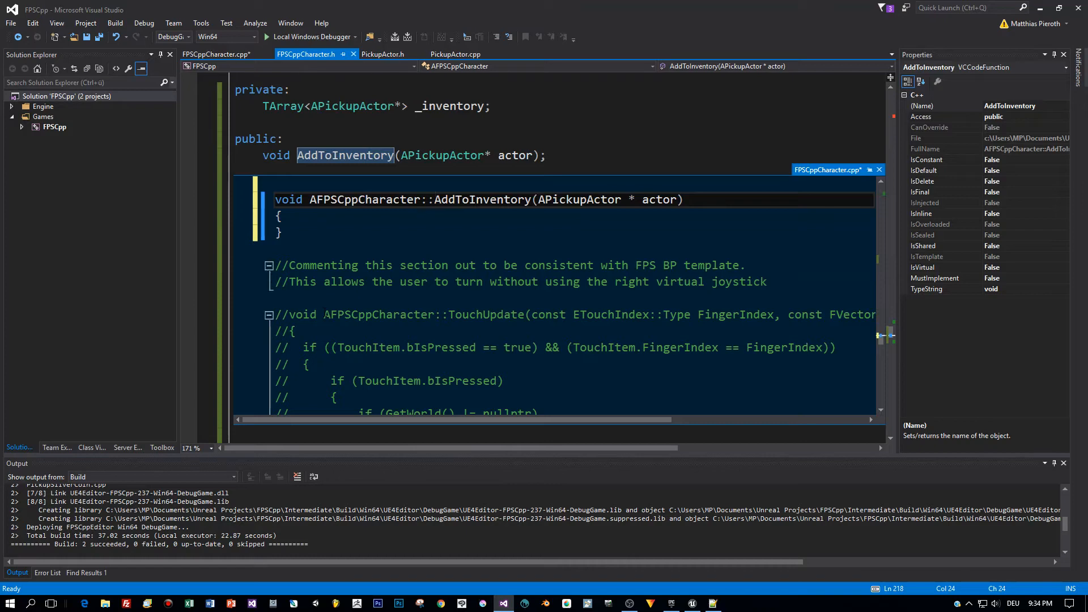
pyautogui.click(217, 54)
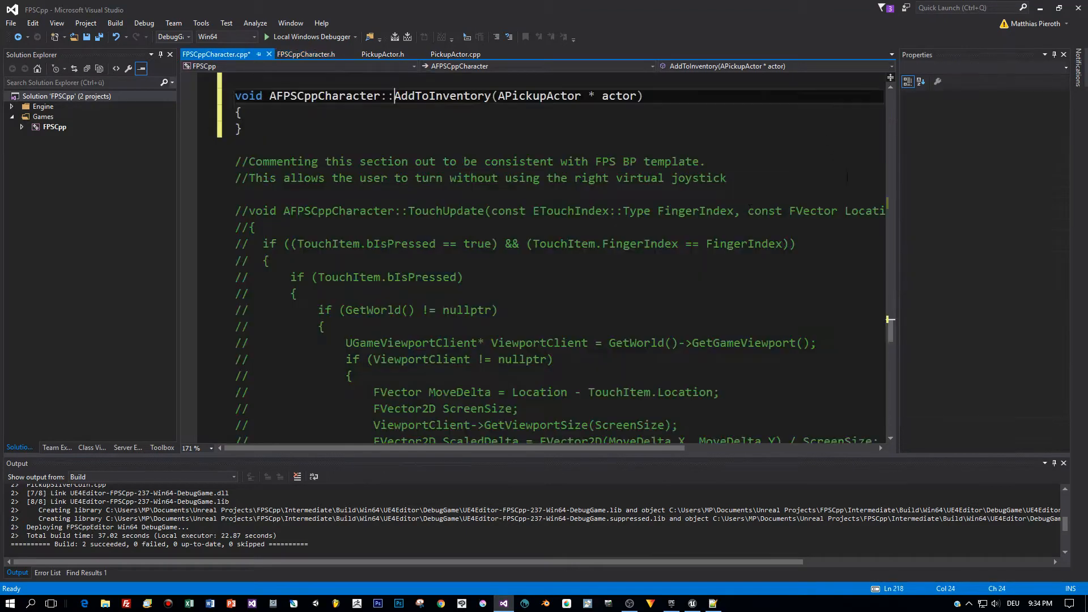
pyautogui.scroll(3)
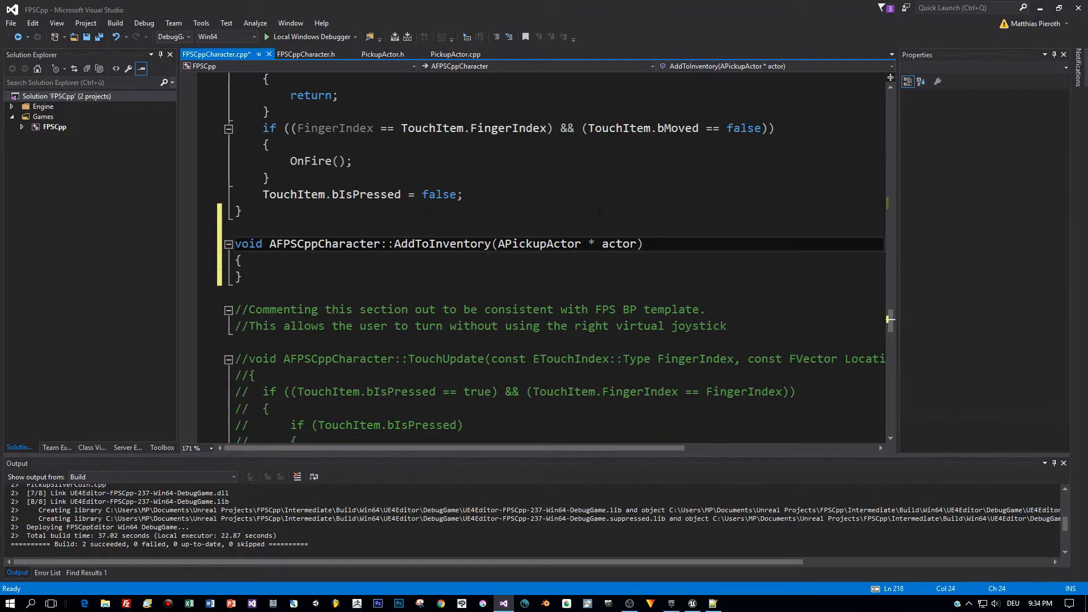
# Write _inventory.Add(actor); inside the AddToInventory body and save FPSCppCharacter.cpp.
pyautogui.click(239, 259)
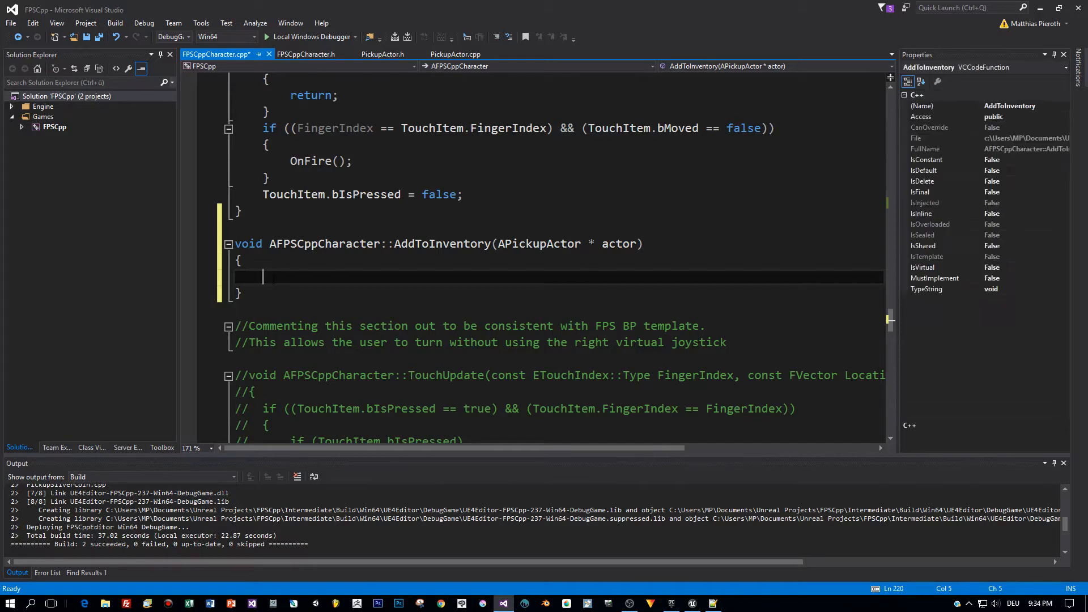
pyautogui.write('_in')
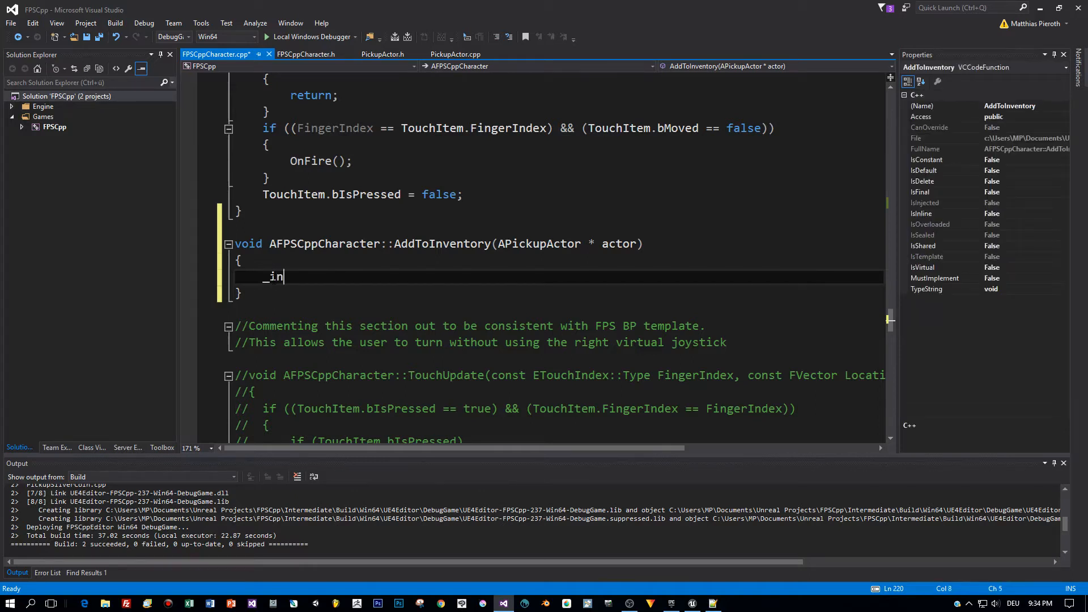
pyautogui.press('ctrl+s')
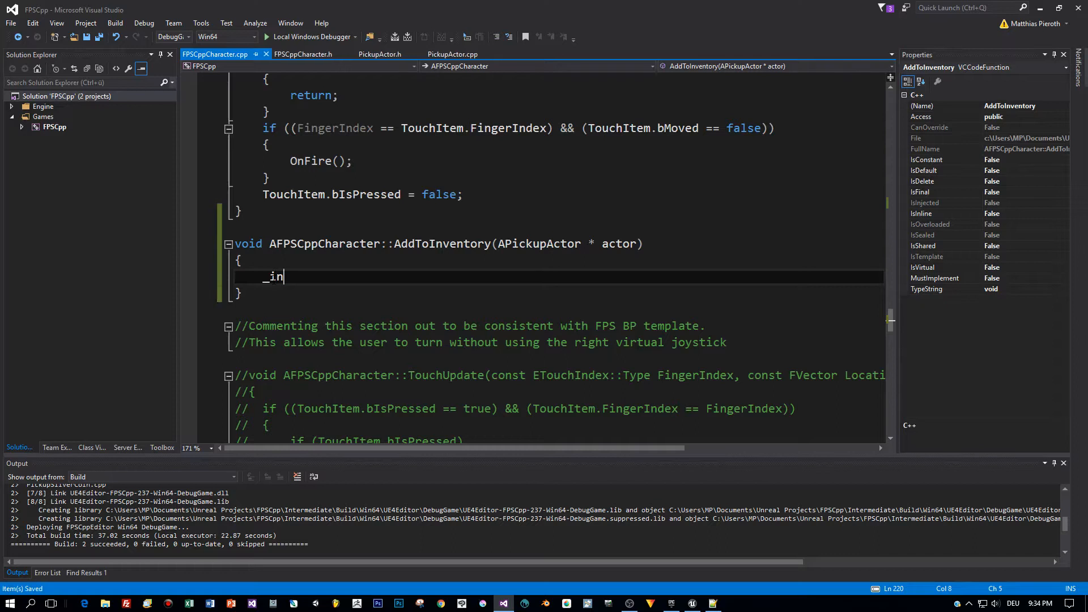
pyautogui.write('ventory')
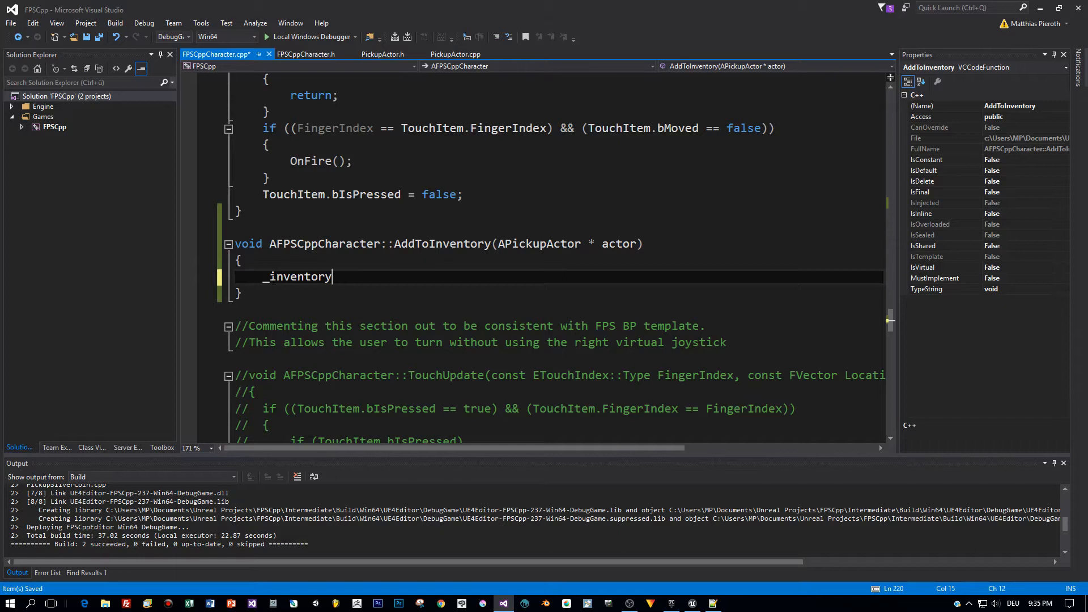
pyautogui.write('.')
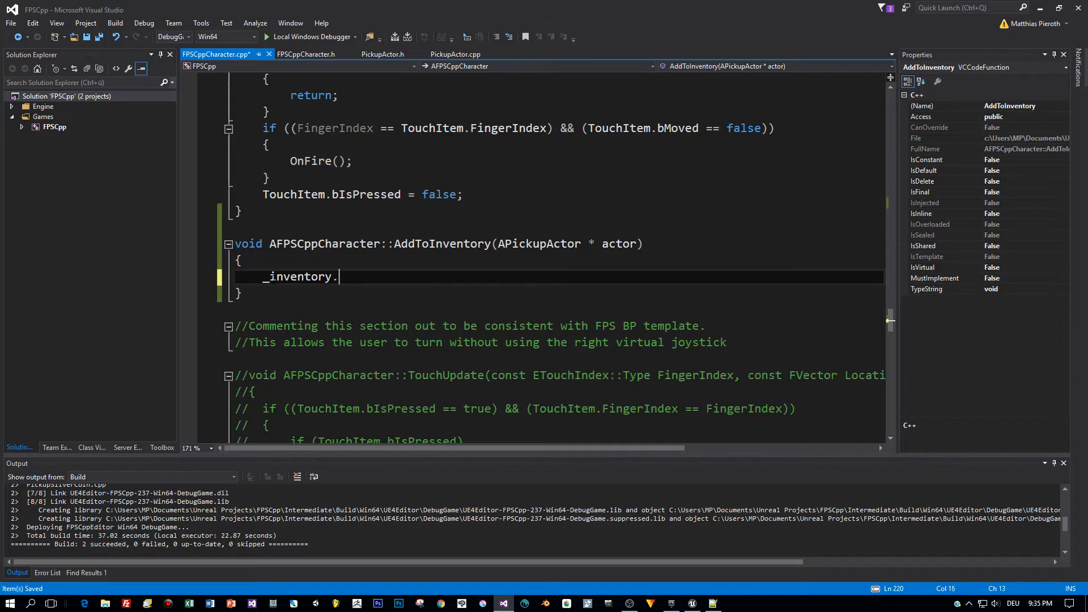
pyautogui.write('Add(actor);')
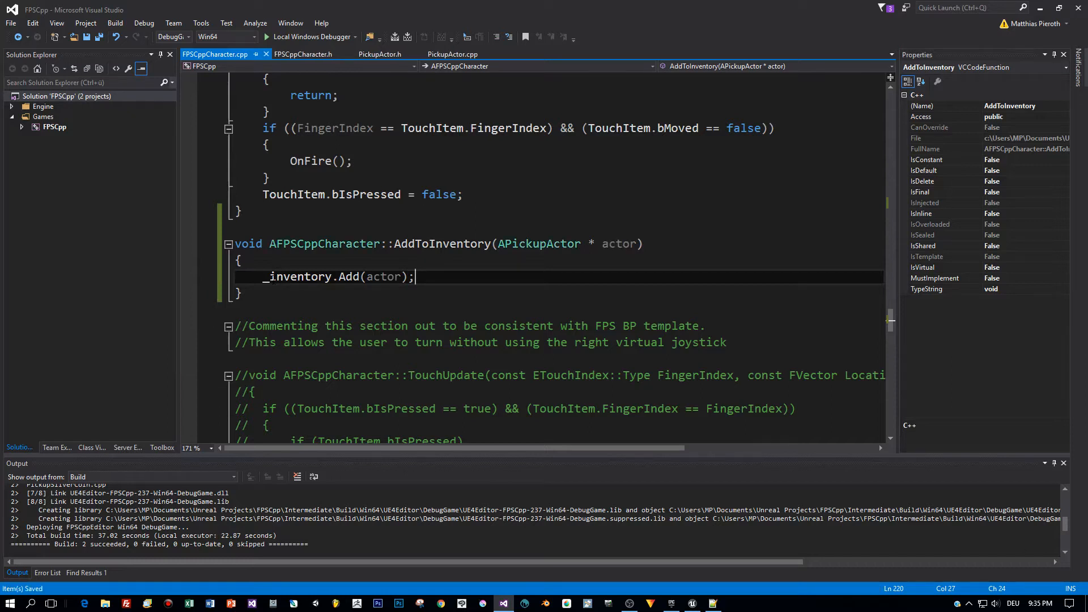
pyautogui.click(264, 276)
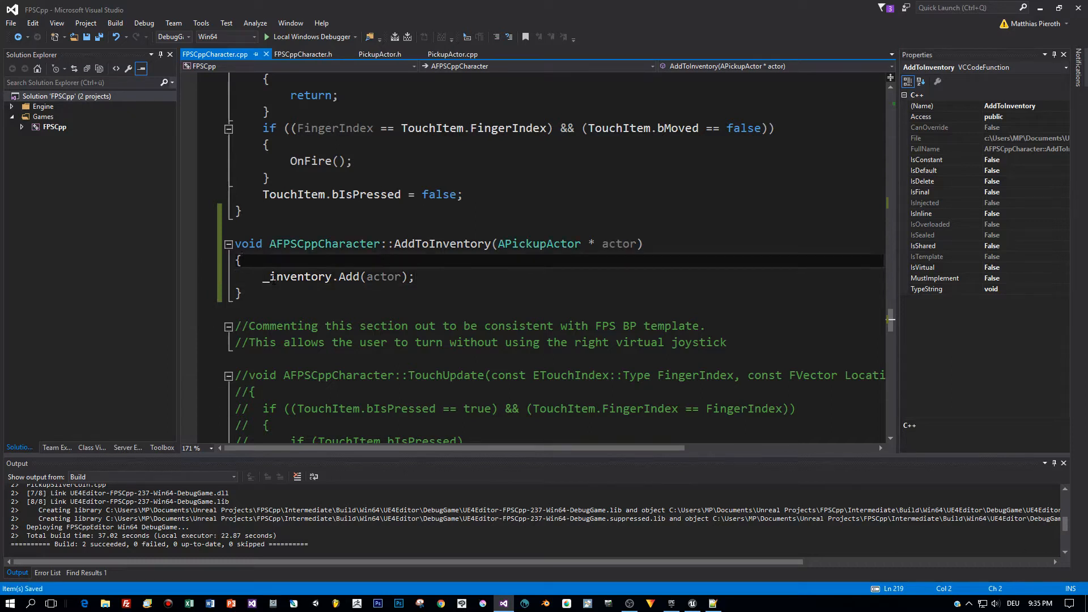
# From FPSCppCharacter.h, create the PrintInventory definition through Quick Actions.
pyautogui.click(303, 54)
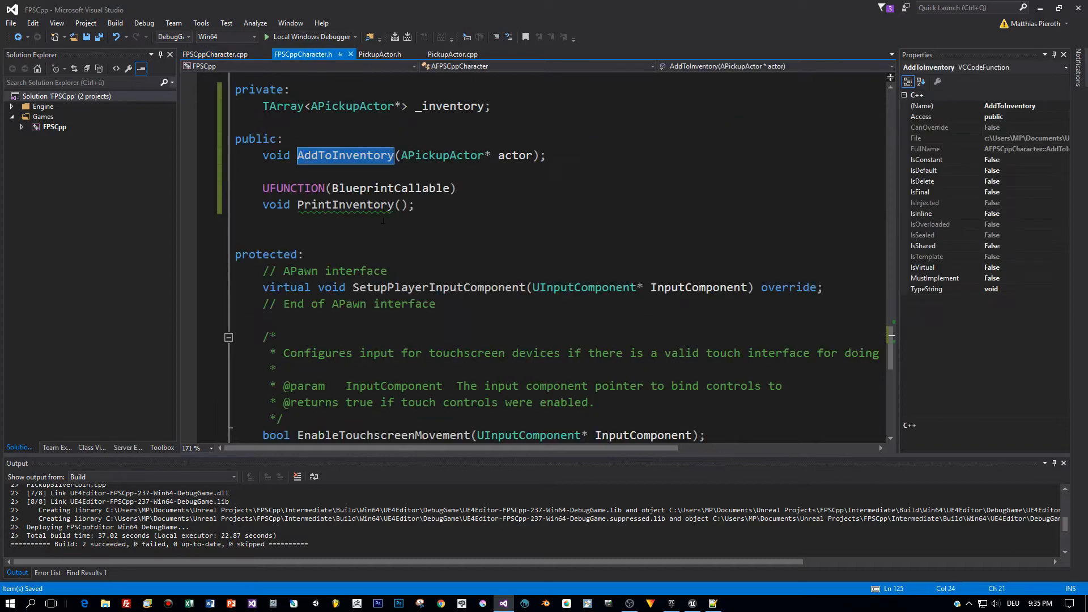
pyautogui.rightClick(340, 204)
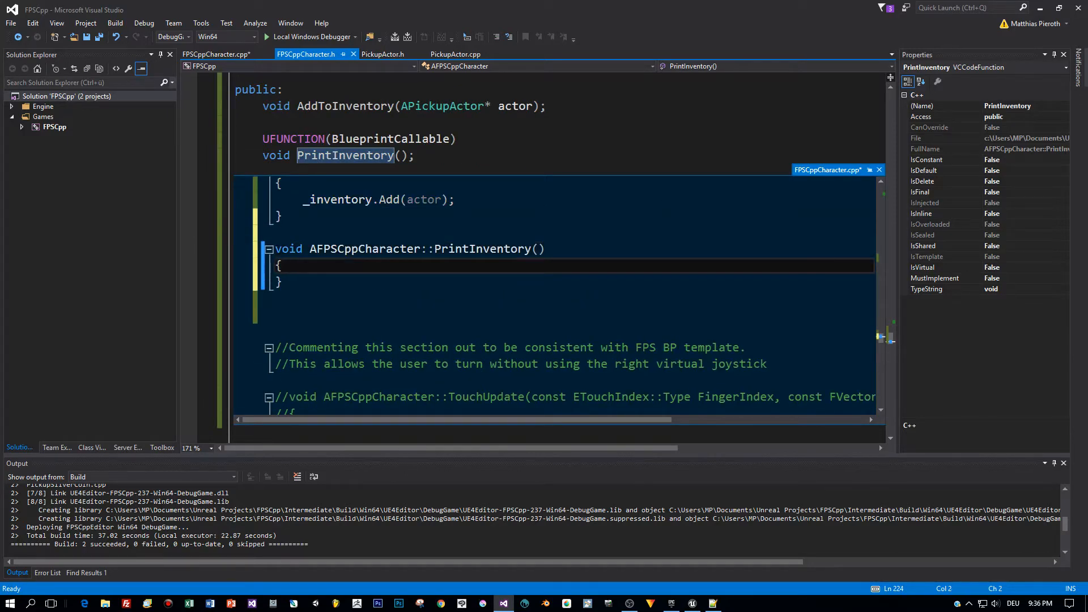
# Declare FString sInventory = "" at the start of the PrintInventory body.
pyautogui.click(216, 55)
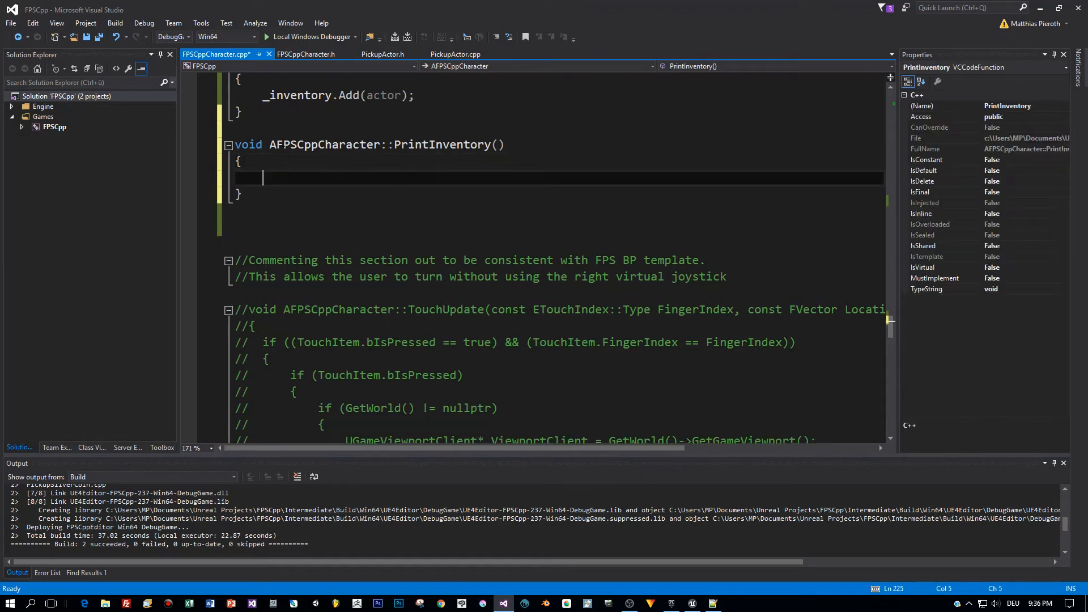
pyautogui.write('F')
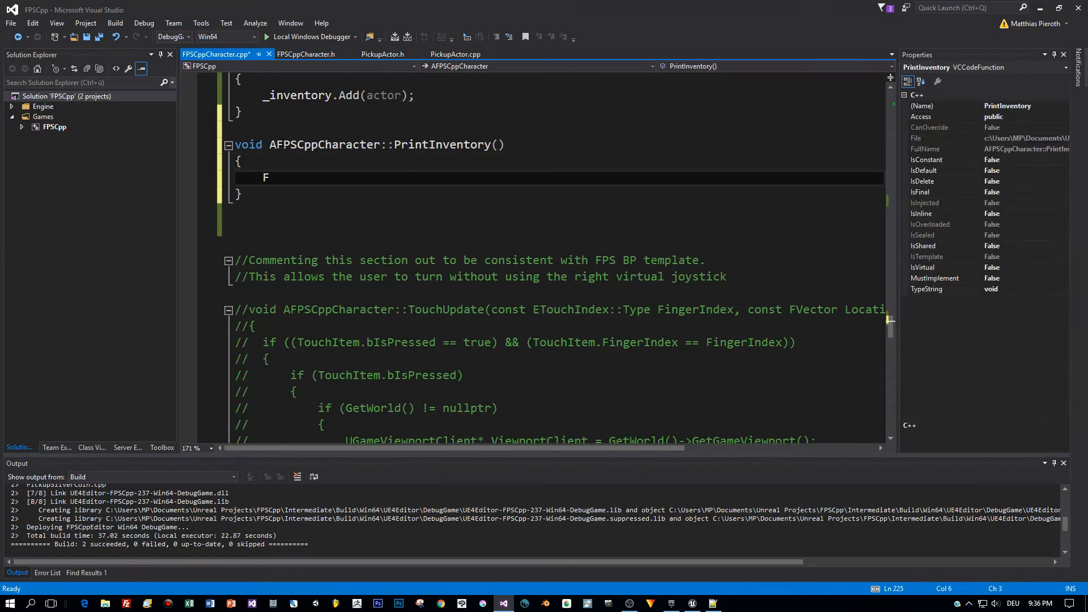
pyautogui.write('String')
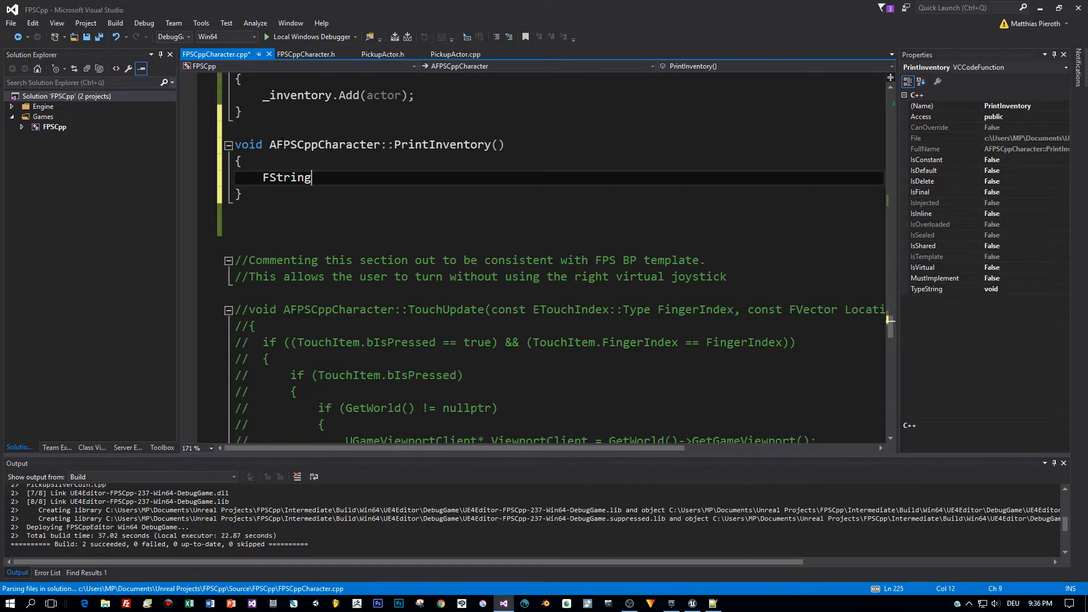
pyautogui.write('s')
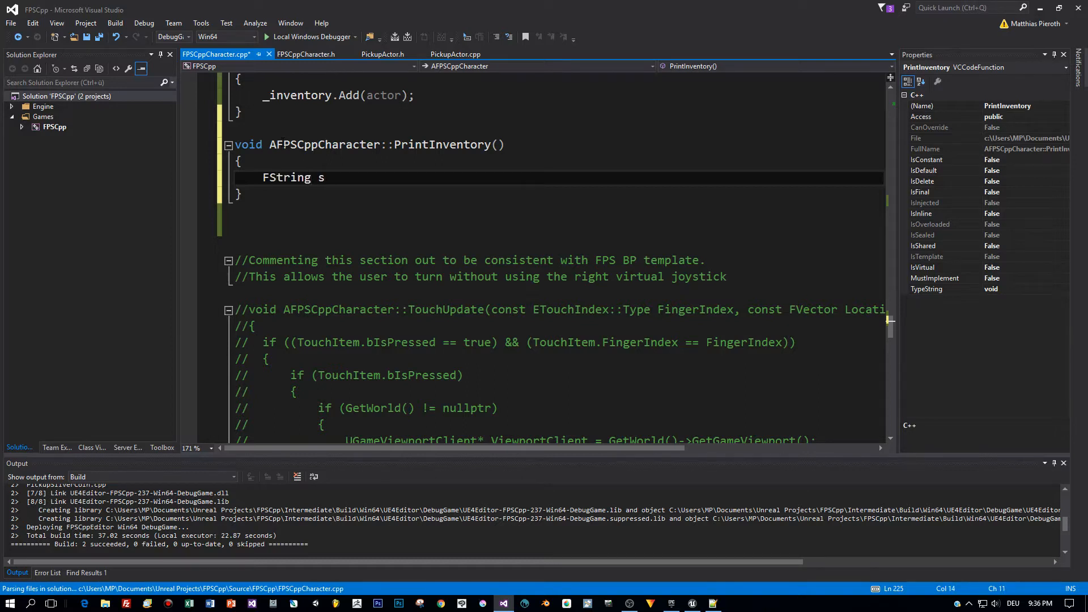
pyautogui.write('Inve')
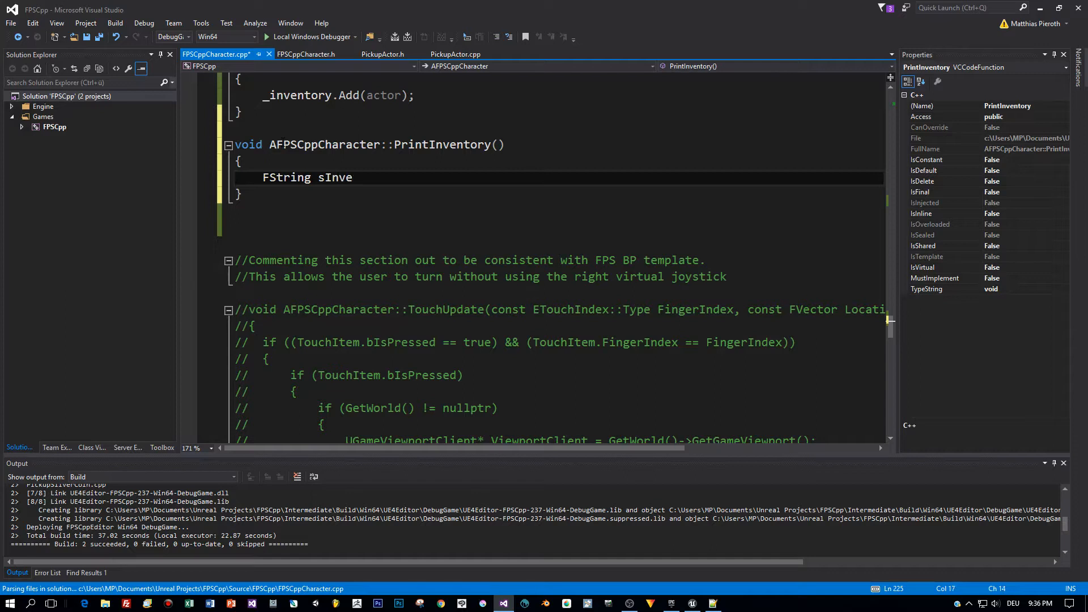
pyautogui.write('ntory')
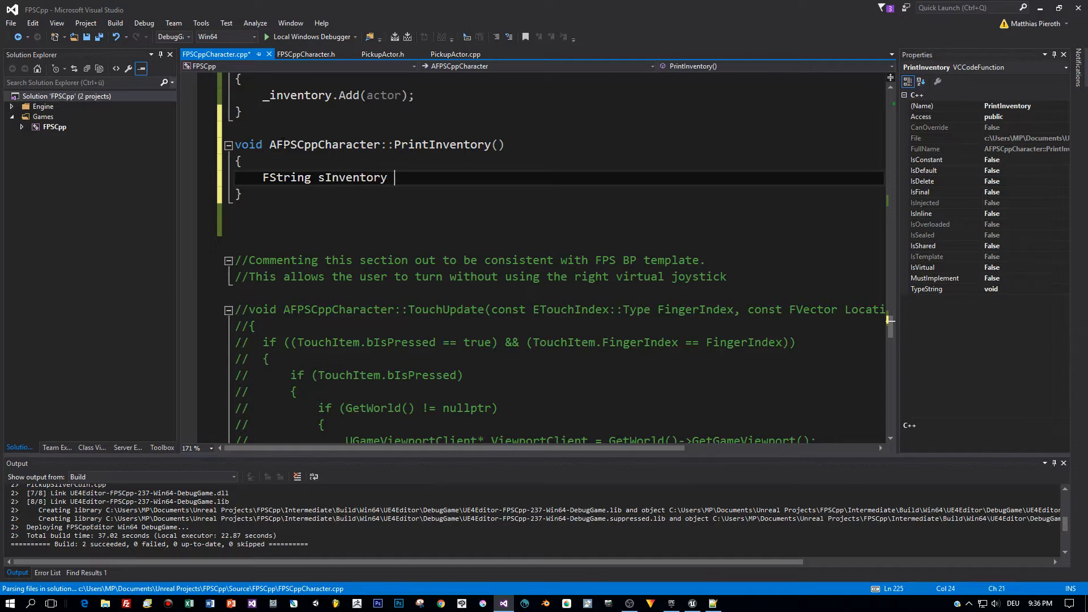
pyautogui.write('= "";')
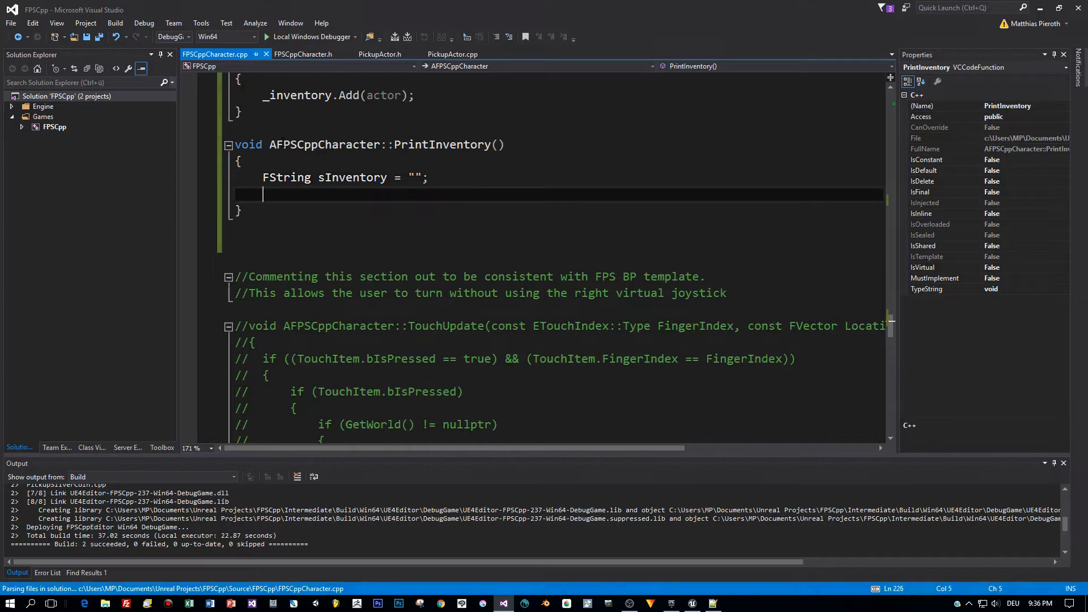
# Loop over _inventory, appending each actor->Name and a " | " separator to sInventory.
pyautogui.write('for')
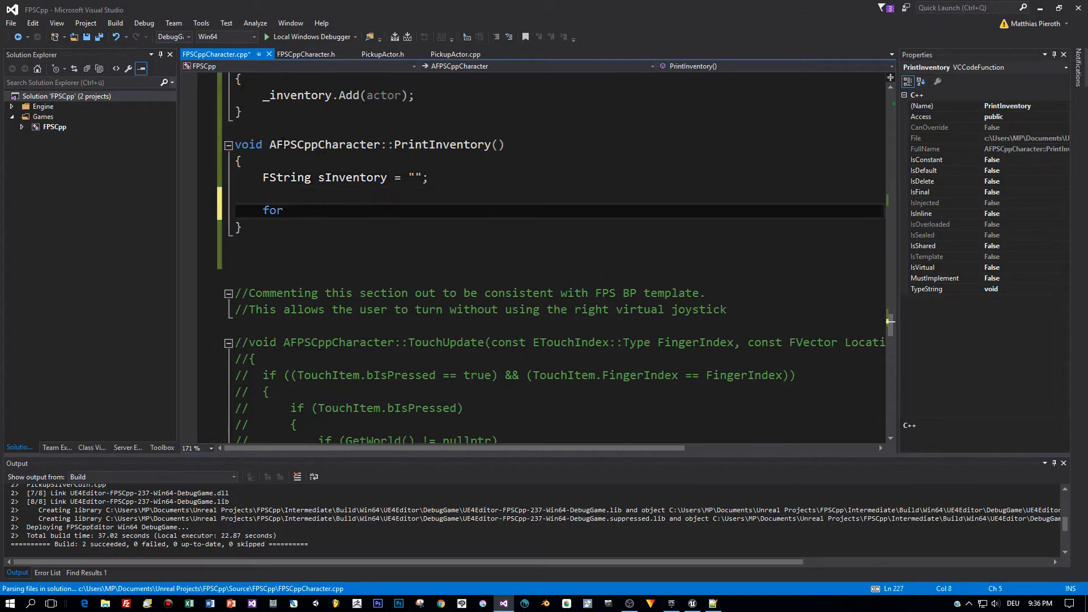
pyautogui.write('(AP')
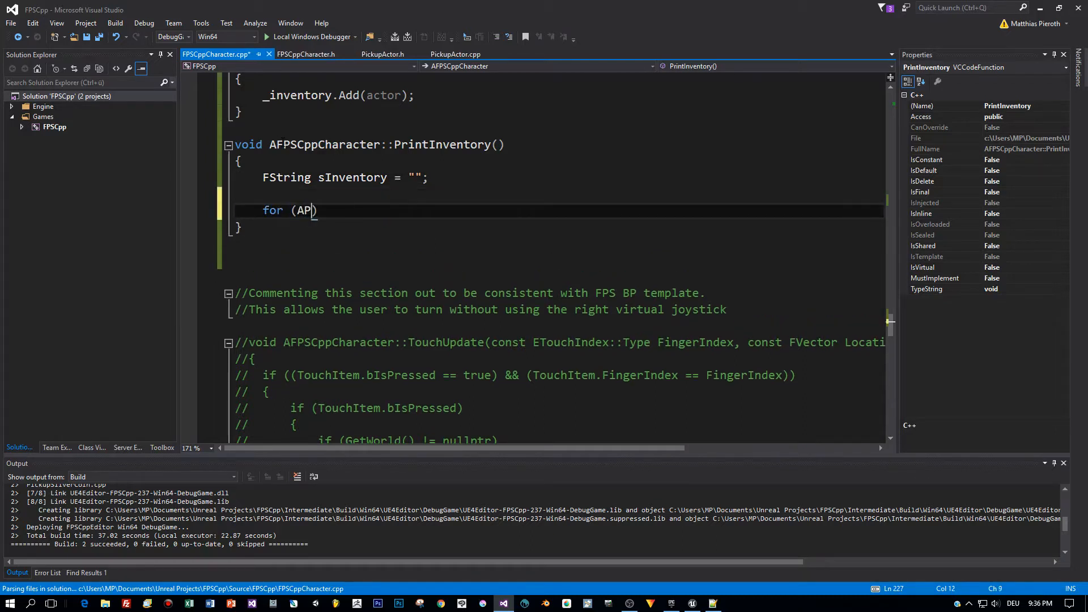
pyautogui.write('ick')
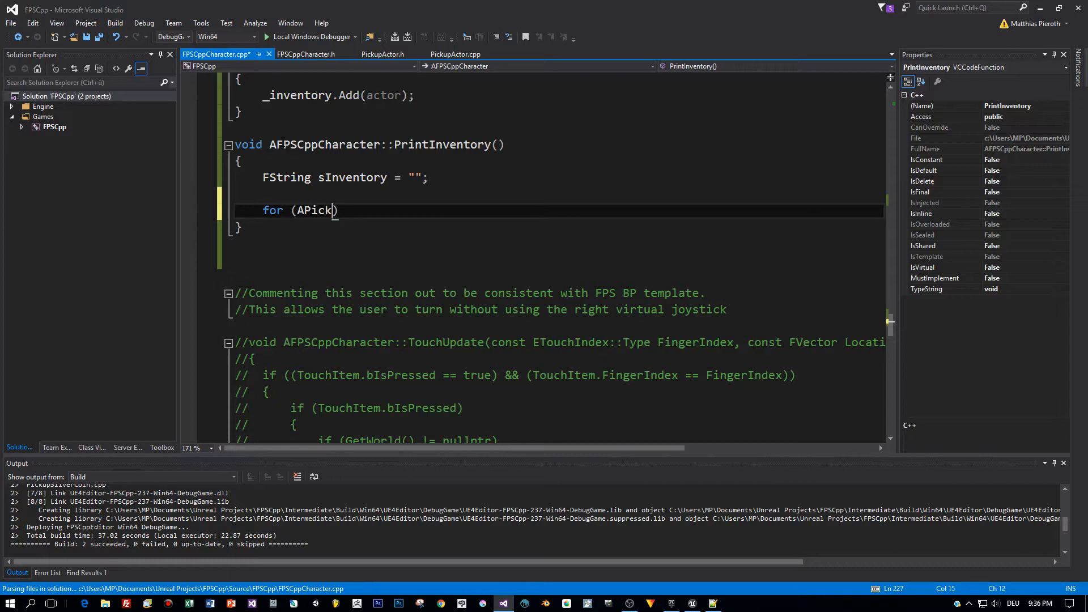
pyautogui.write('up')
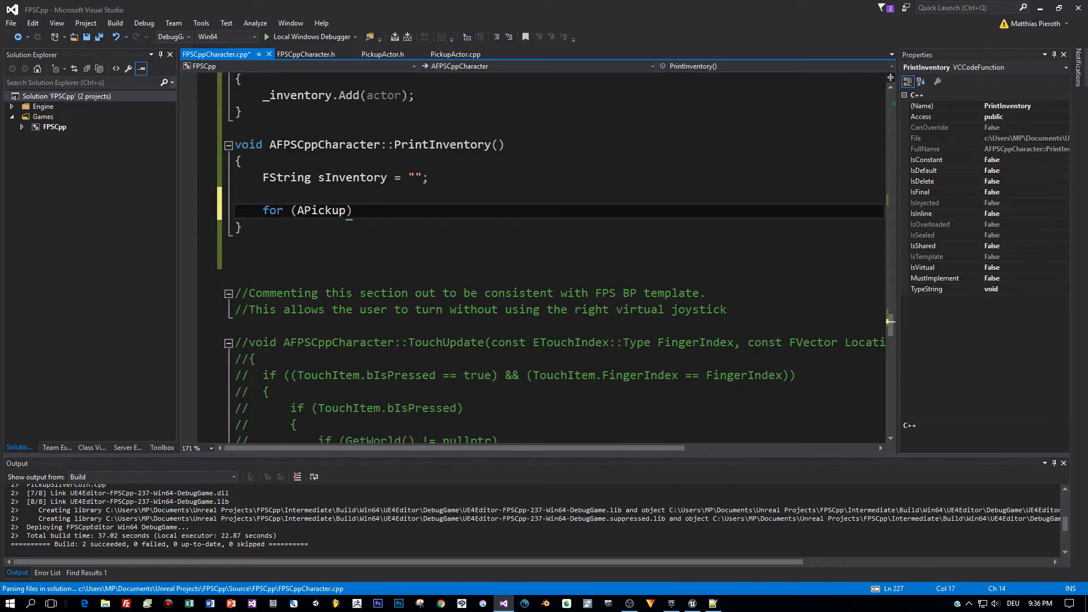
pyautogui.write('Actor')
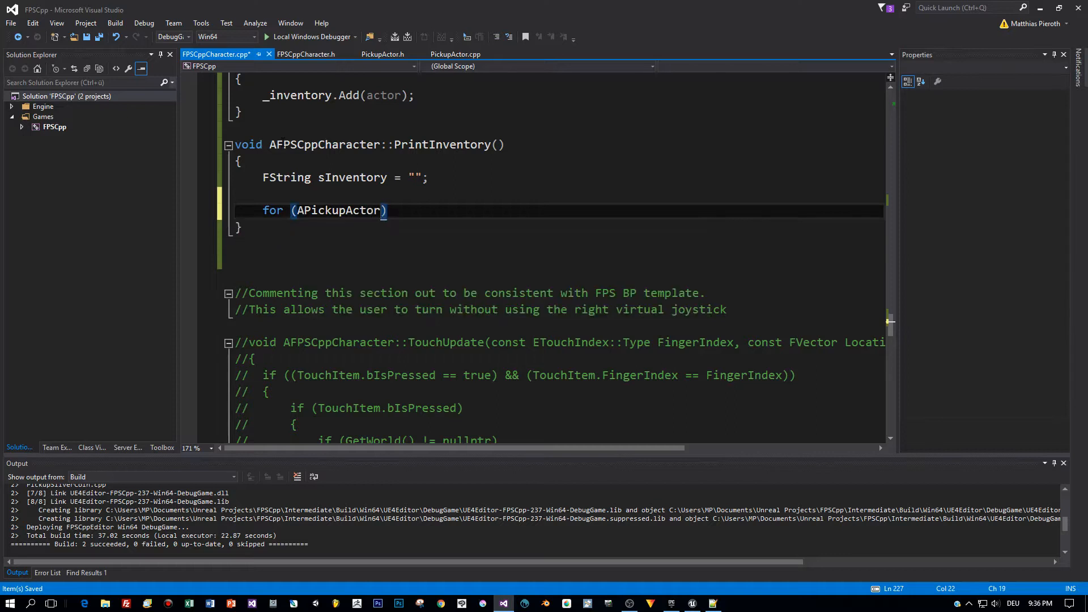
pyautogui.write('* actor :')
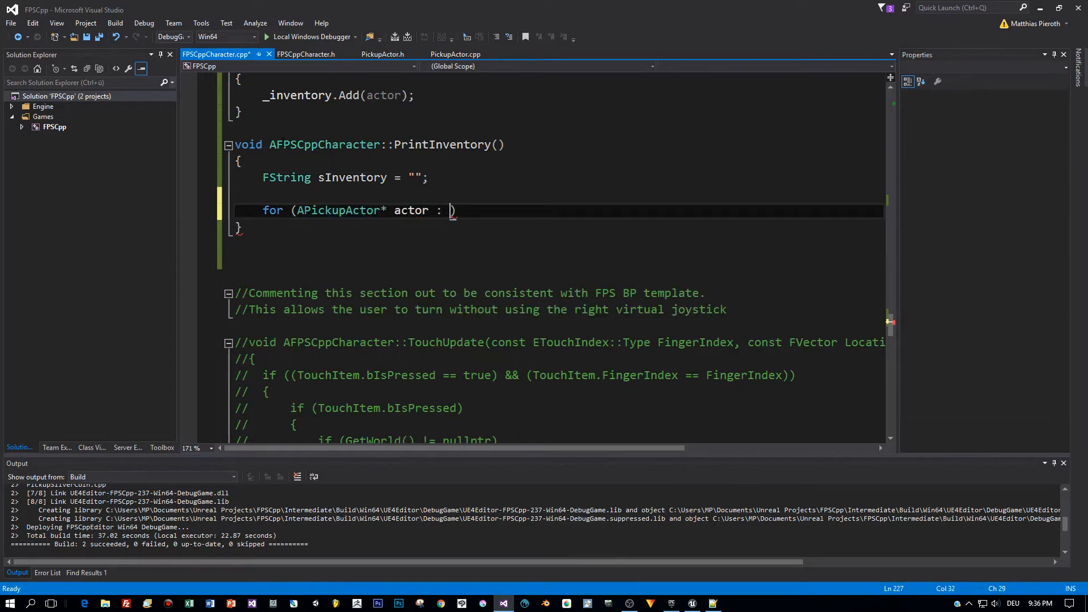
pyautogui.write('_inventory')
pyautogui.write('{ ')
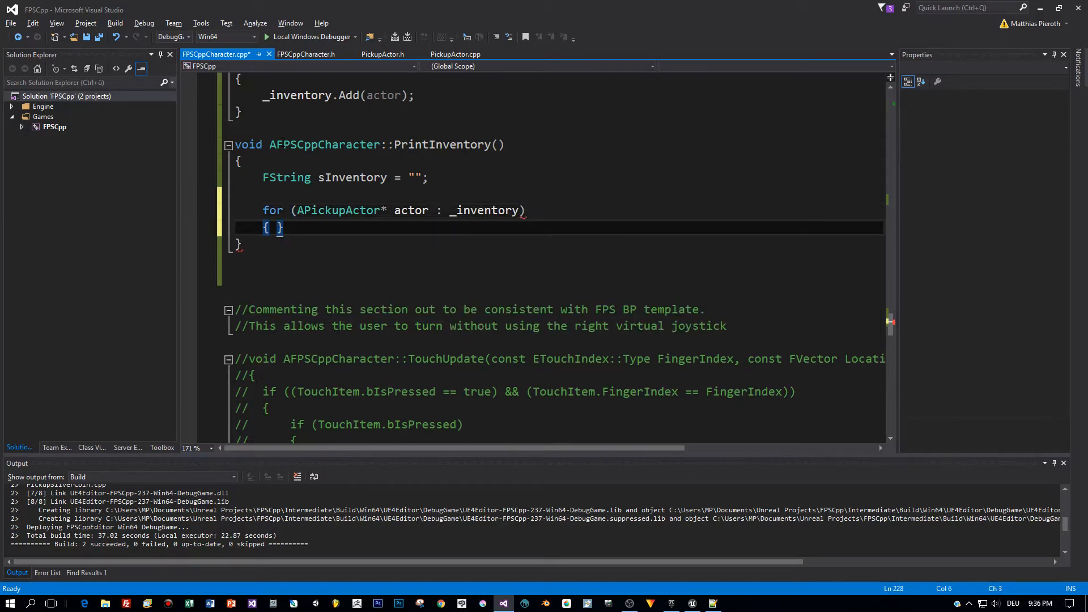
pyautogui.write('sInventory.Append')
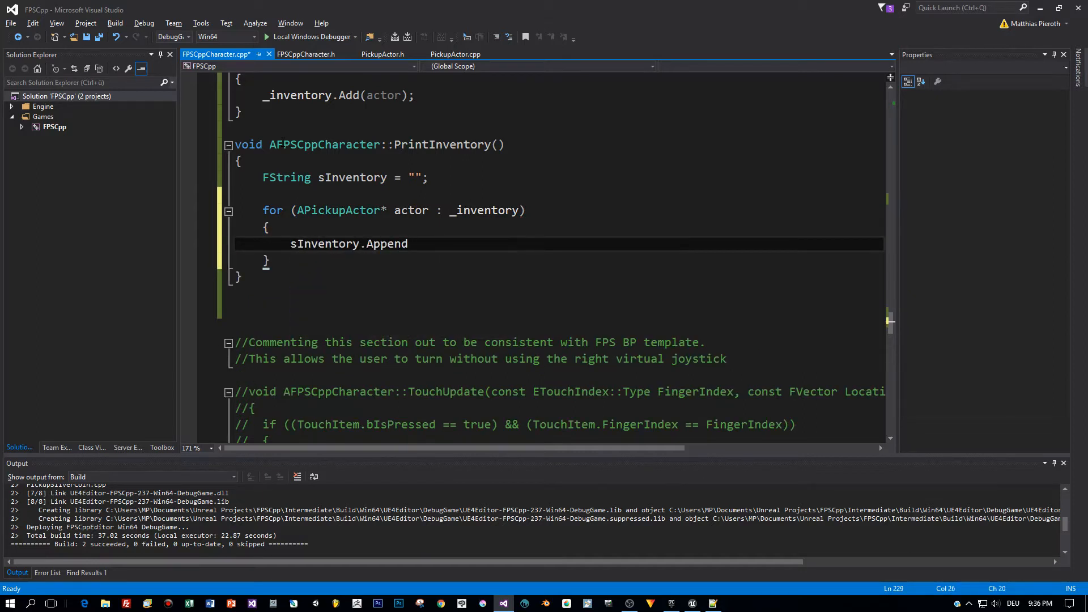
pyautogui.write('(actor->')
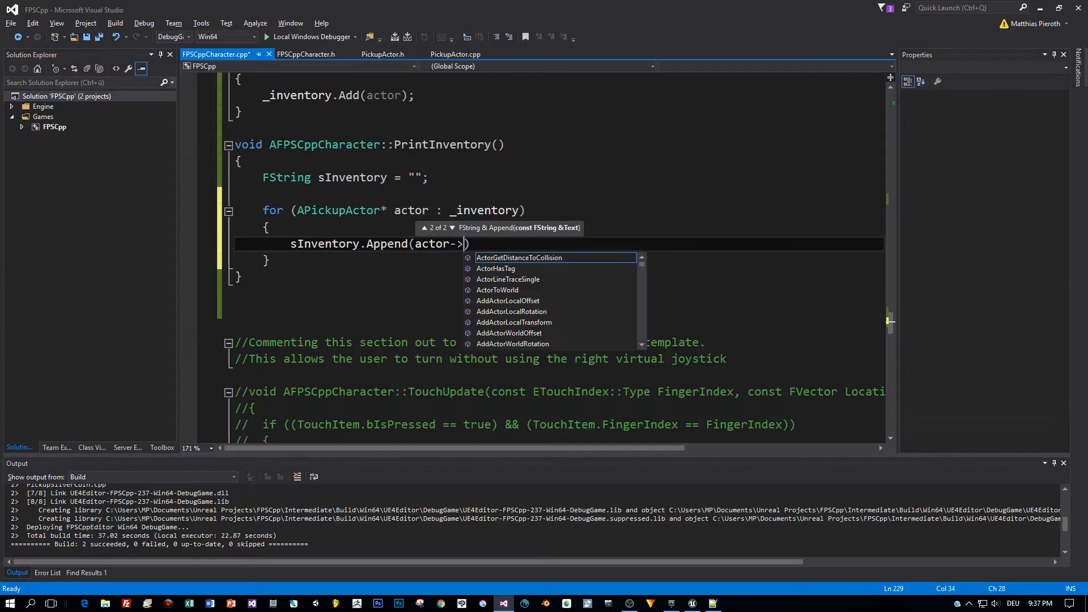
pyautogui.write('Name);')
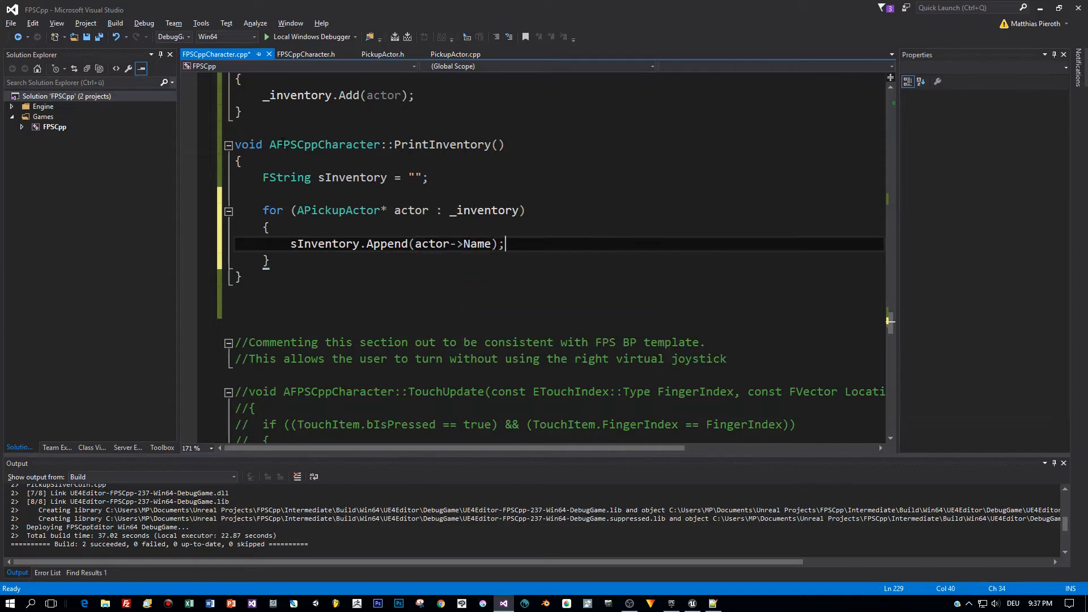
pyautogui.write('sInventory.Append(')
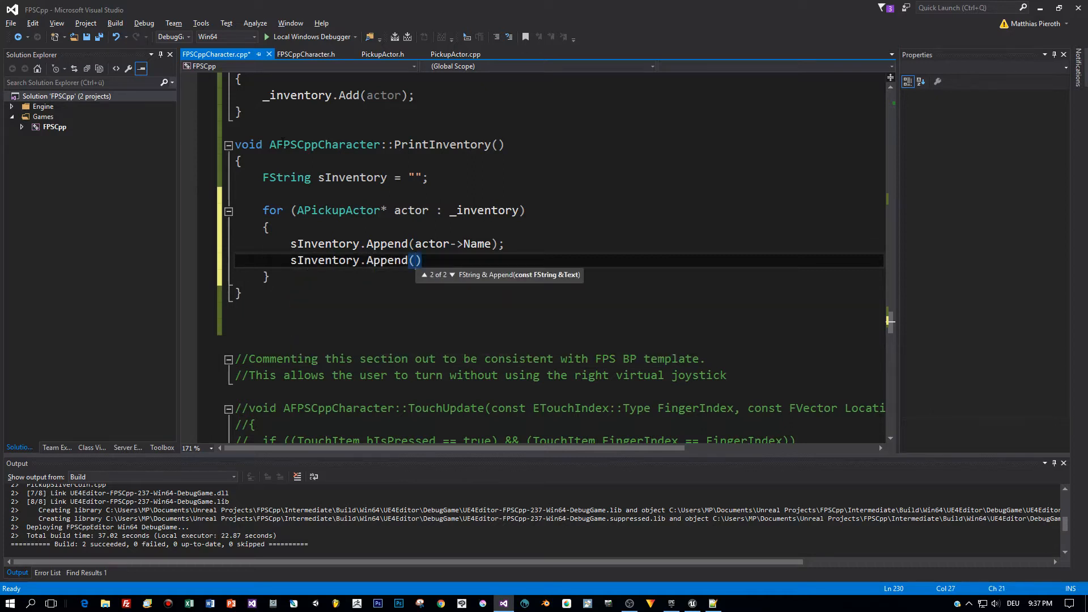
pyautogui.write('" "')
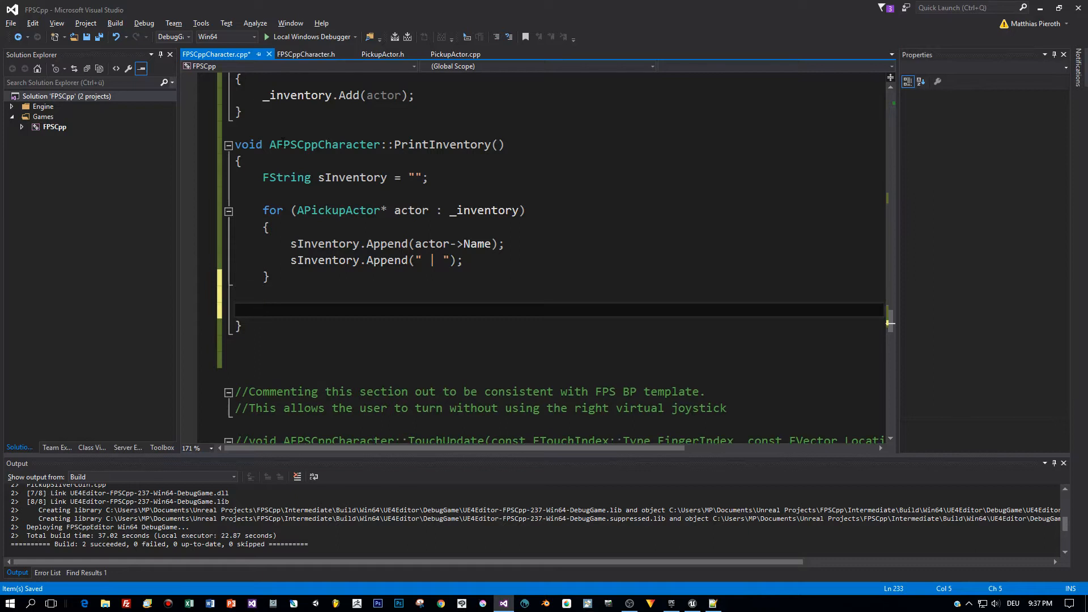
# After the loop, call GEngine->AddOnScreenDebugMessage(1, 3, FColor::White, *sInventory).
pyautogui.write('GEn')
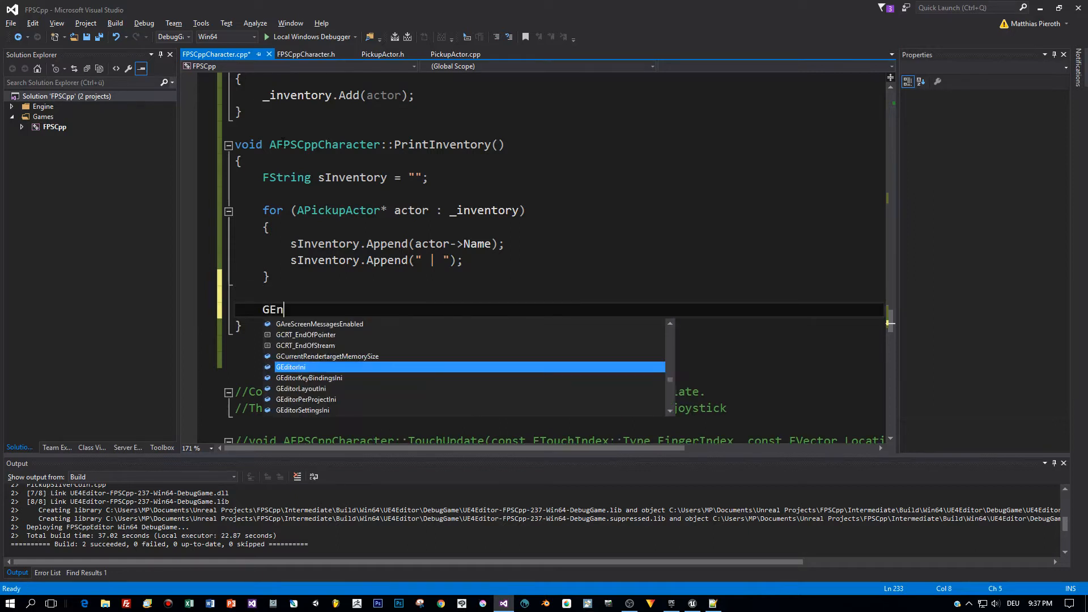
pyautogui.write('gine')
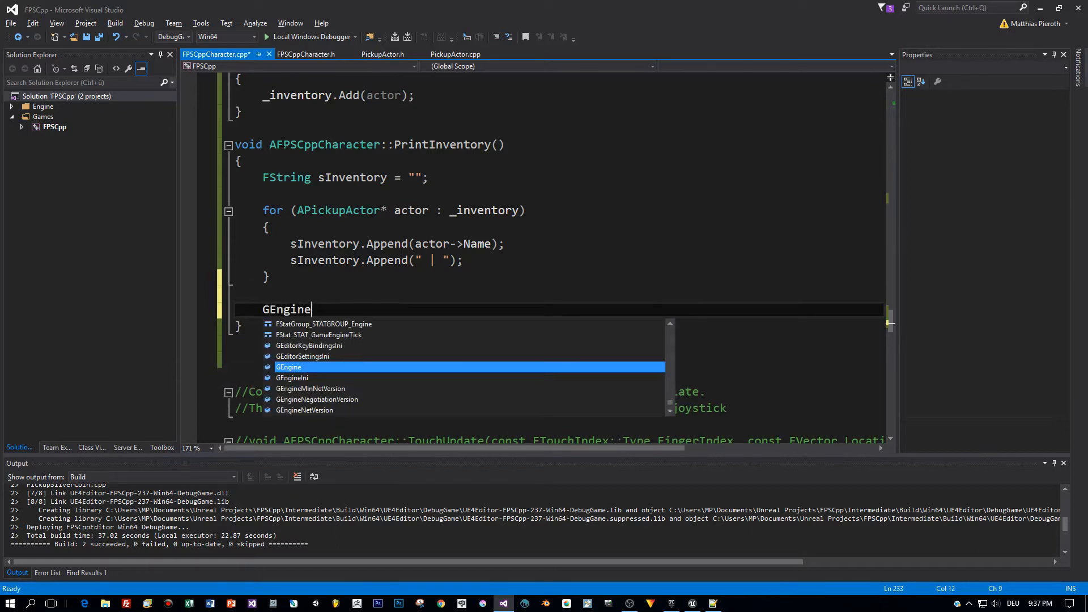
pyautogui.write('-')
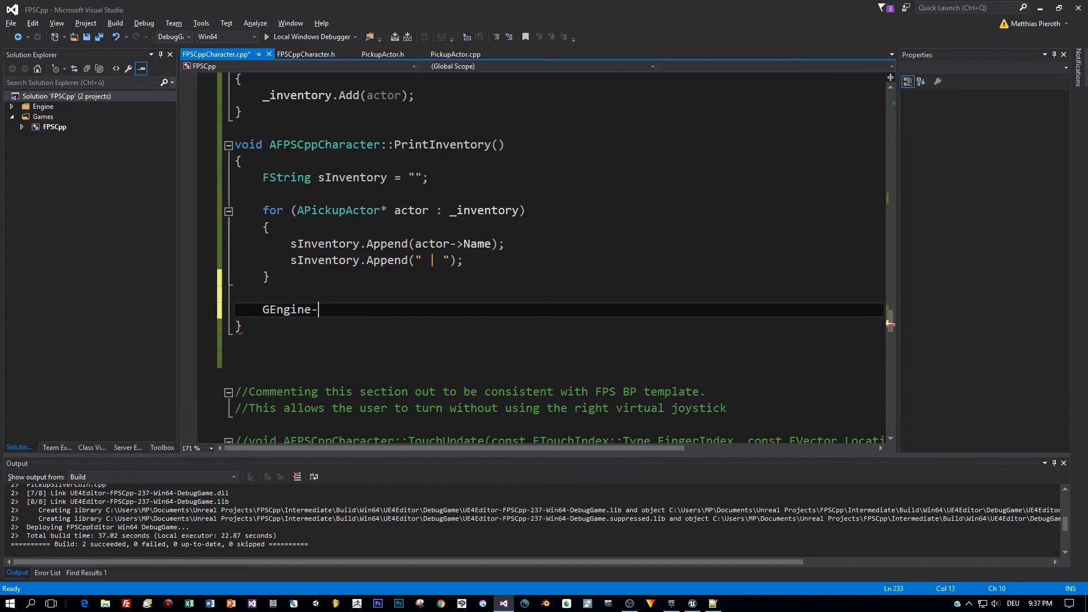
pyautogui.write('>')
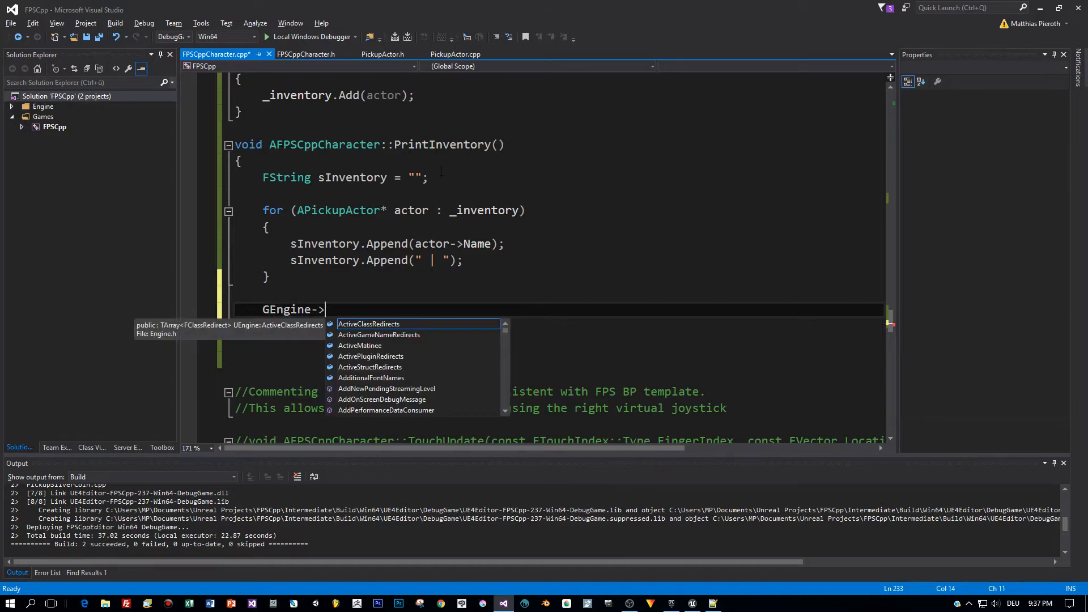
pyautogui.write('Addon')
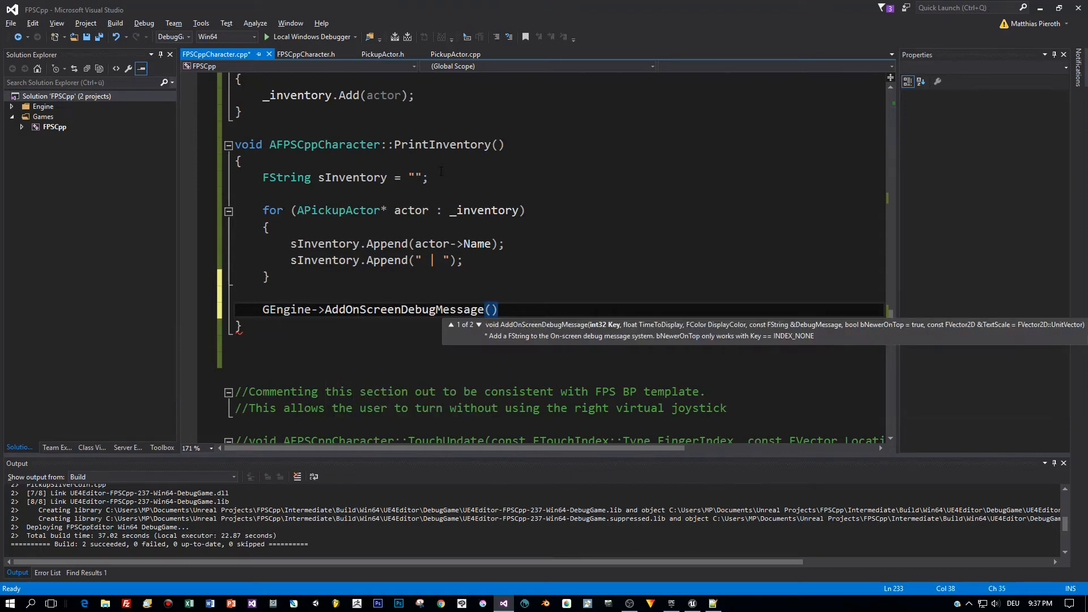
pyautogui.write('1,')
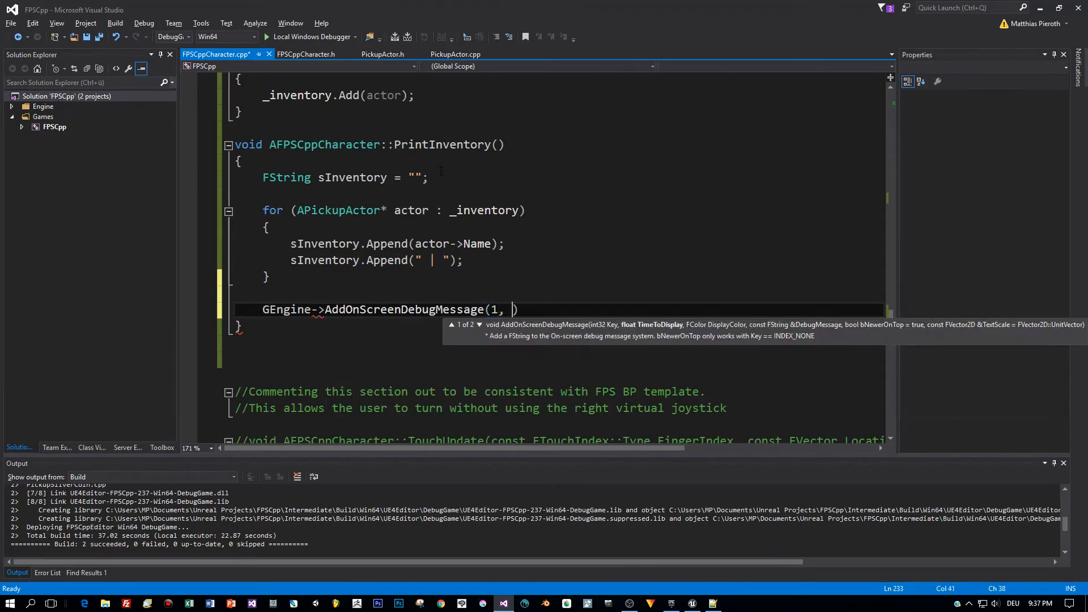
pyautogui.write('4')
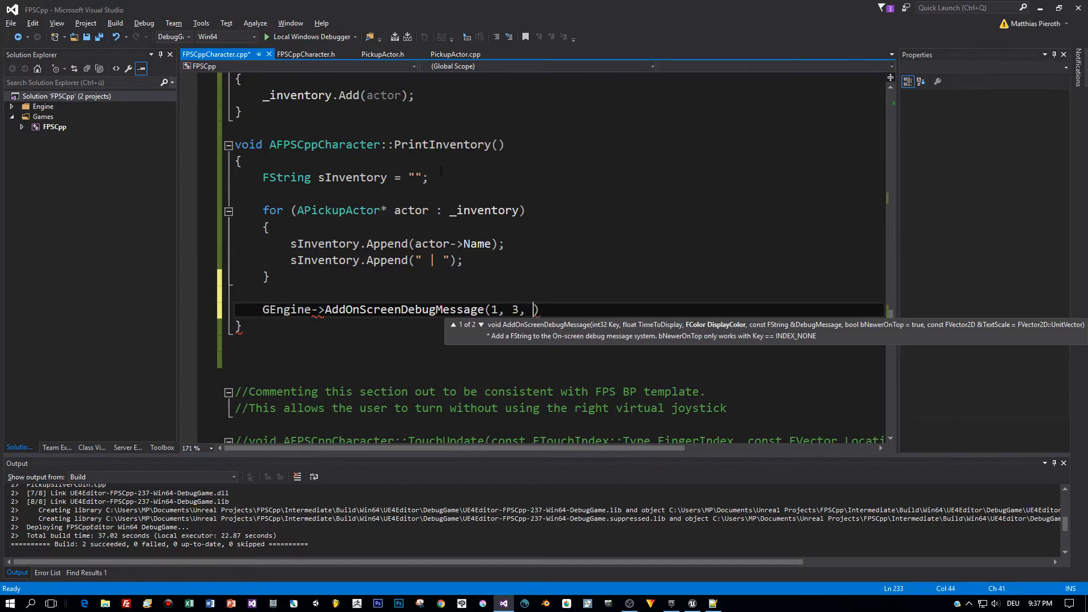
pyautogui.write('FColor::White')
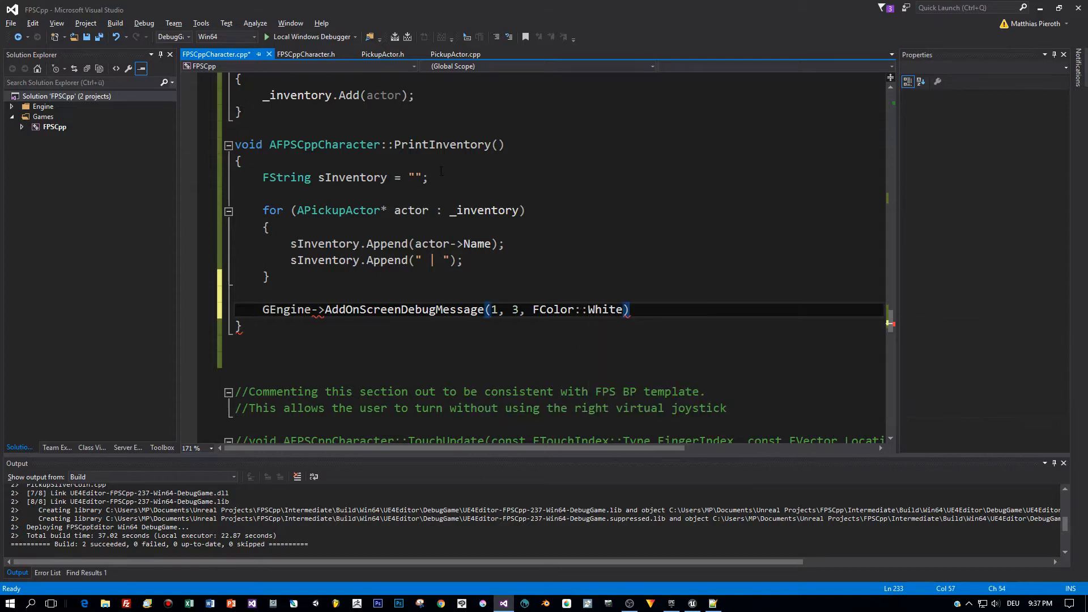
pyautogui.write(', *Si')
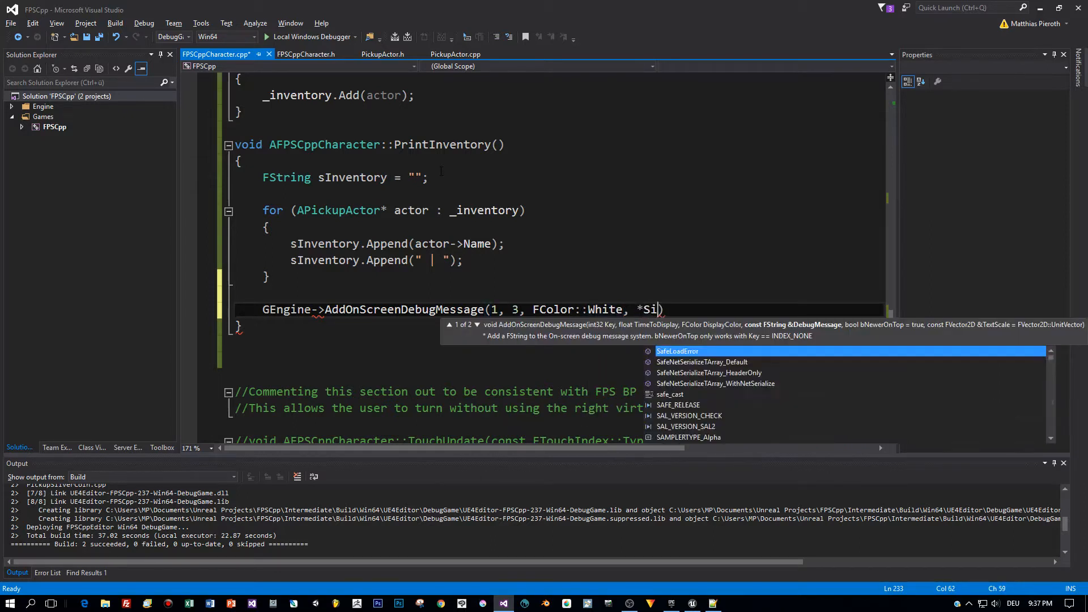
pyautogui.press('Backspace')
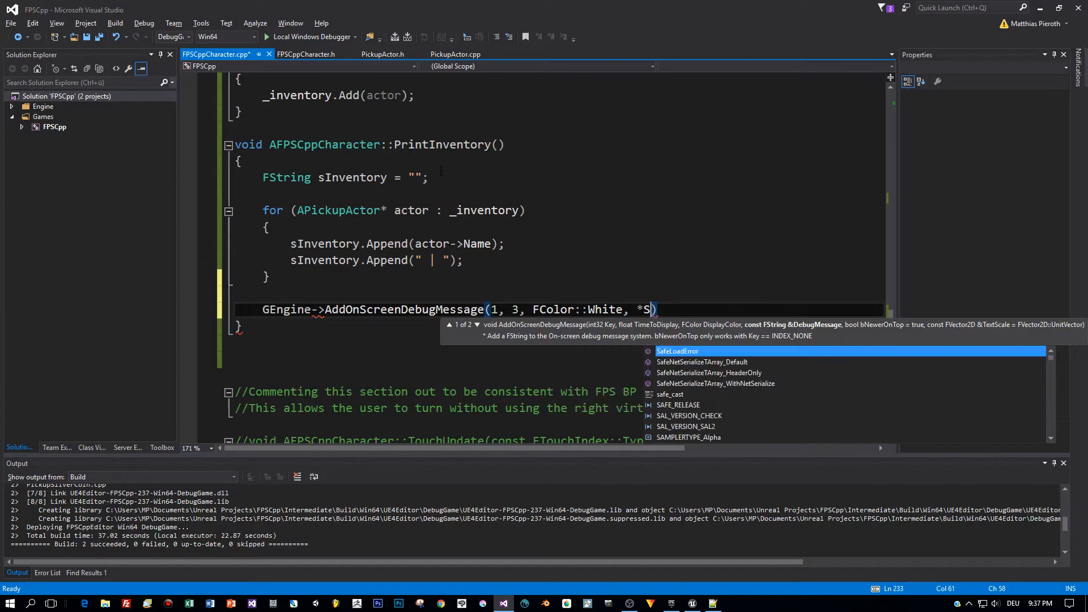
pyautogui.write('Inventory')
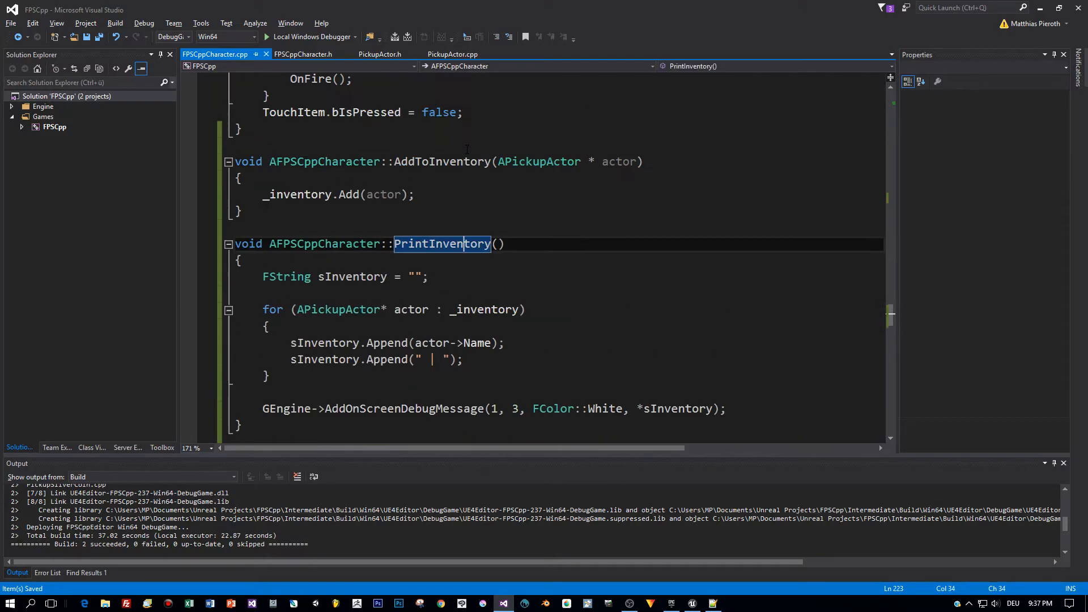
# Review OnInteract in PickupActor.cpp, then return to PickupActor.h below BeginPlay.
pyautogui.click(441, 244)
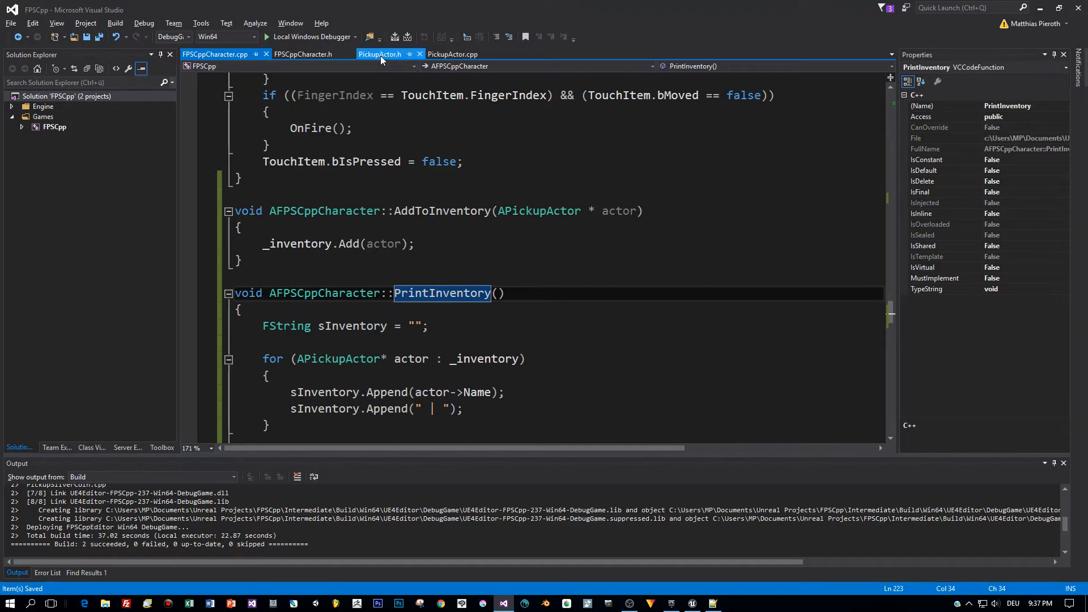
pyautogui.click(380, 53)
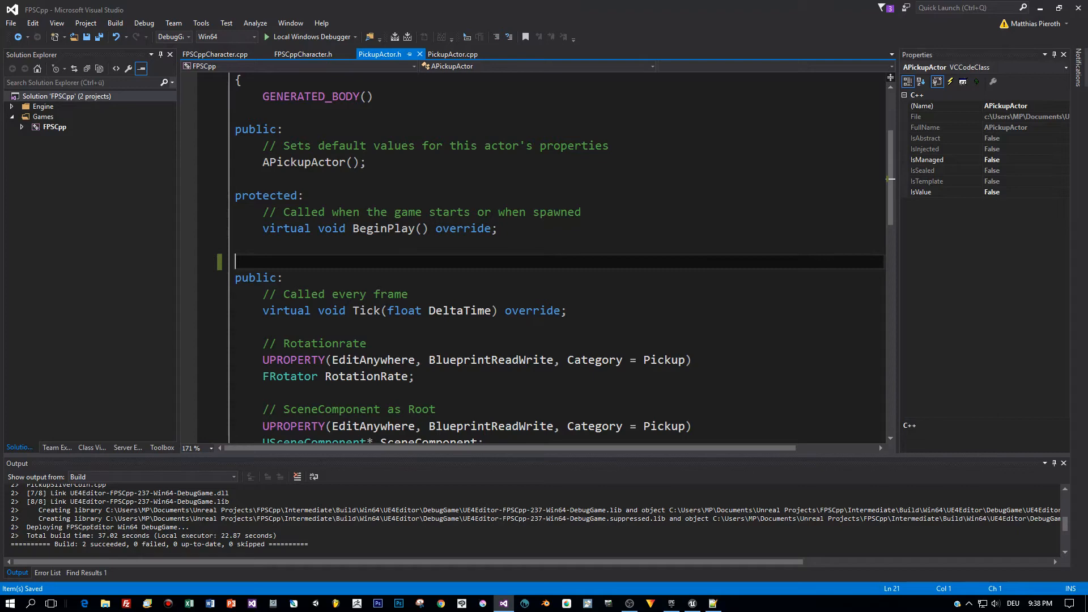
pyautogui.click(452, 55)
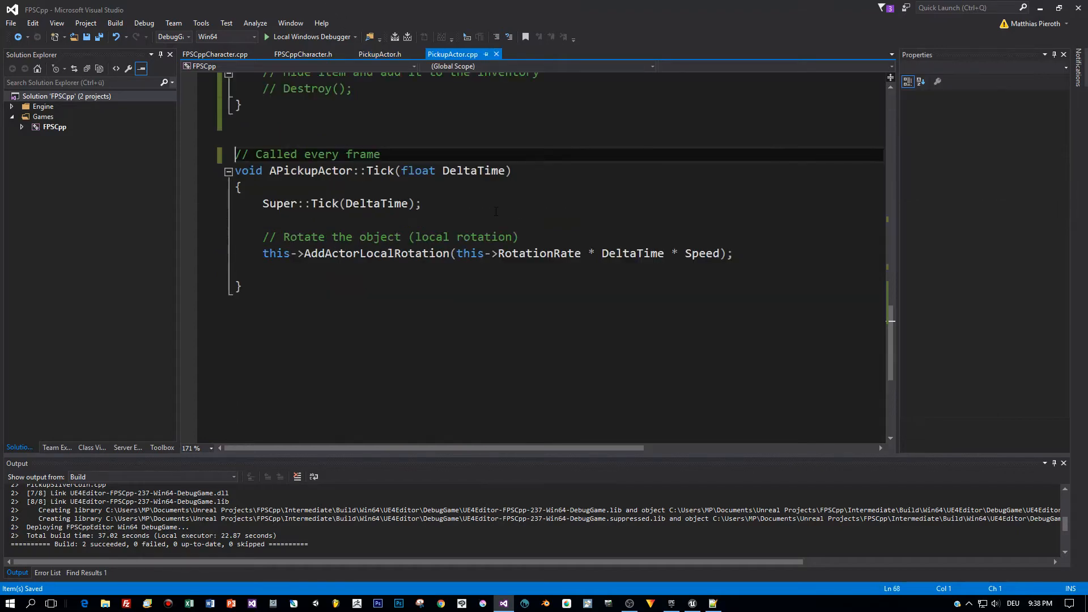
pyautogui.scroll(3)
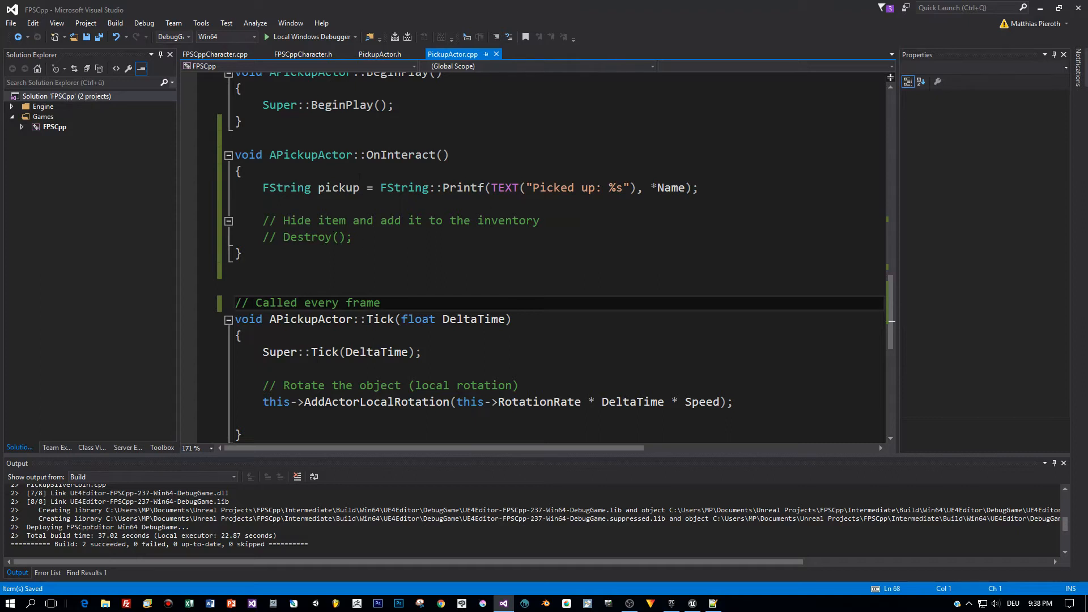
pyautogui.click(339, 220)
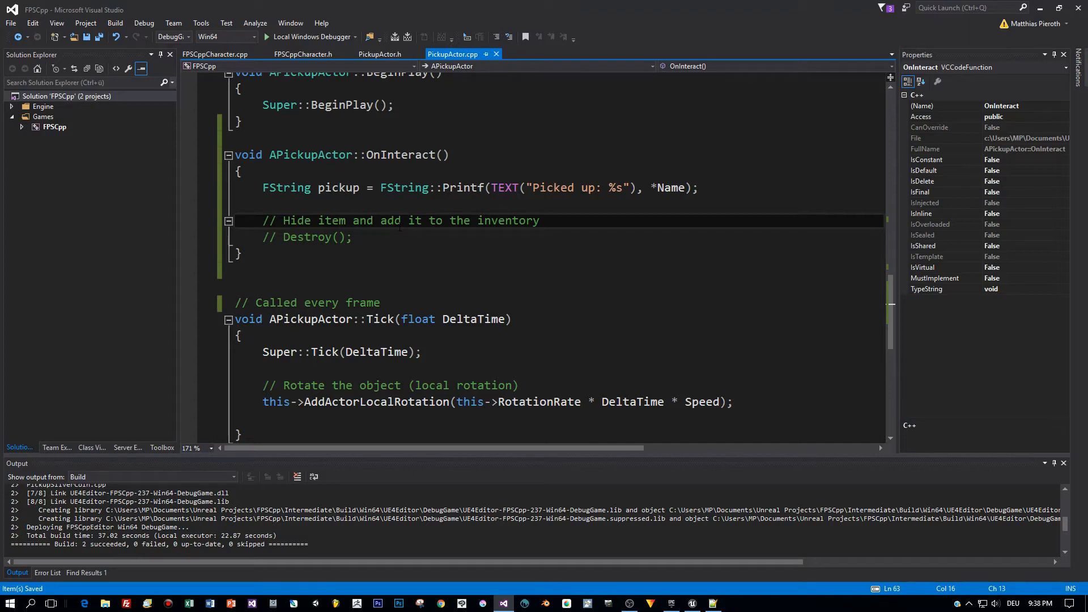
pyautogui.click(380, 54)
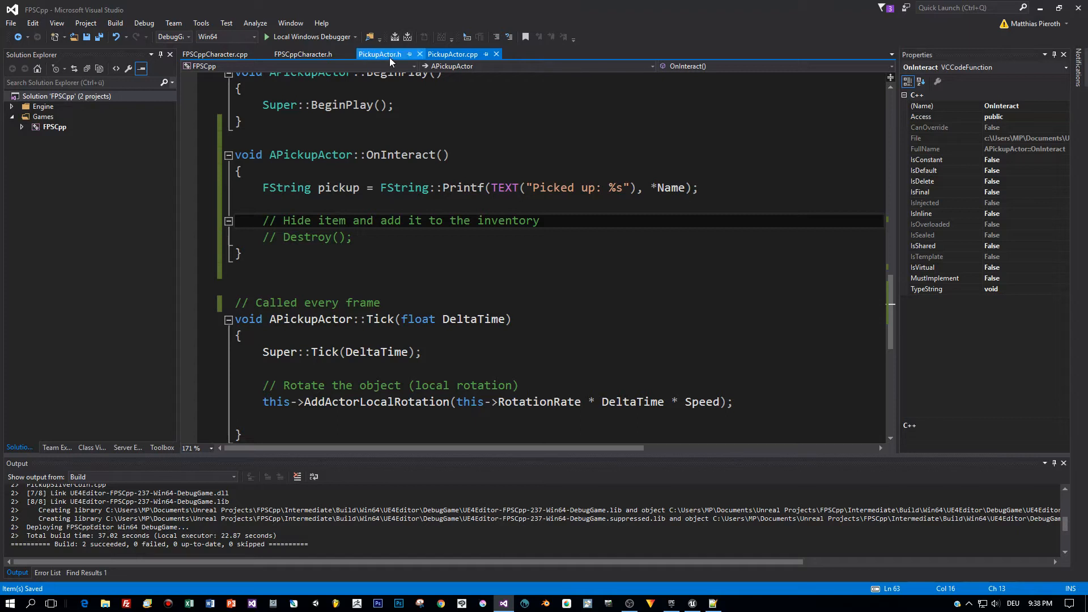
pyautogui.click(380, 54)
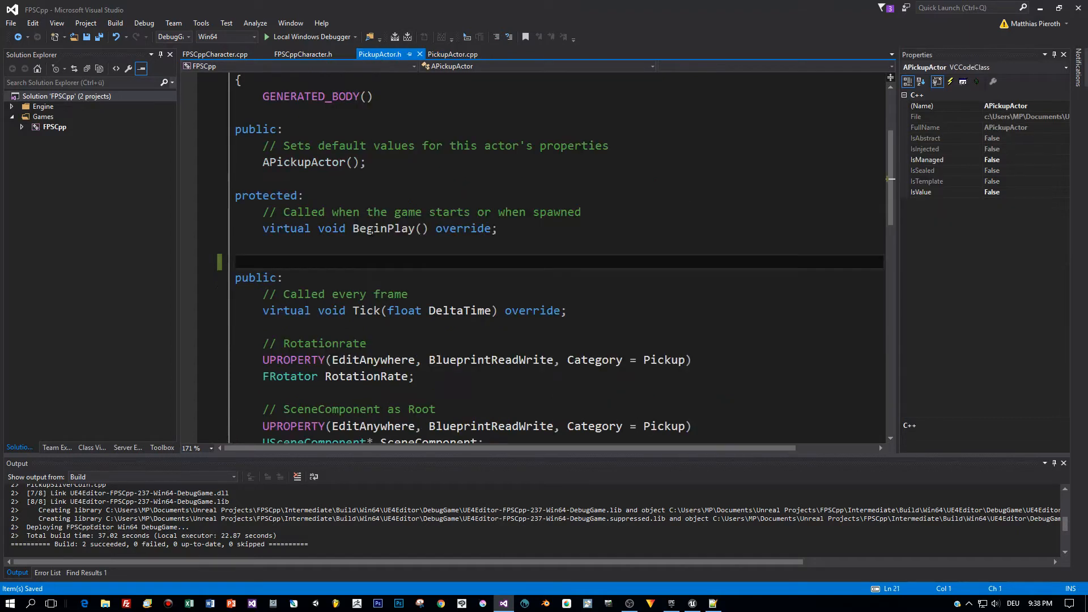
pyautogui.click(236, 260)
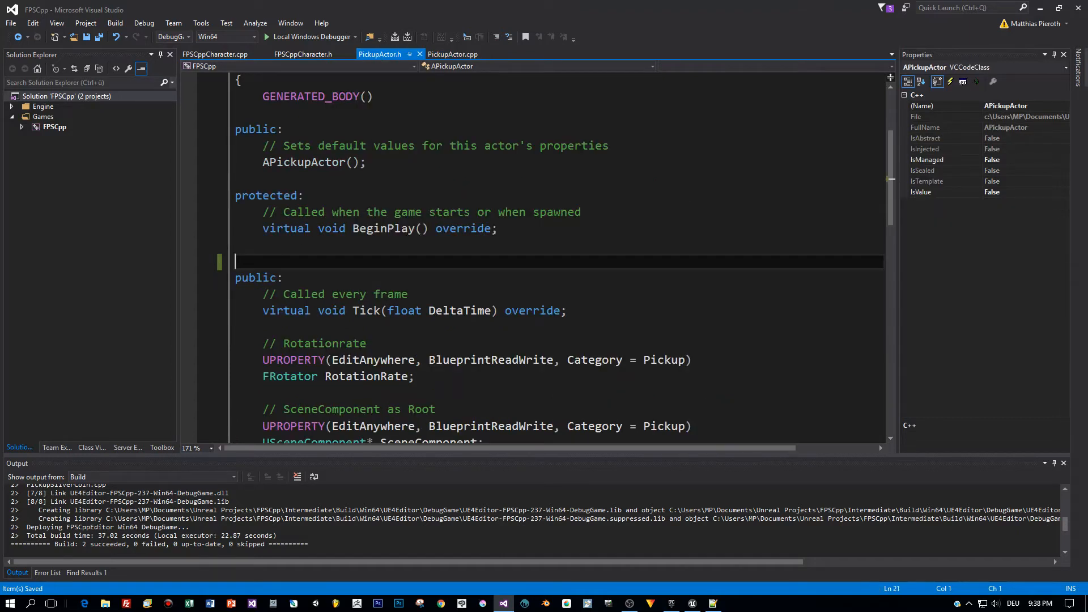
# Declare virtual void Show(bool visible); under BeginPlay and select it for definition generation.
pyautogui.click(495, 229)
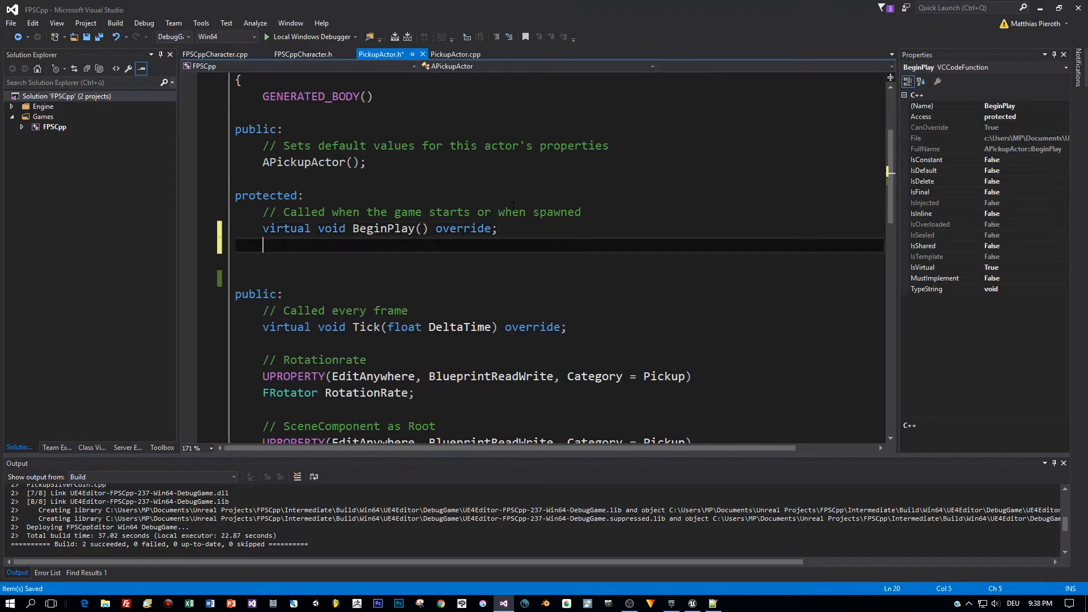
pyautogui.write('virtual')
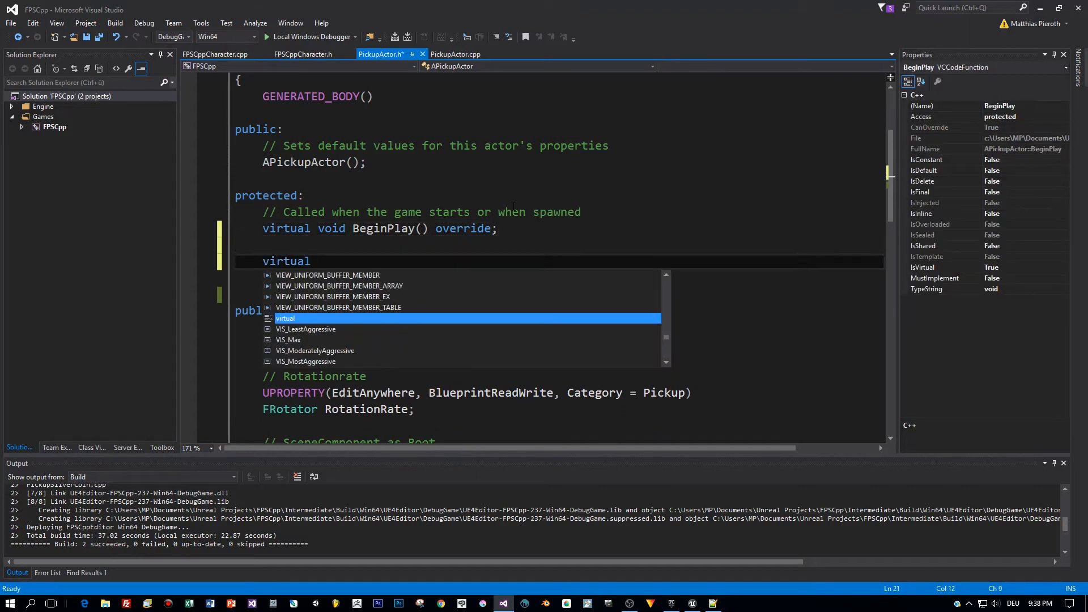
pyautogui.write('void Show')
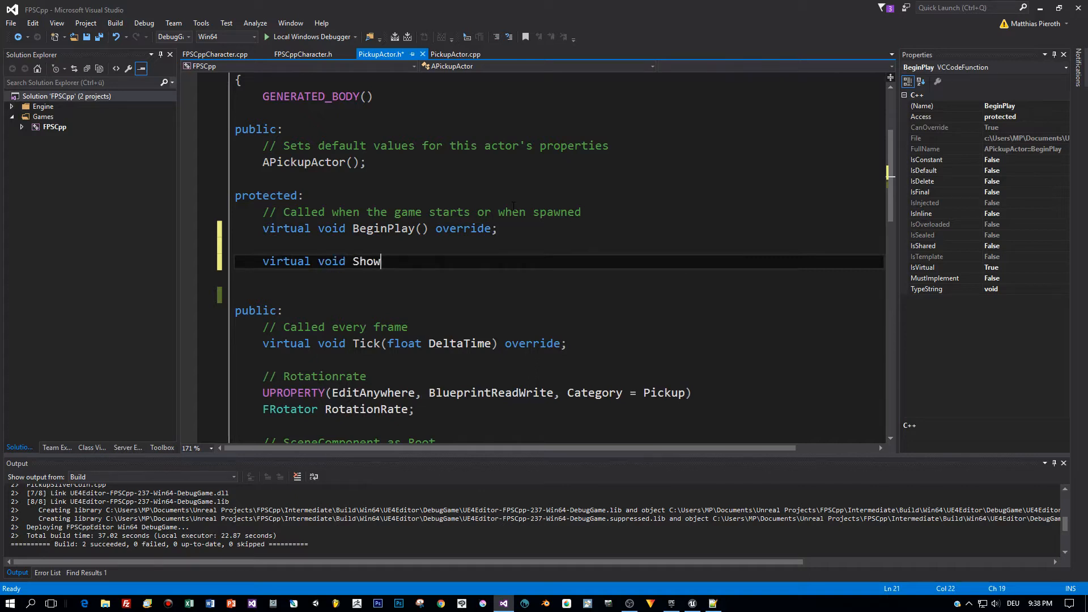
pyautogui.write('(b')
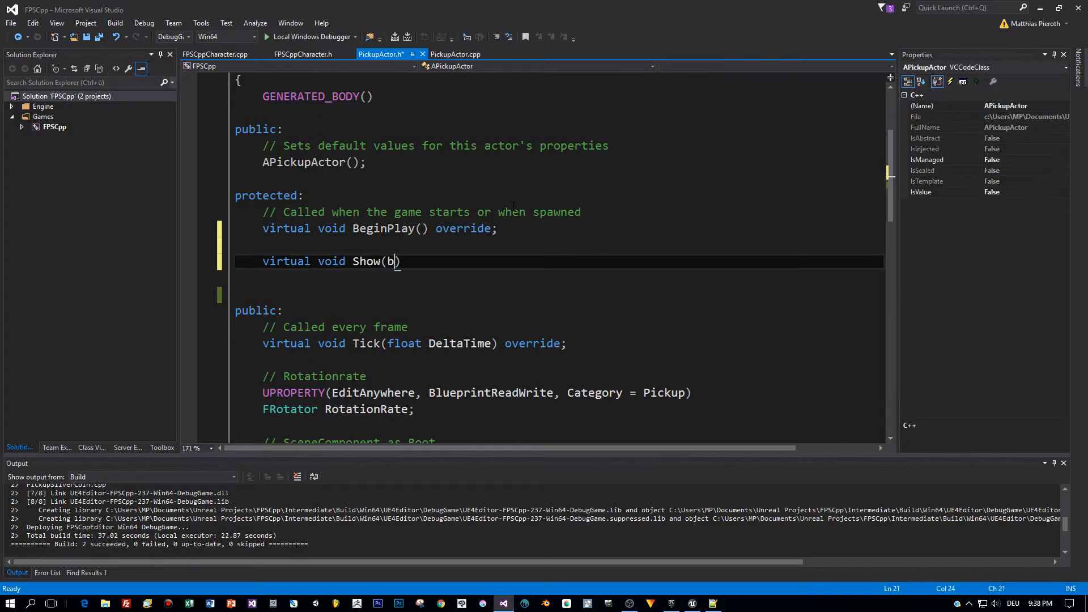
pyautogui.write('ool sh')
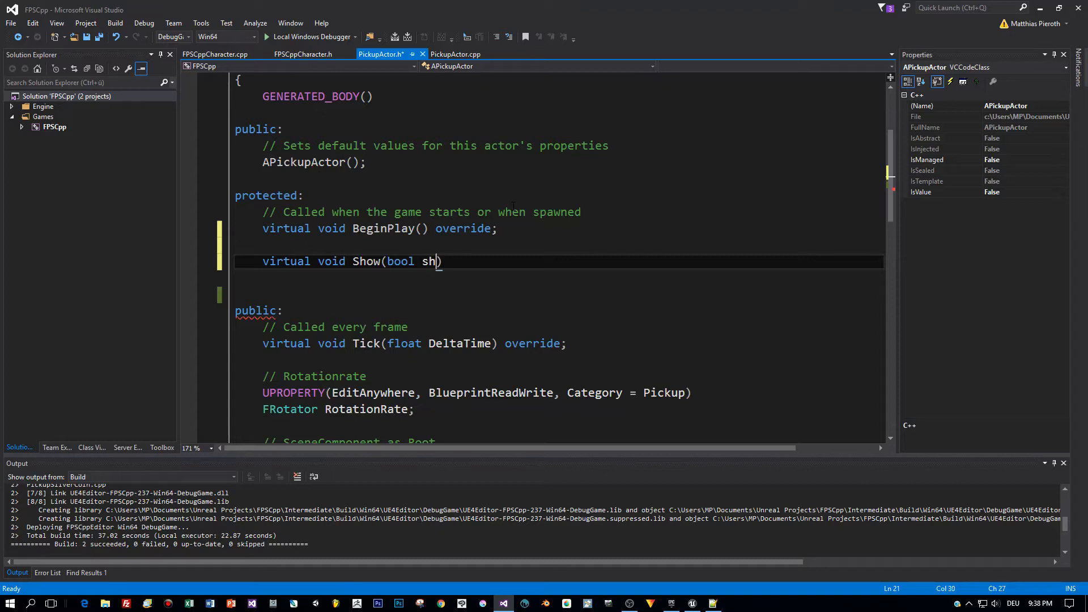
pyautogui.press('BackSpace')
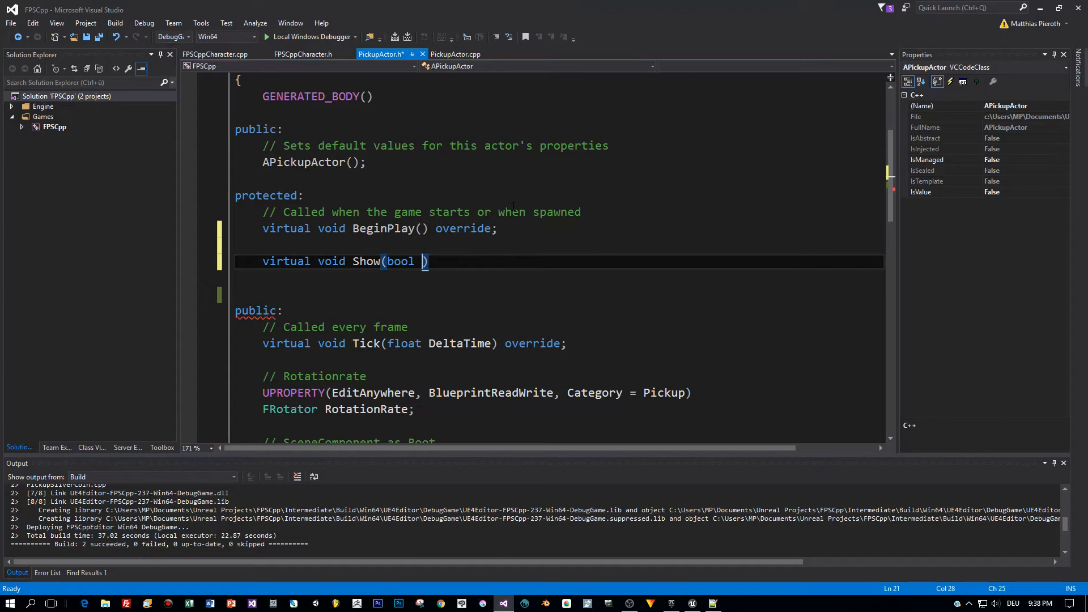
pyautogui.write('vsi')
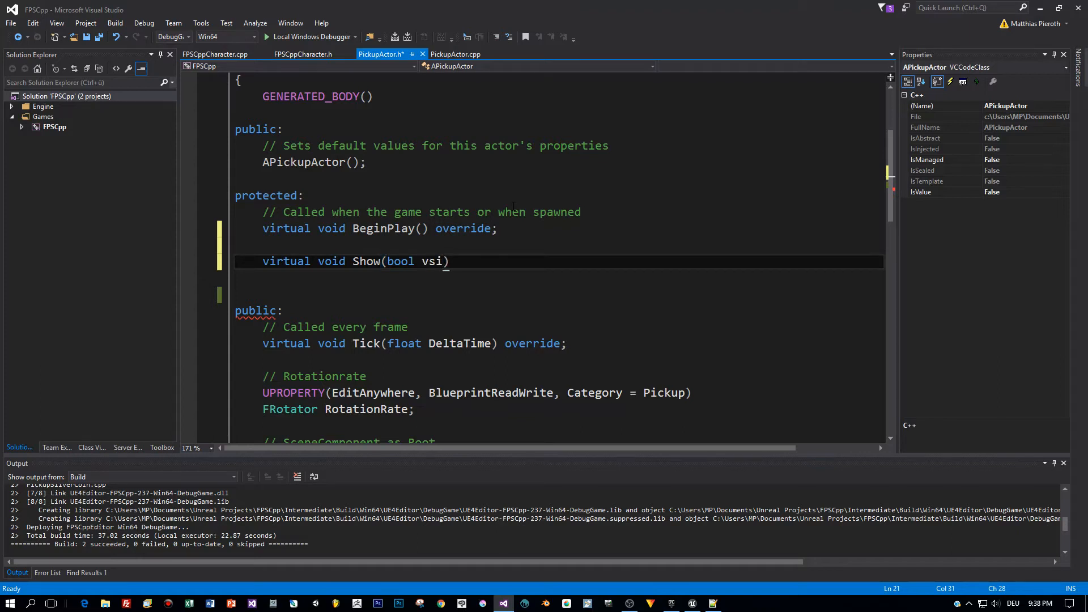
pyautogui.write('si')
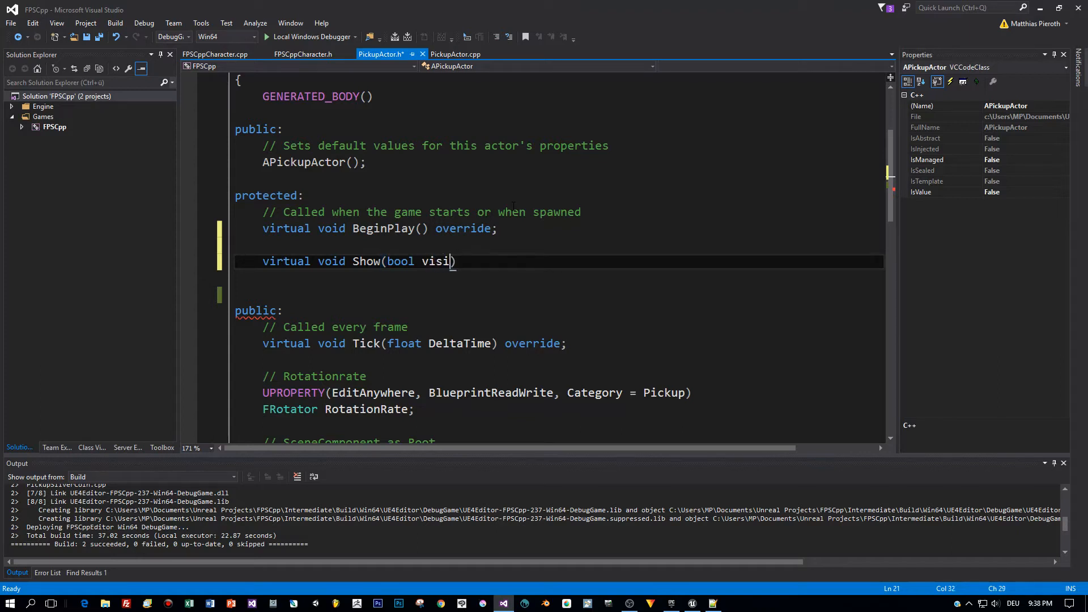
pyautogui.write('ble);')
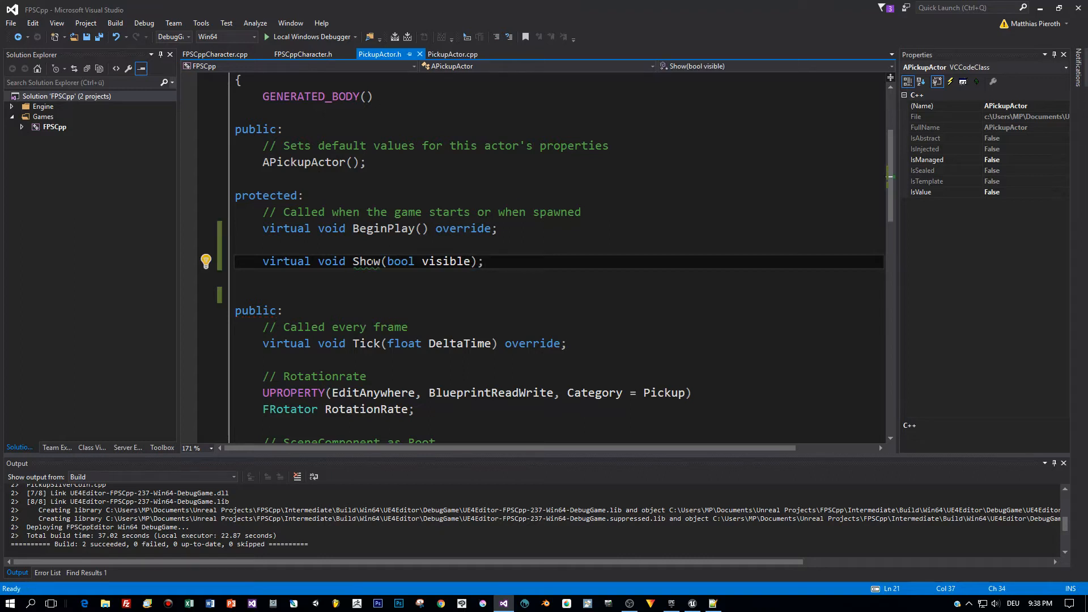
pyautogui.doubleClick(366, 261)
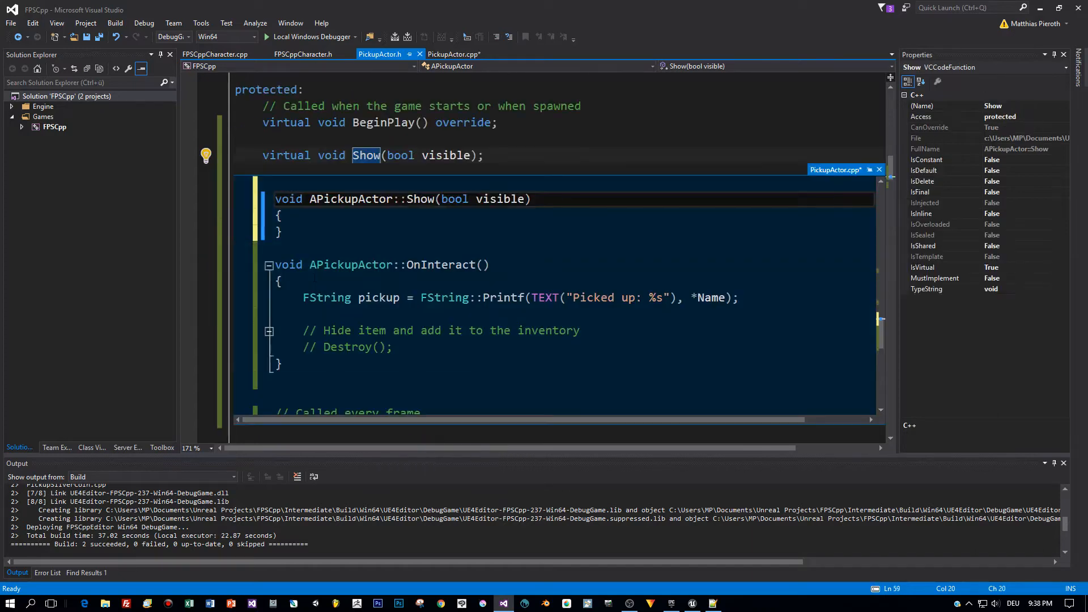
# Call ItemMesh->SetVisibility(visible) inside the Show body.
pyautogui.click(454, 55)
pyautogui.write('this->')
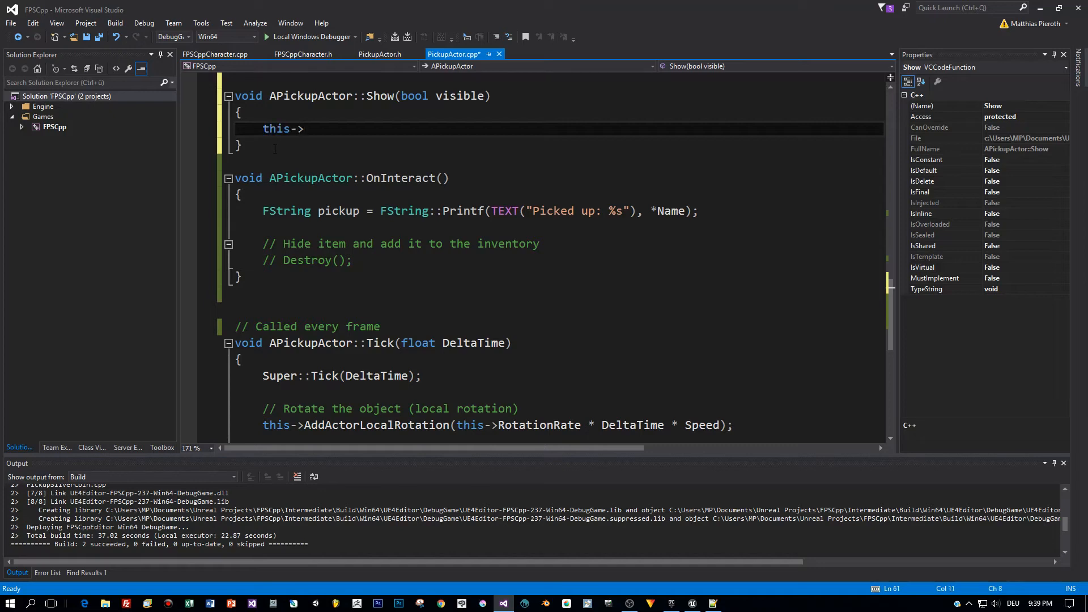
pyautogui.write('Item')
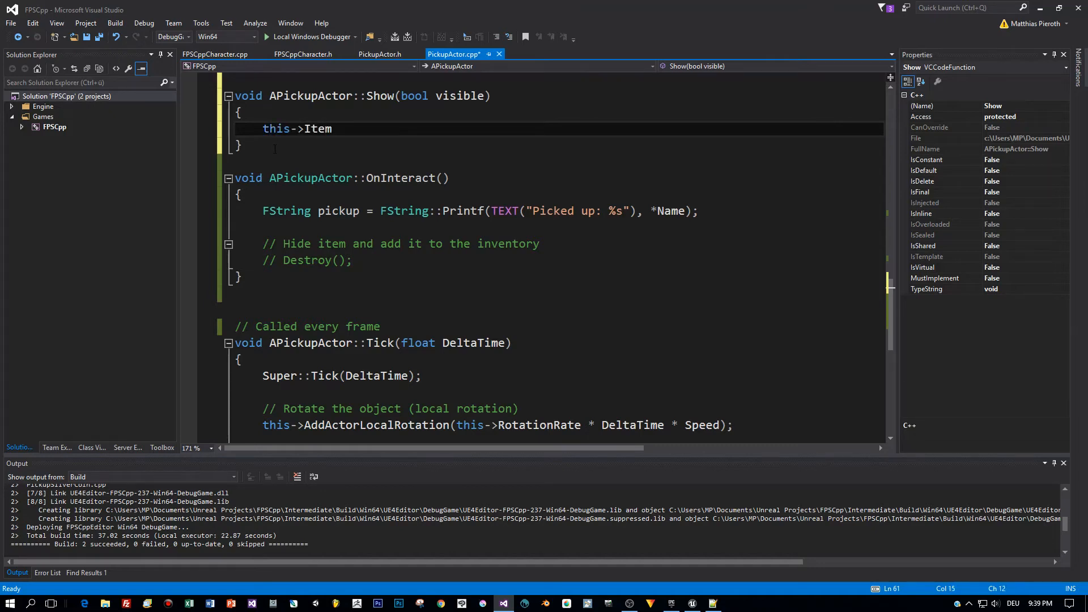
pyautogui.write('Me')
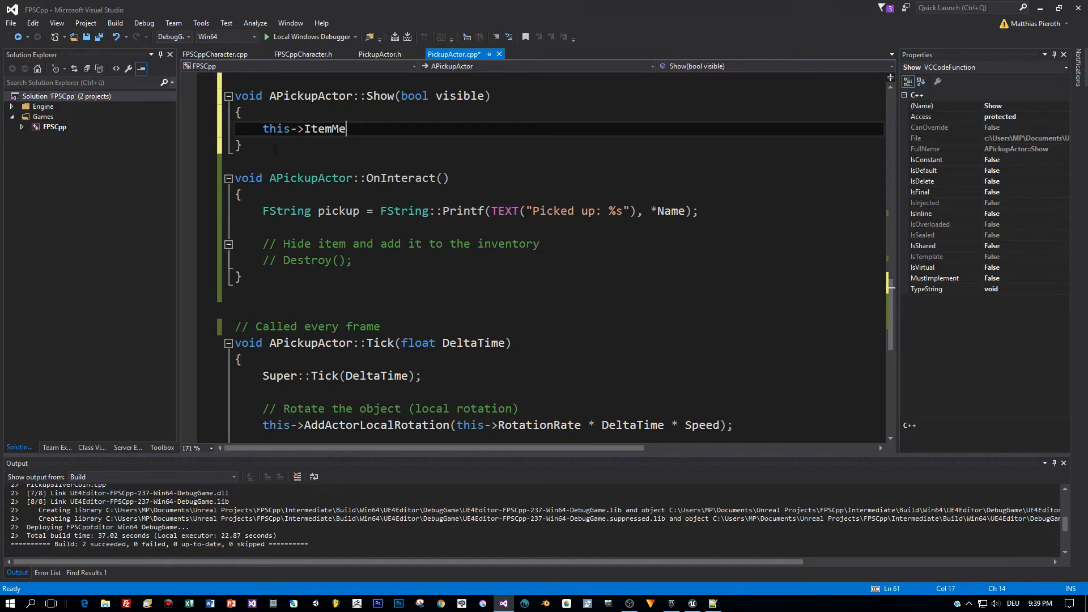
pyautogui.write('sh')
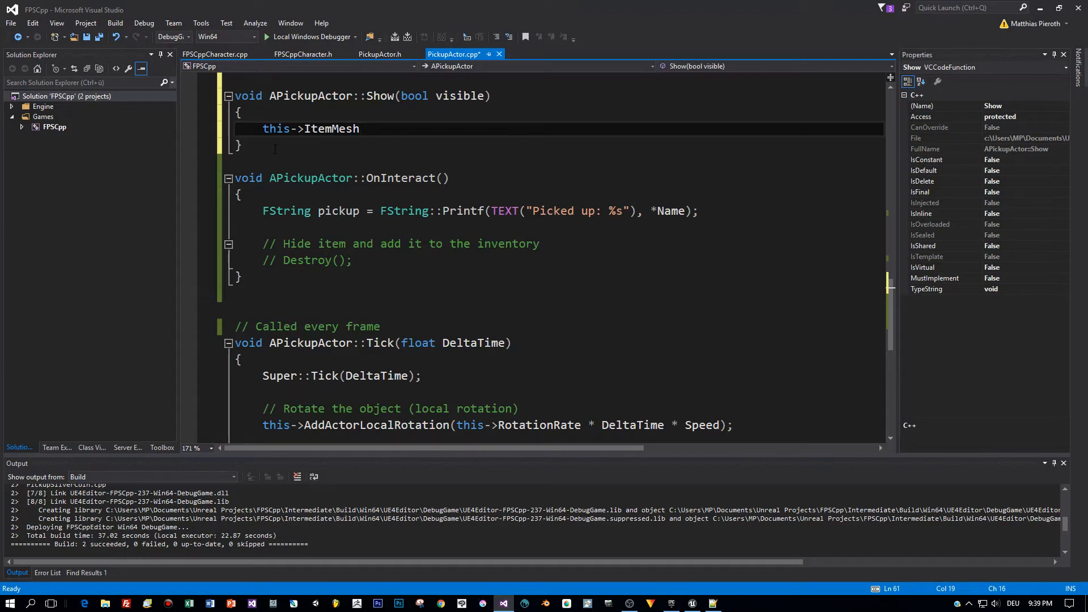
pyautogui.press('ctrl+s')
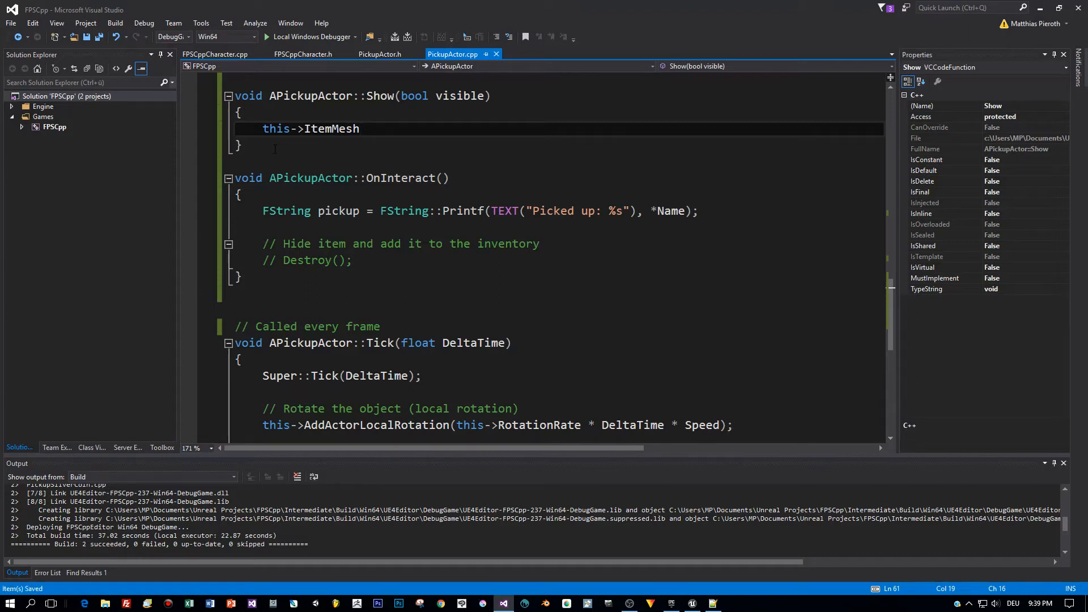
pyautogui.write('->')
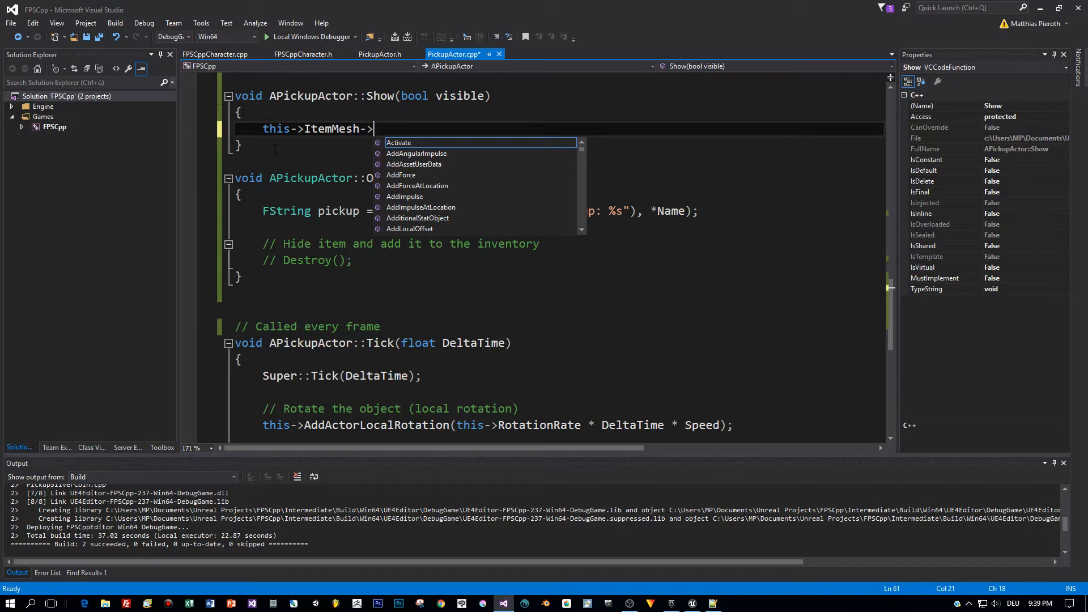
pyautogui.write('SetVisibility')
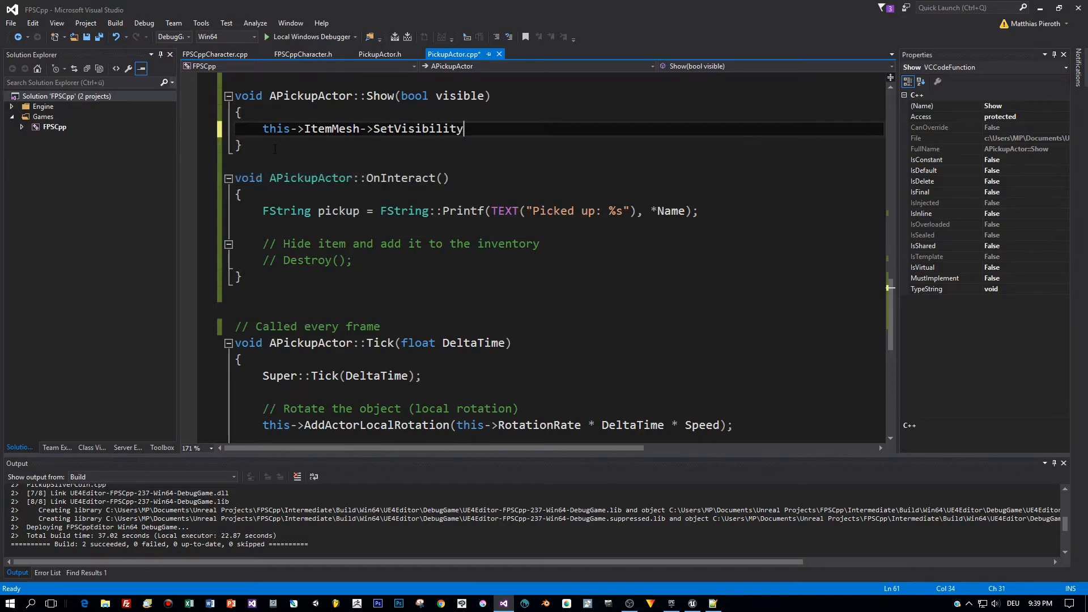
pyautogui.write('(')
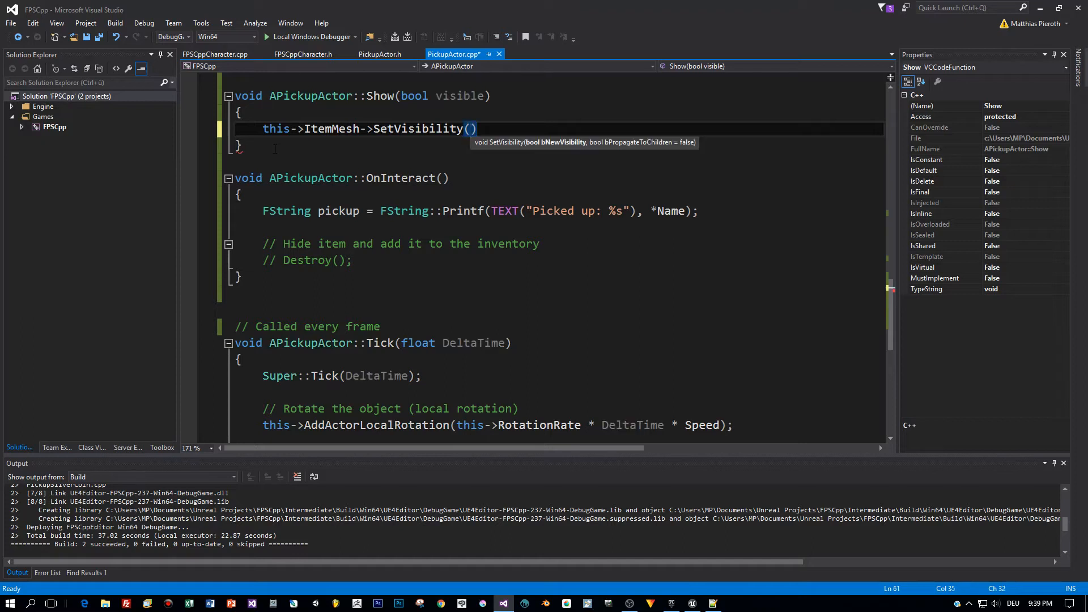
pyautogui.write('visible')
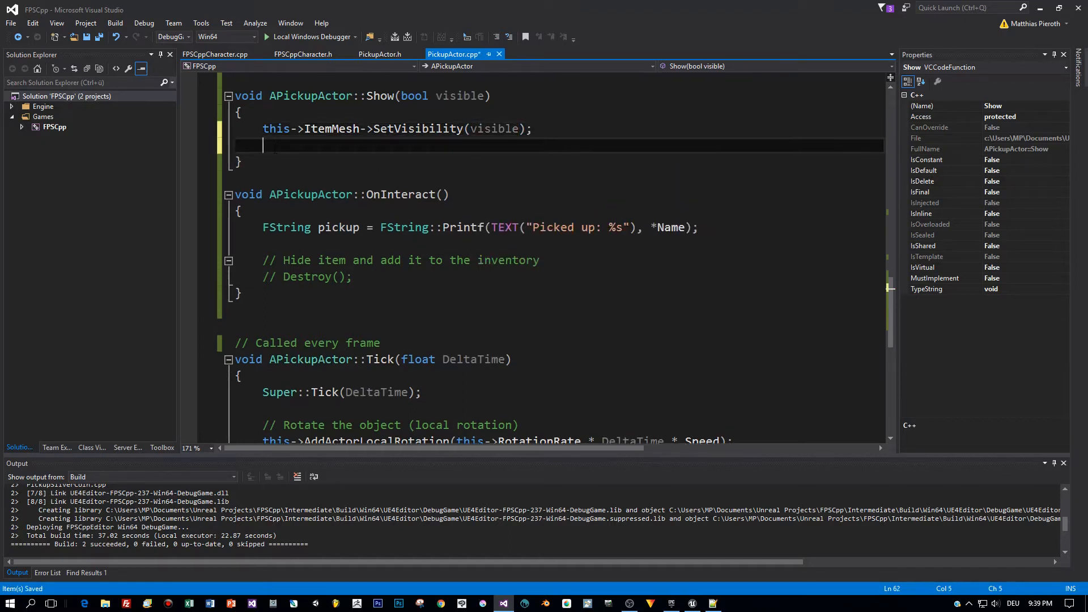
# Add this->ItemMesh->SetCollisionEnabled(visible) and open a blank line at the top of Show.
pyautogui.write('this->')
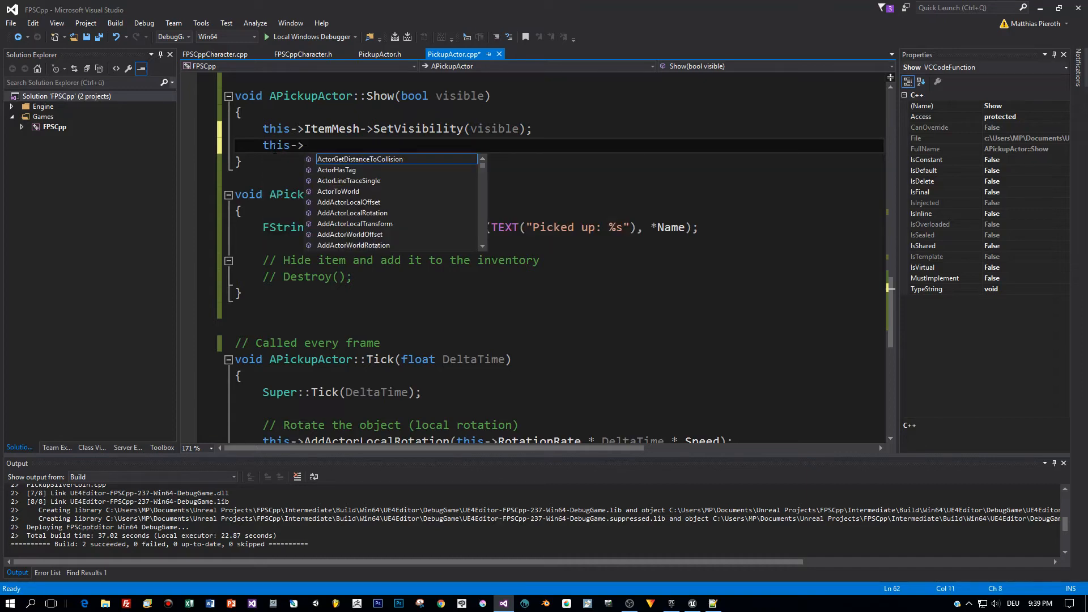
pyautogui.write('SetCo')
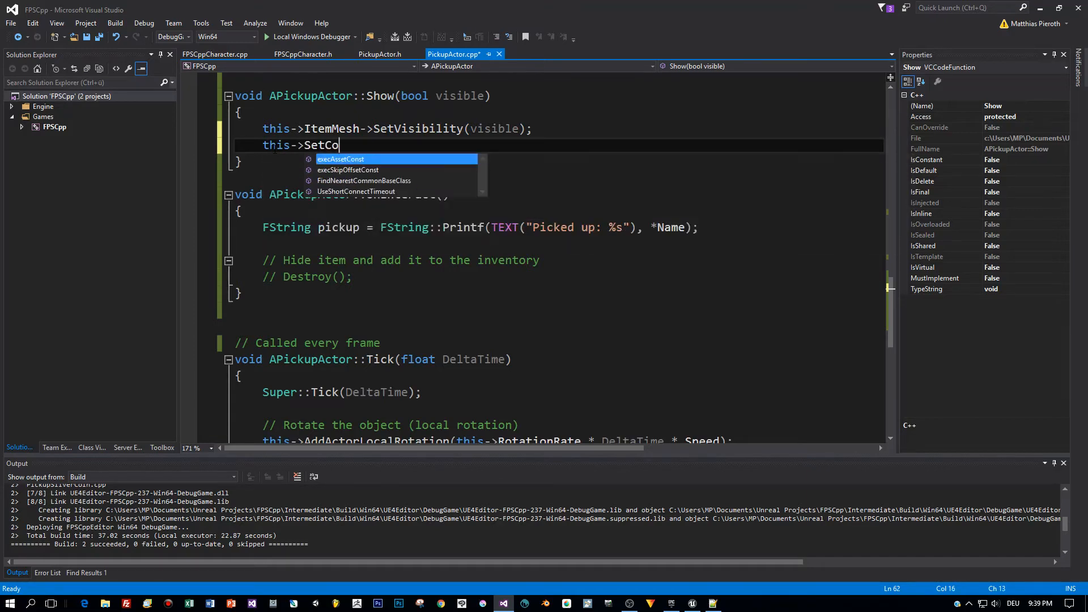
pyautogui.write('l')
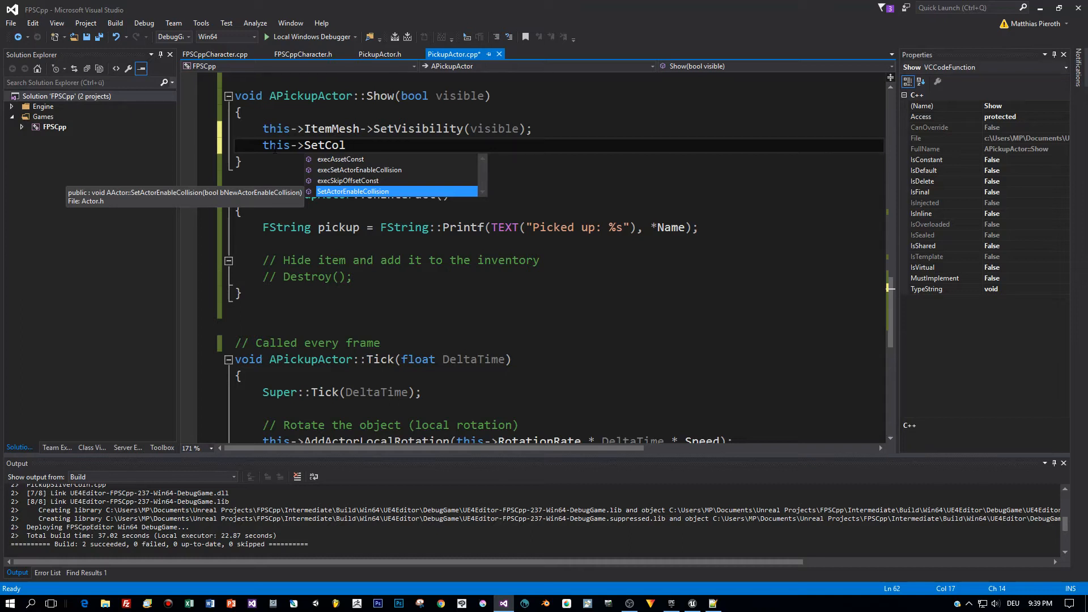
pyautogui.write('li')
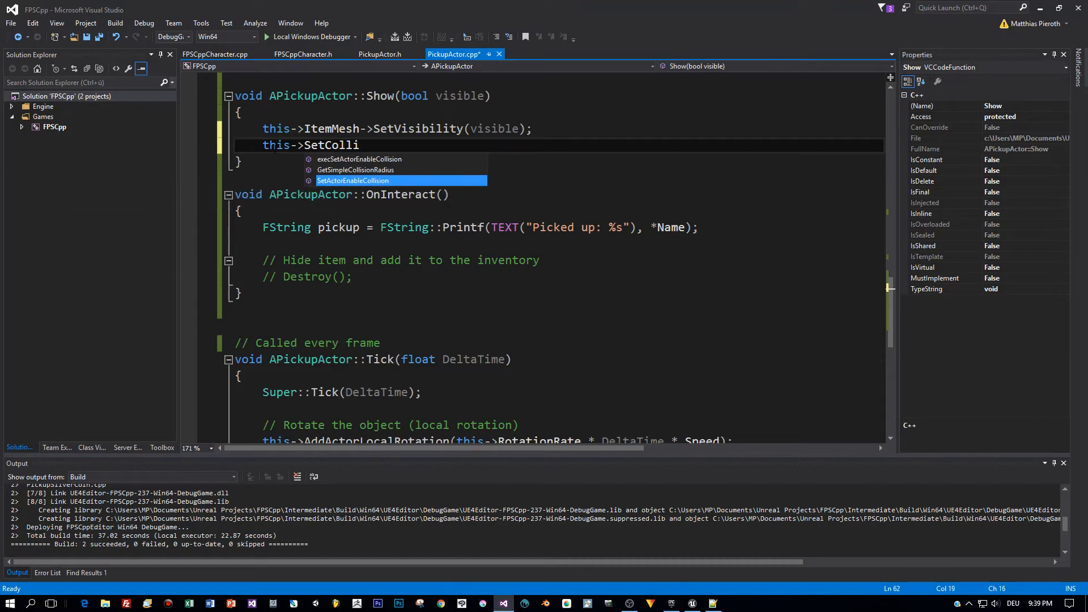
pyautogui.press('backspace')
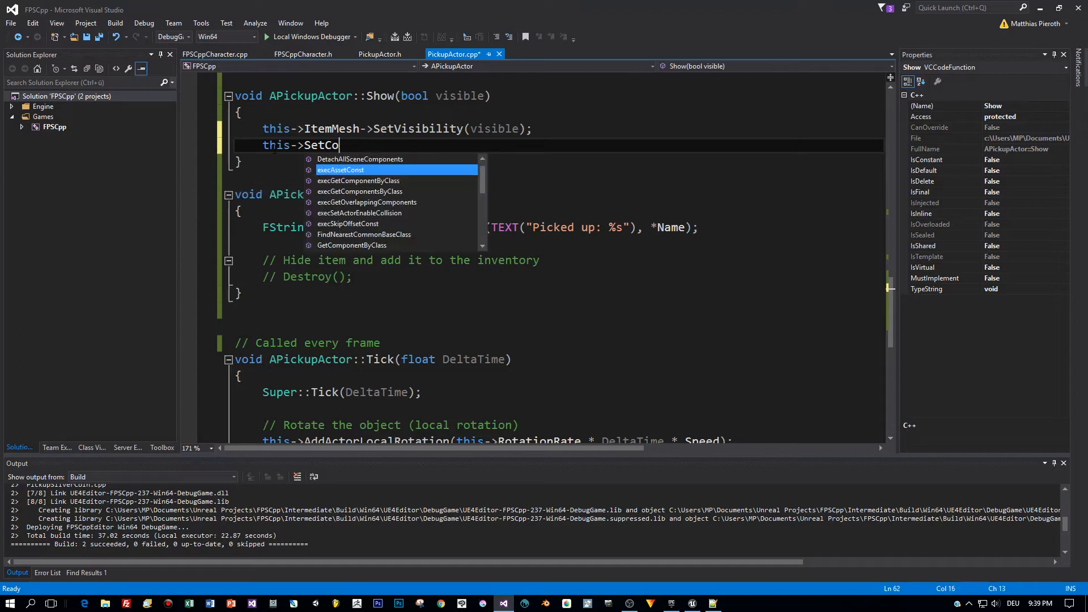
pyautogui.write('ItemMesh')
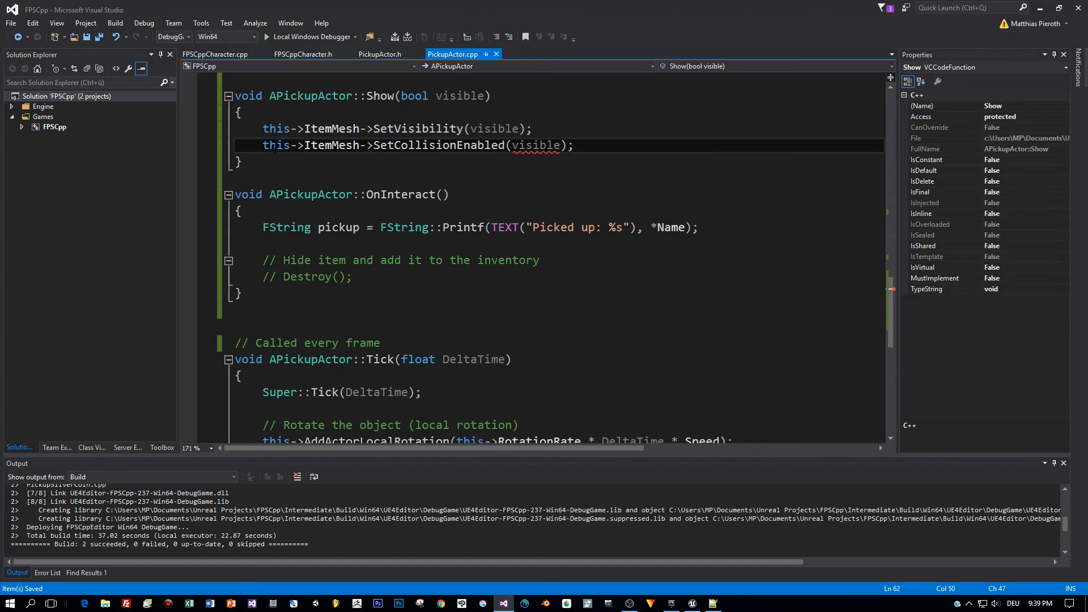
pyautogui.click(574, 145)
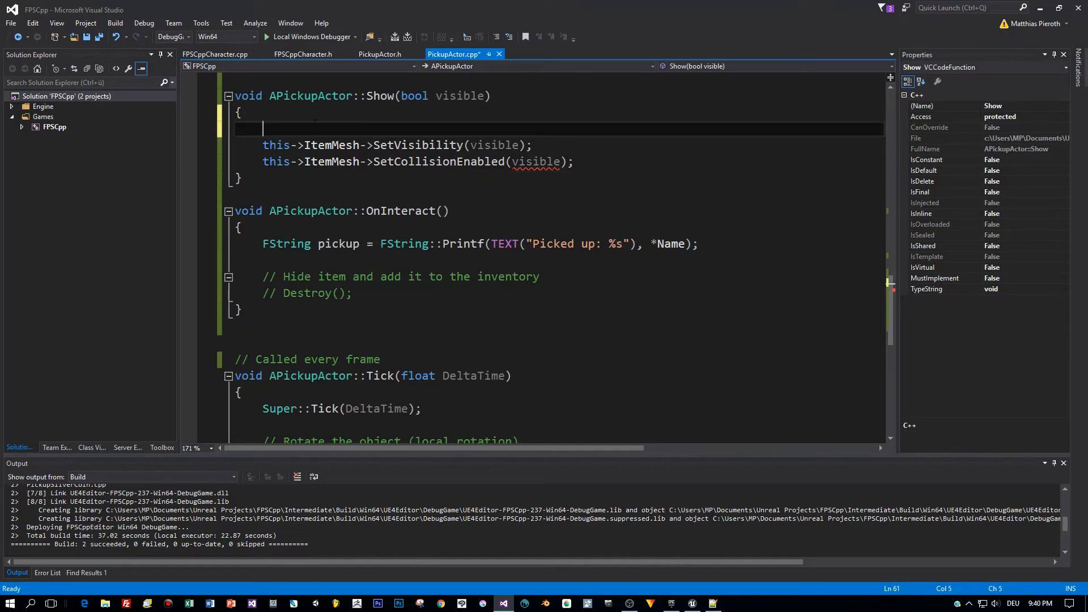
# Begin declaring an ECollisionEnabled variable named collision assigned from visible in Show.
pyautogui.write('EColl')
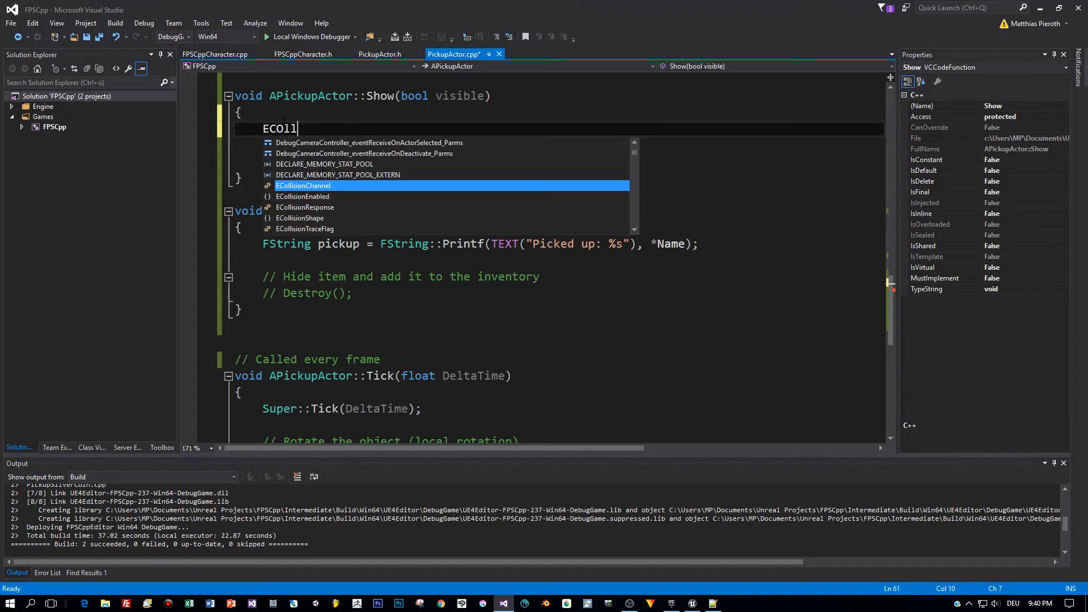
pyautogui.press('Down')
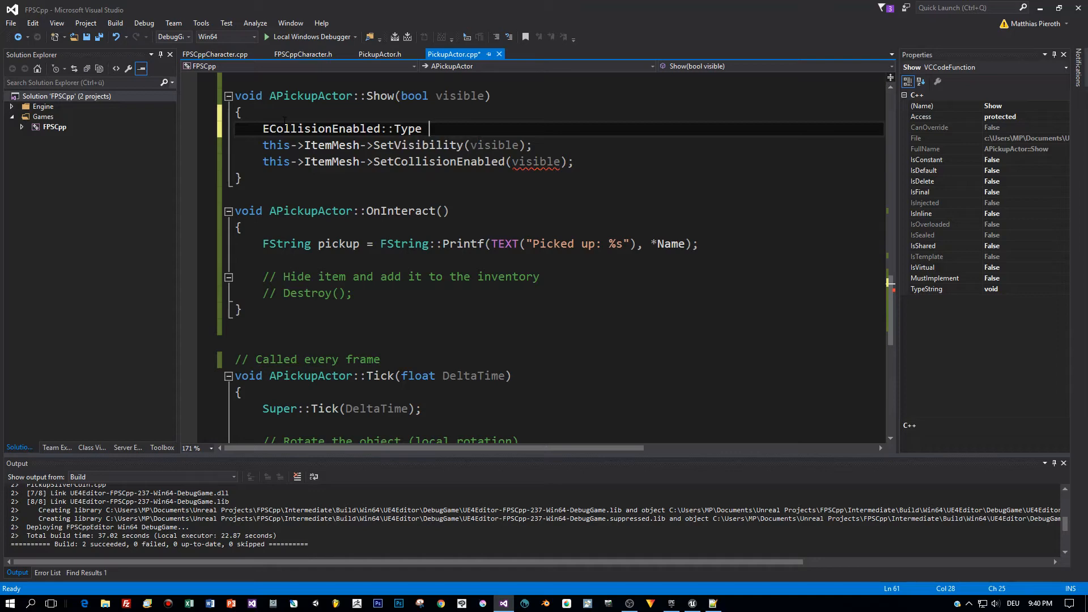
pyautogui.write('collisio')
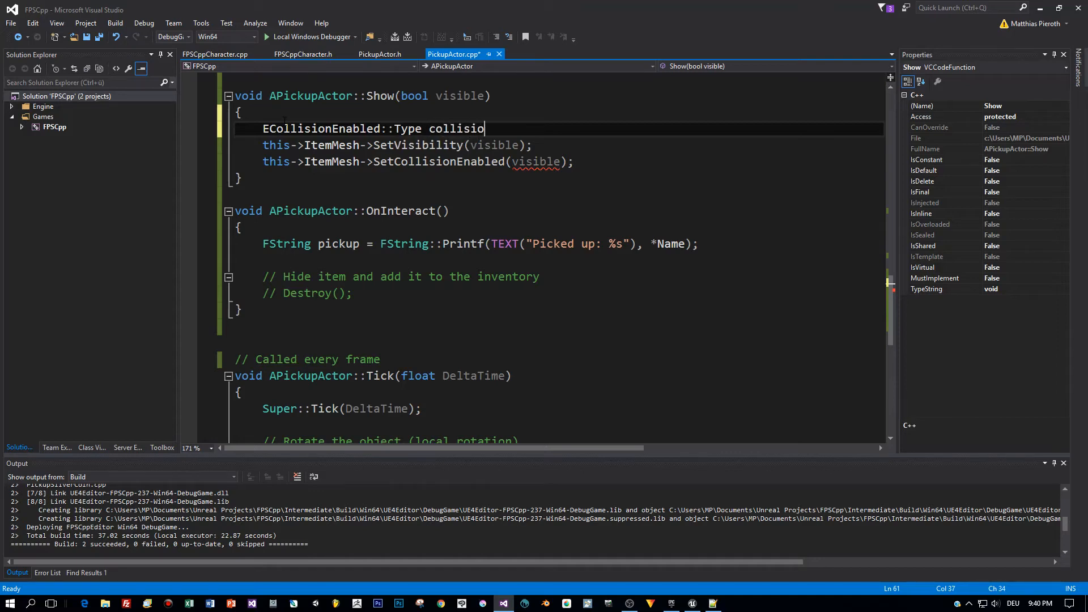
pyautogui.write('n')
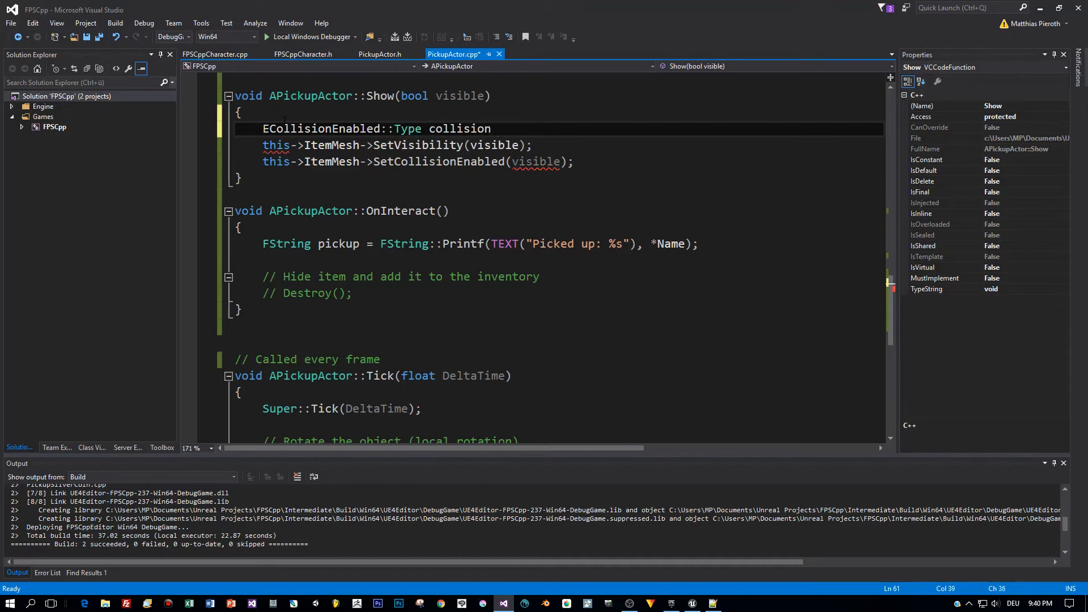
pyautogui.write('= v')
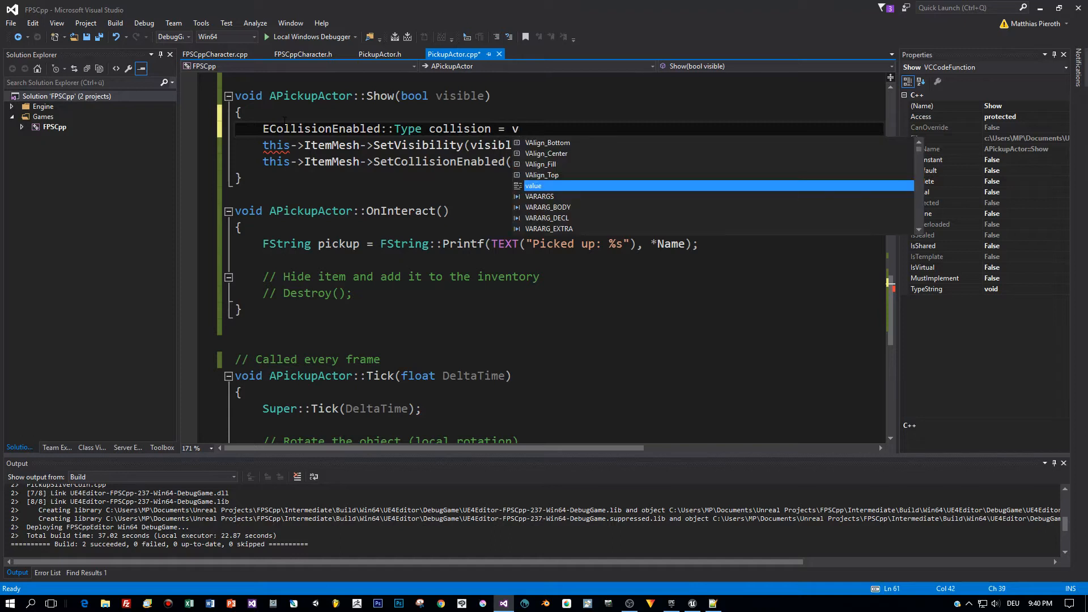
pyautogui.write('isi')
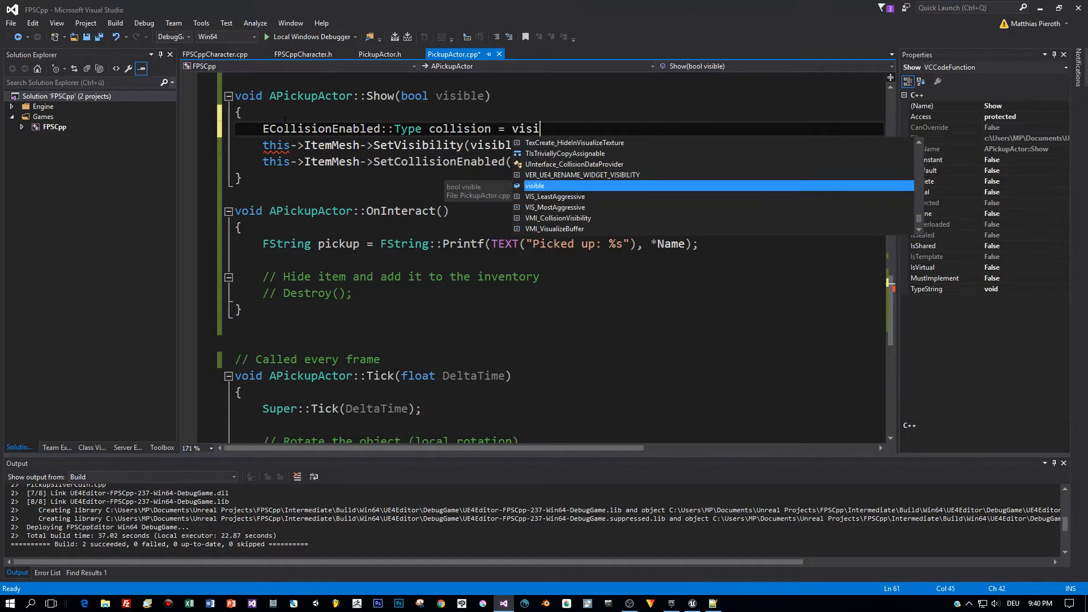
pyautogui.write('ble ?')
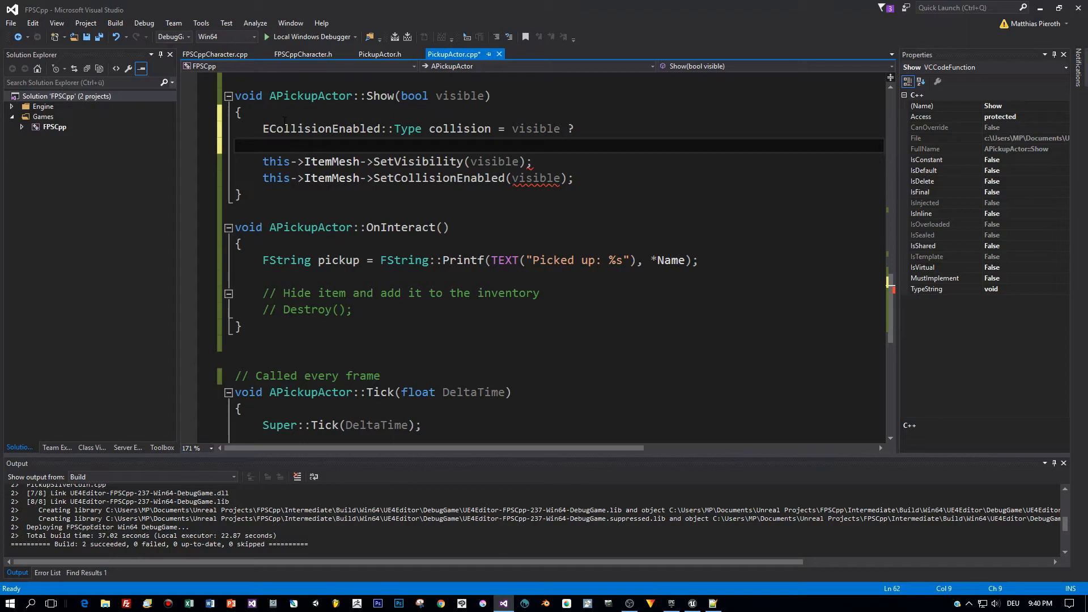
# Finish the ternary with QueryAndPhysics : NoCollision and select the mesh call's visible argument.
pyautogui.write('ECollisionEnabled::QueryAndPhysics :')
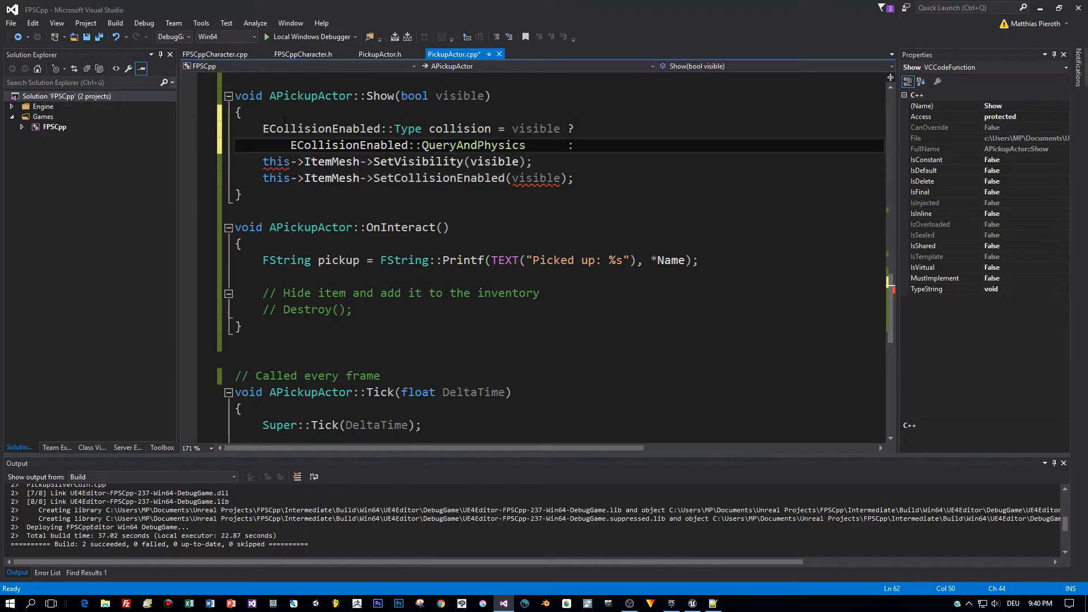
pyautogui.write('ECollisionEnabled')
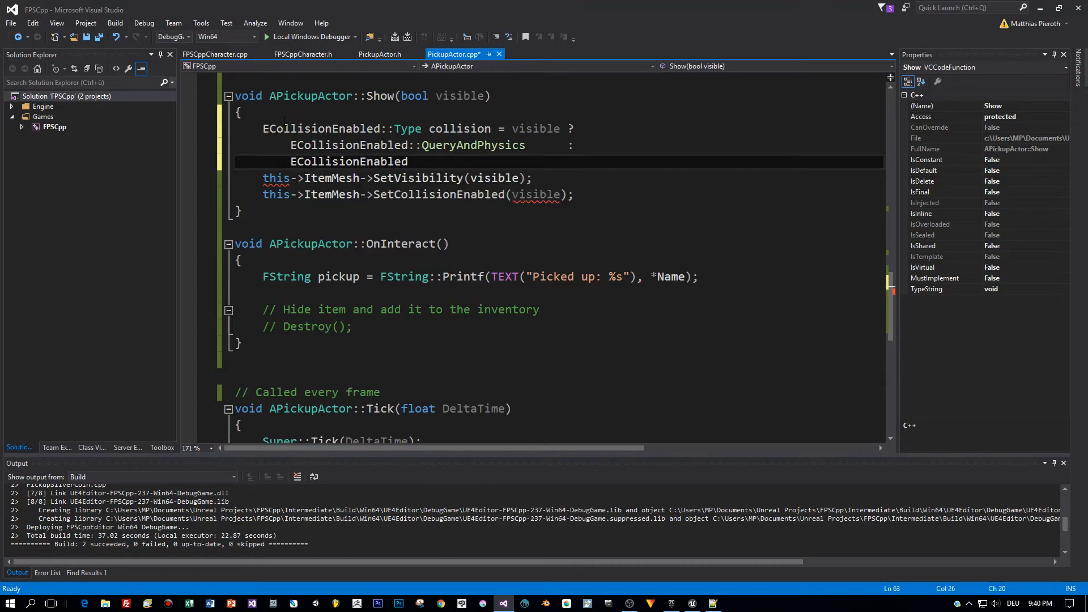
pyautogui.write('NoCollision;')
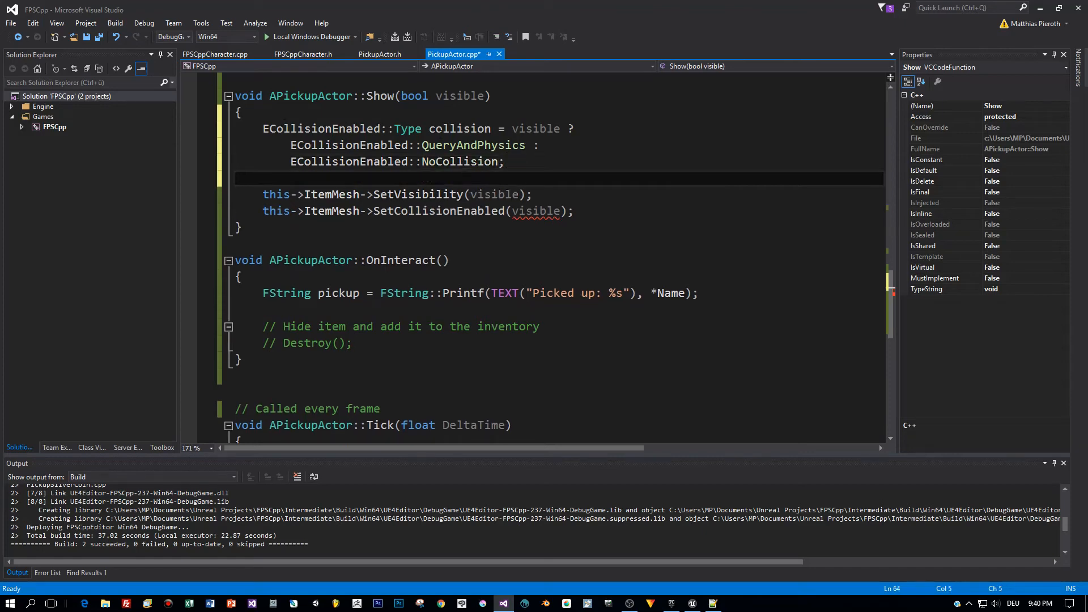
pyautogui.doubleClick(459, 128)
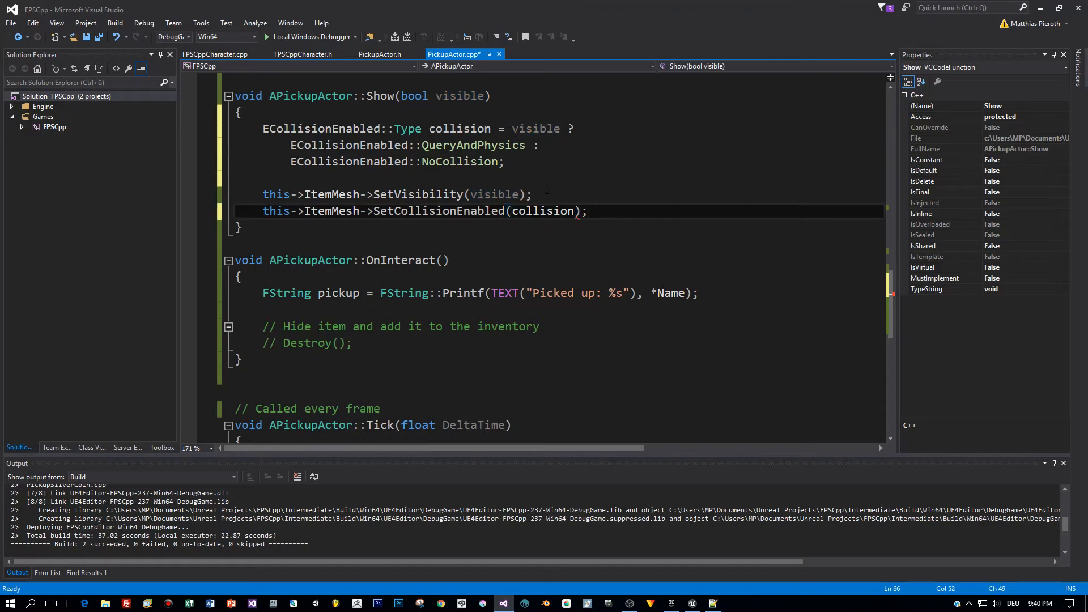
pyautogui.press('Return')
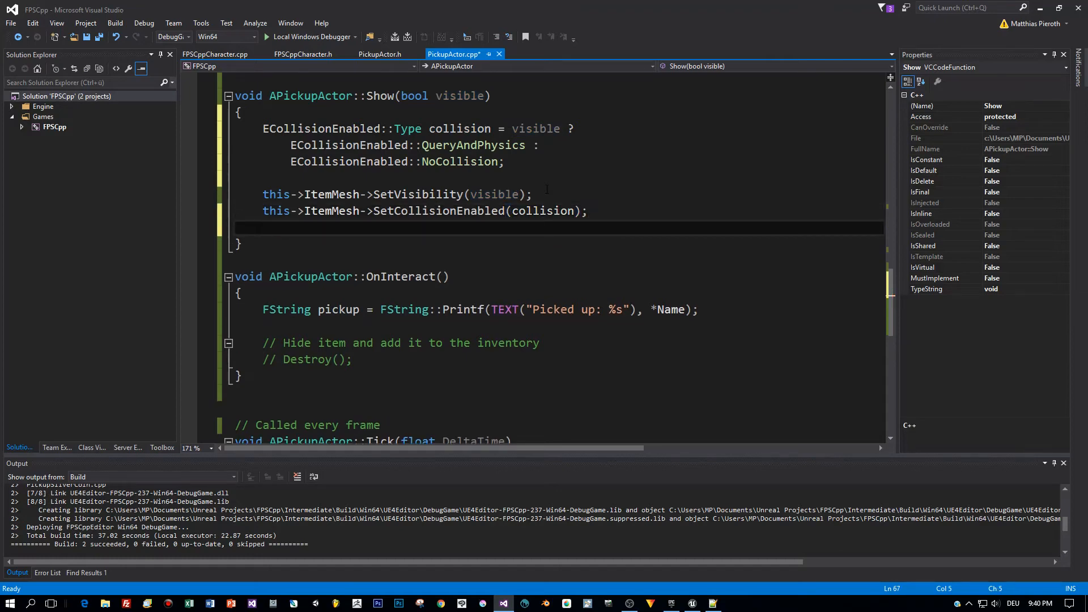
# Add BoxCollider->SetCollisionEnabled(collision) and this->SetActorTickEnabled(visible) to Show and save PickupActor.cpp.
pyautogui.write('this->BoxCollider->')
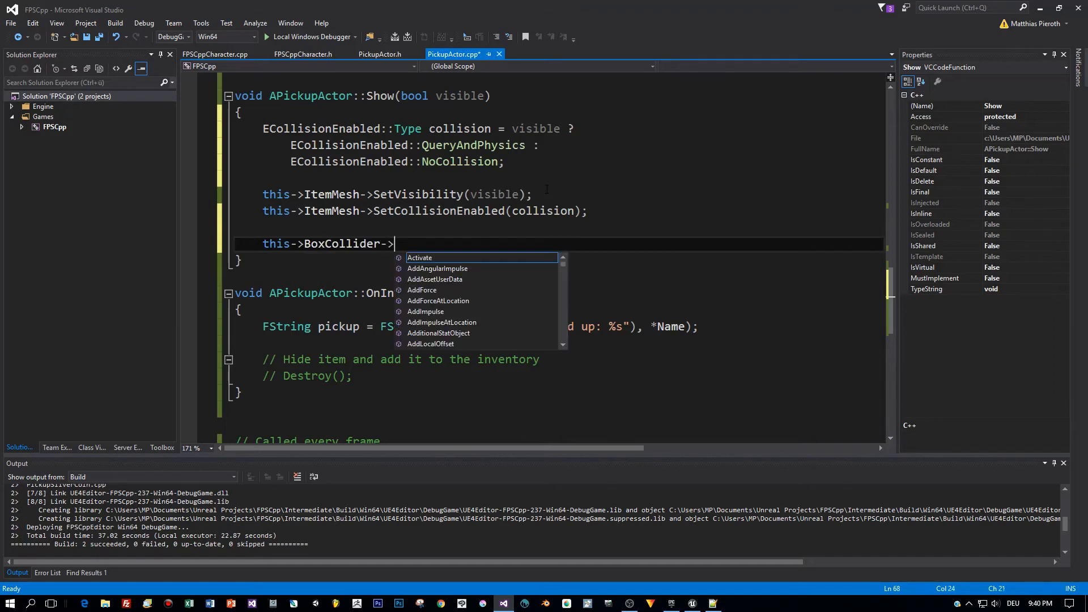
pyautogui.write('SetCollisionEnabled(collision);')
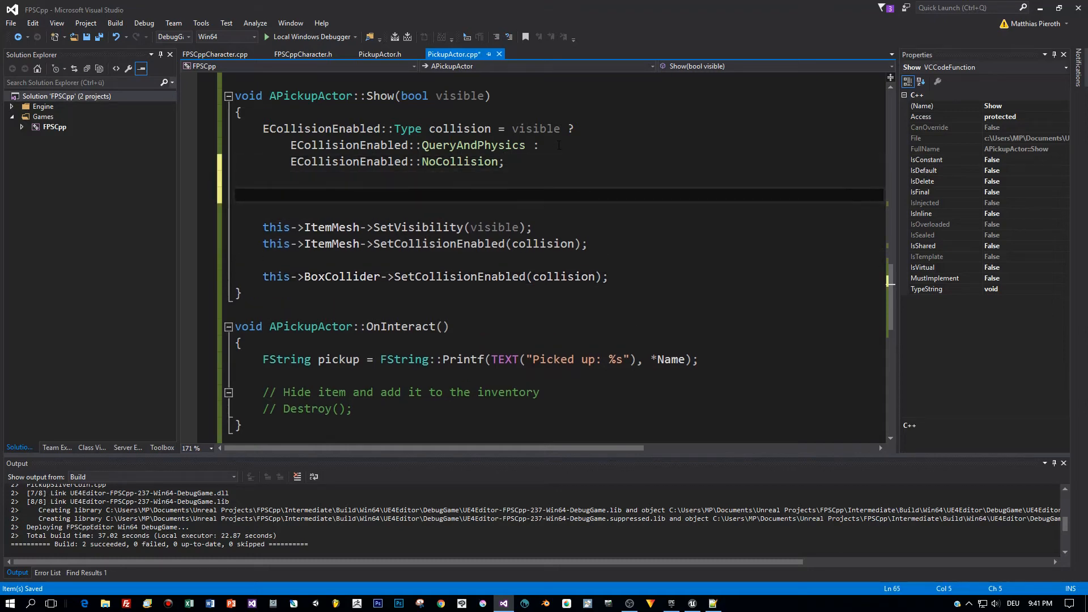
pyautogui.write('this')
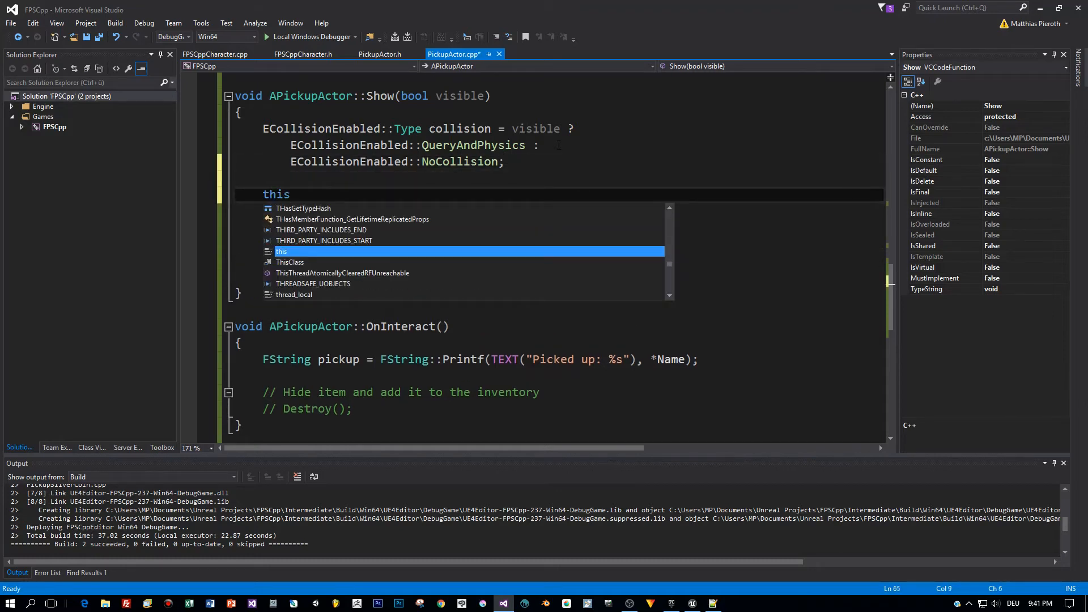
pyautogui.write('->Se')
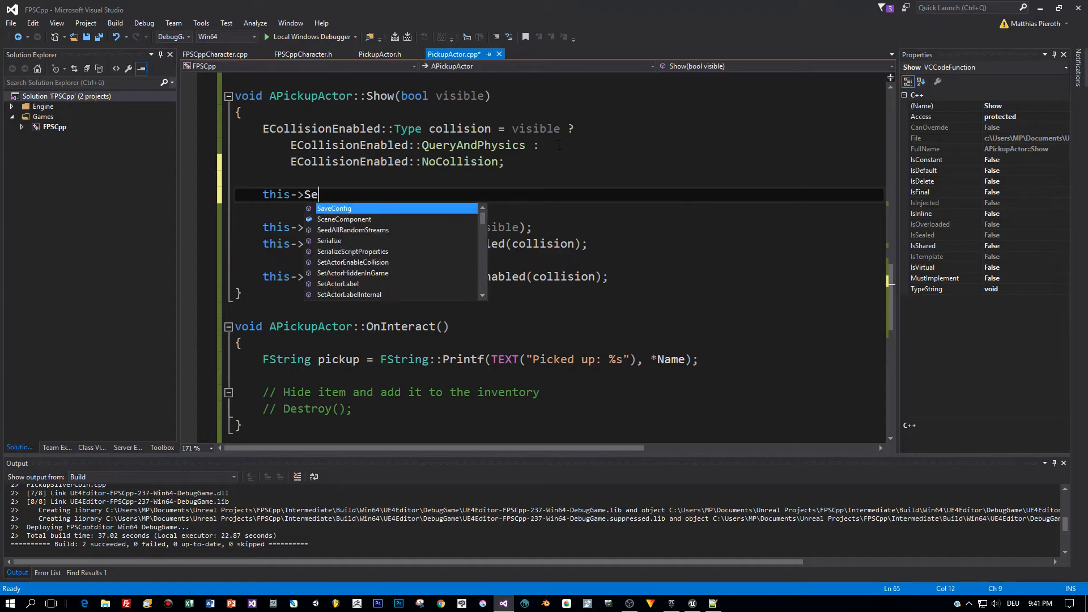
pyautogui.write('tAc')
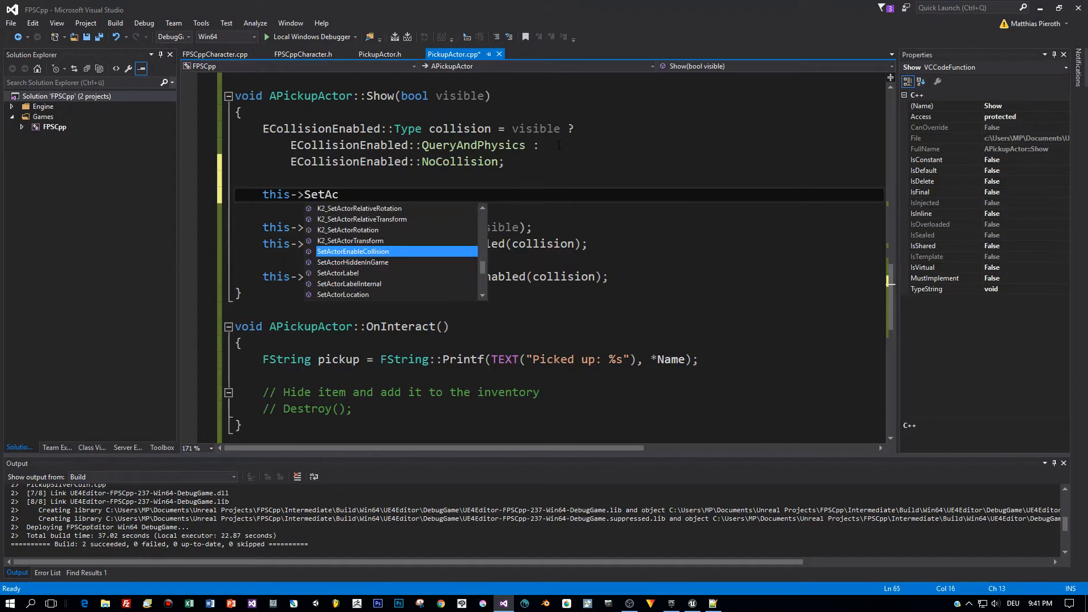
pyautogui.moveTo(354, 251)
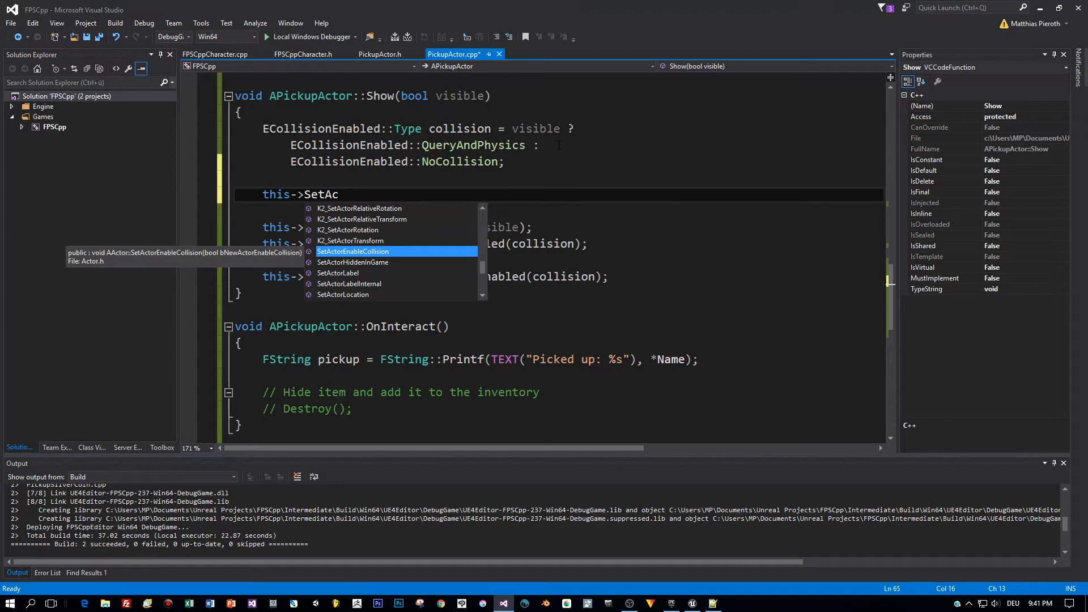
pyautogui.write('tor')
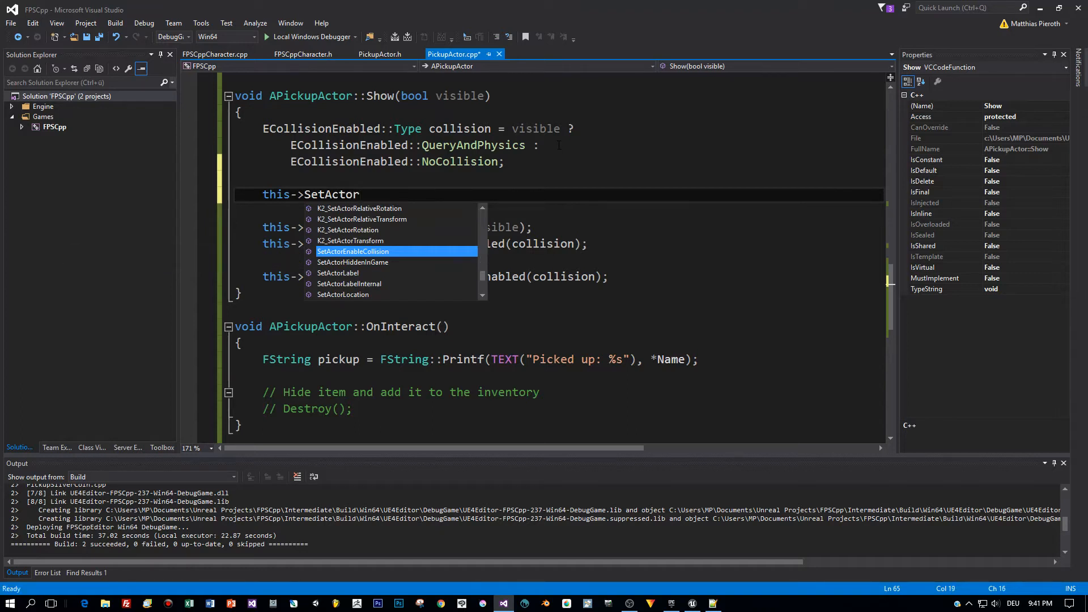
pyautogui.write('TickEnabled(v')
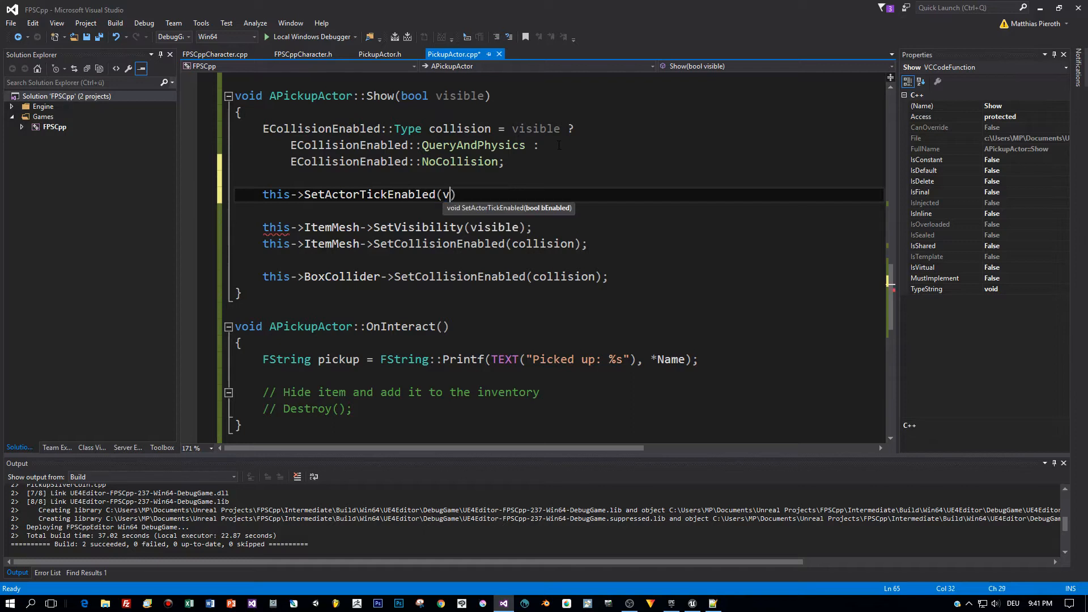
pyautogui.write('isible')
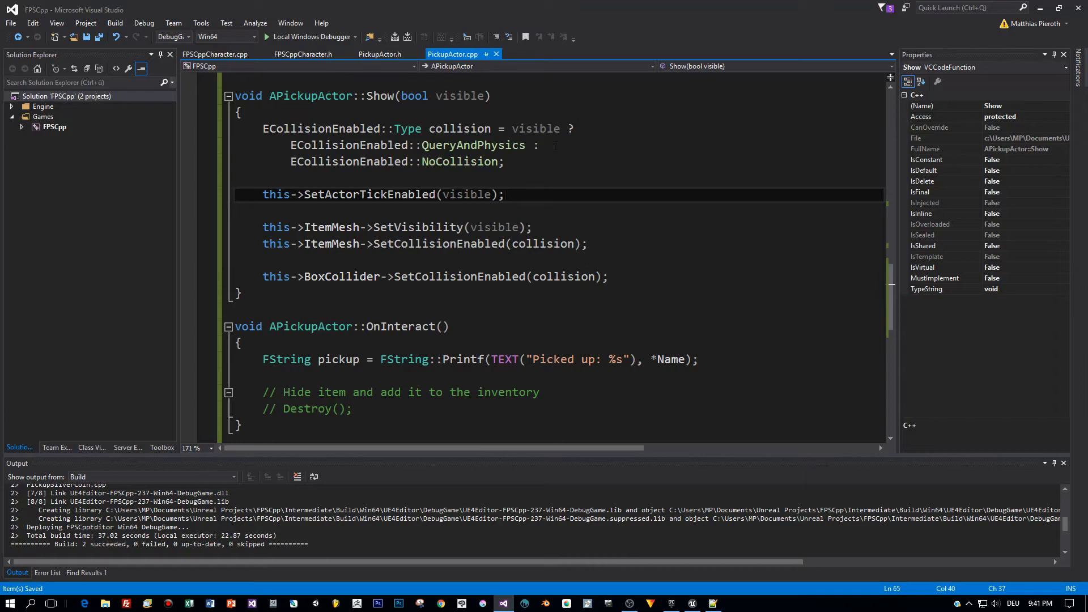
pyautogui.scroll(-3)
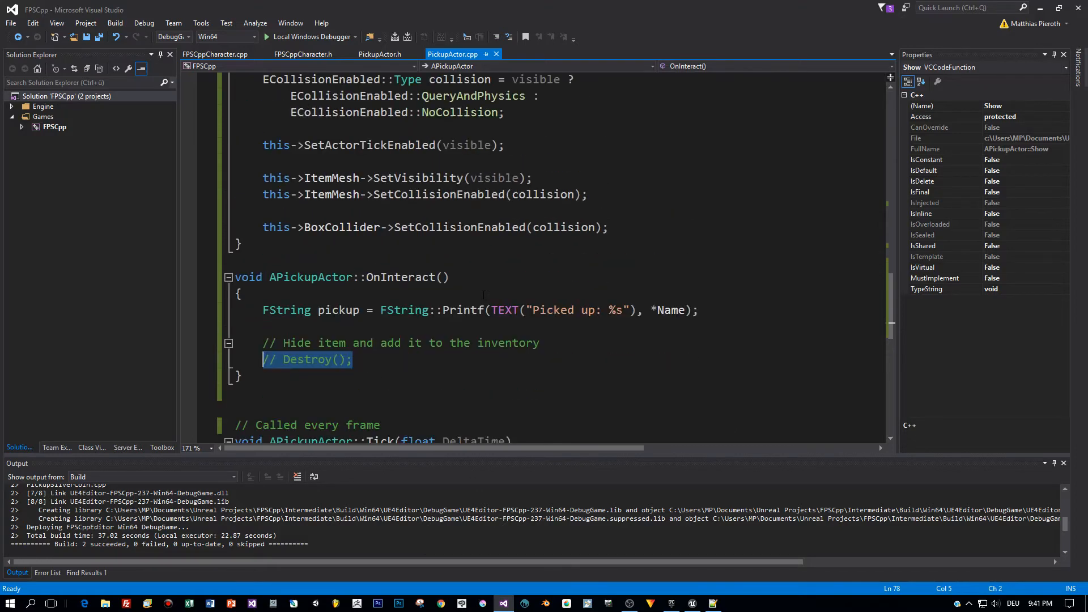
# Replace the Destroy comment with Show and start declaring AFPSCppCharacter* player above it.
pyautogui.write('Show')
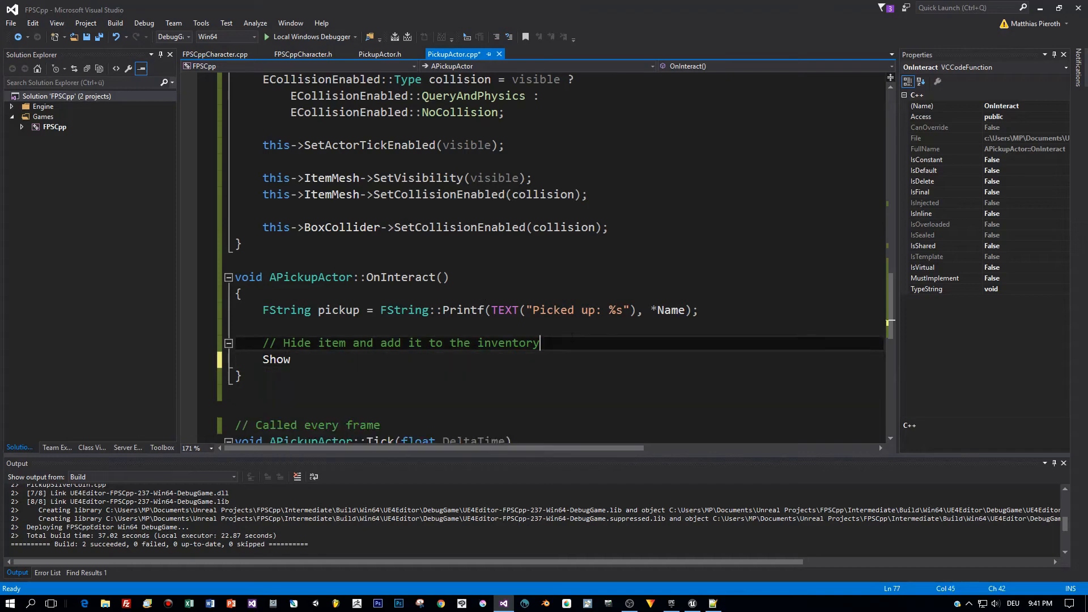
pyautogui.press('enter')
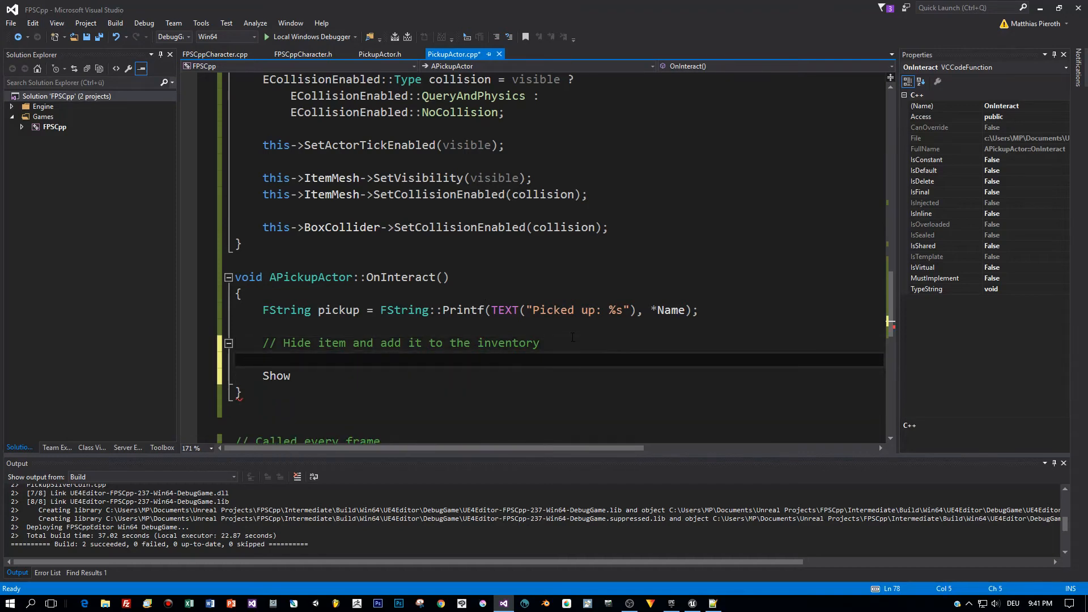
pyautogui.write('AFPSCppCharacter')
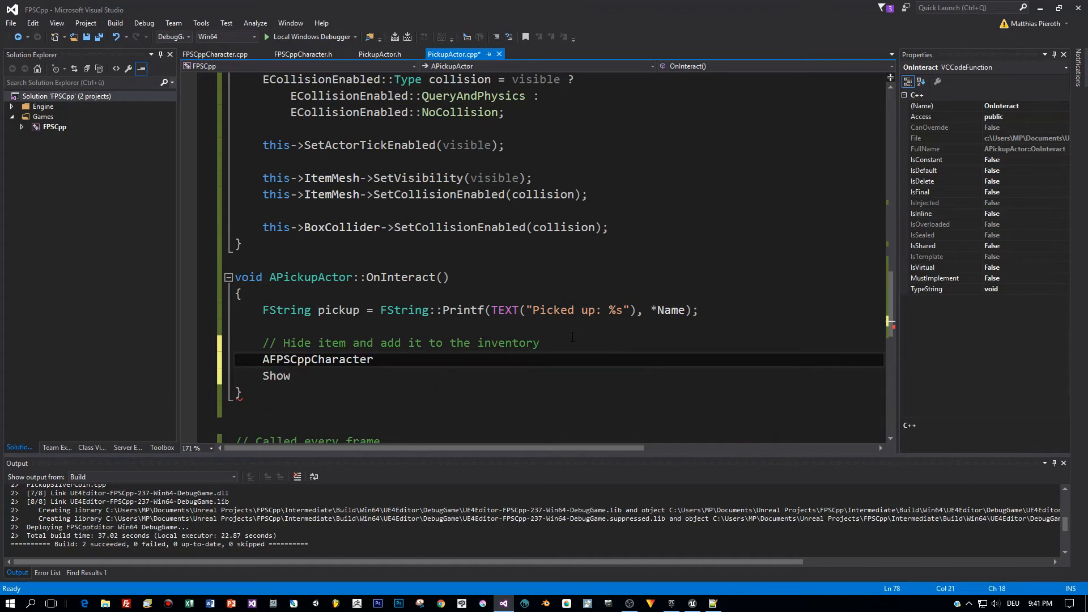
pyautogui.write('* play')
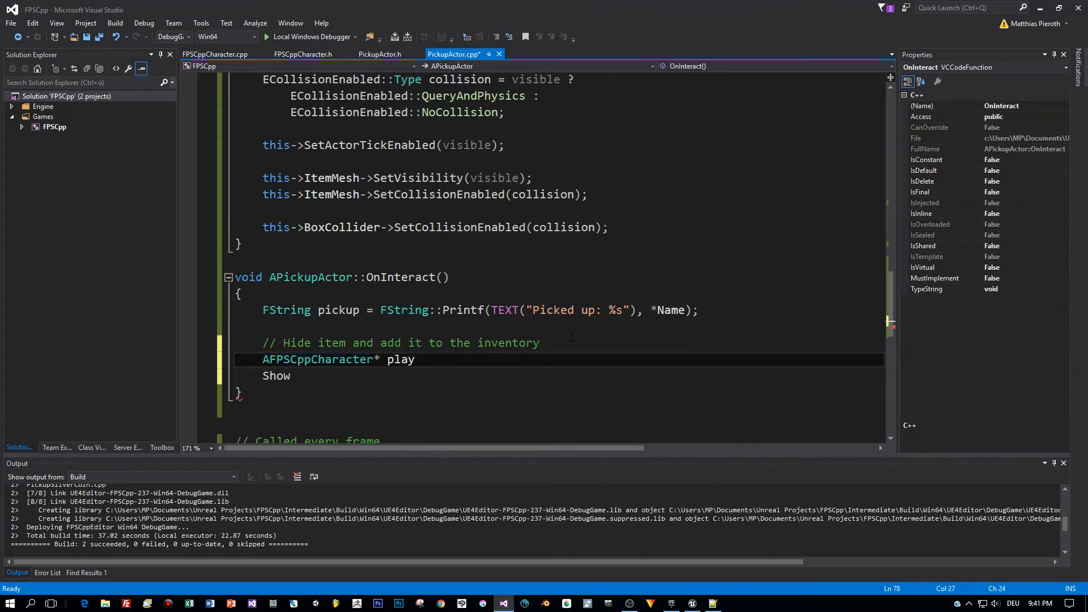
pyautogui.write('er =')
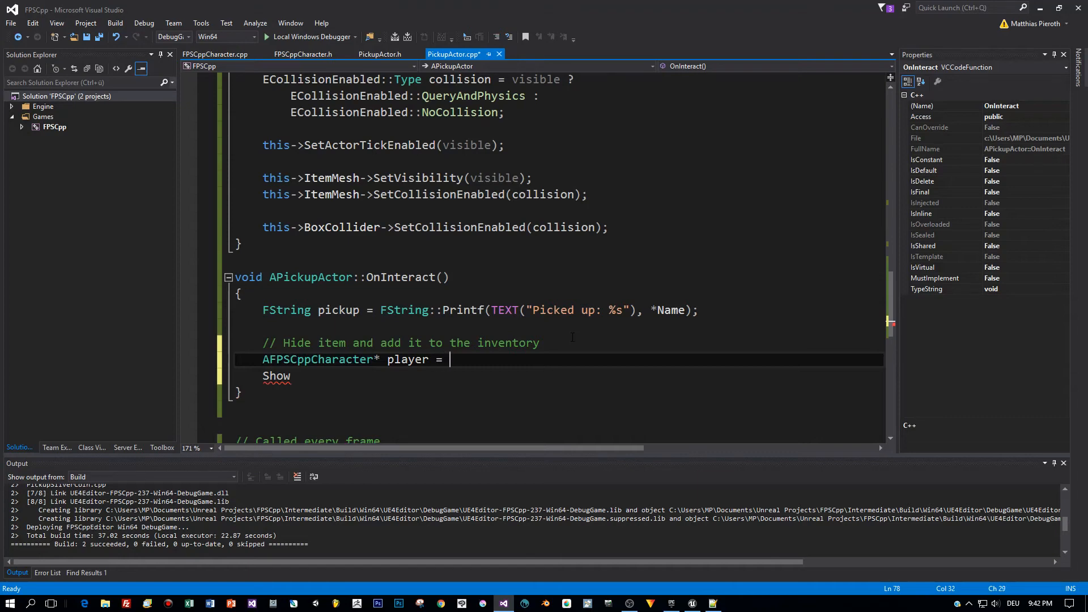
# Initialize player with Cast<AFPSCppCharacter>(UGameplayStatics::GetPlayerCharacter(this, 0)).
pyautogui.write('UGameplayStatics::Get')
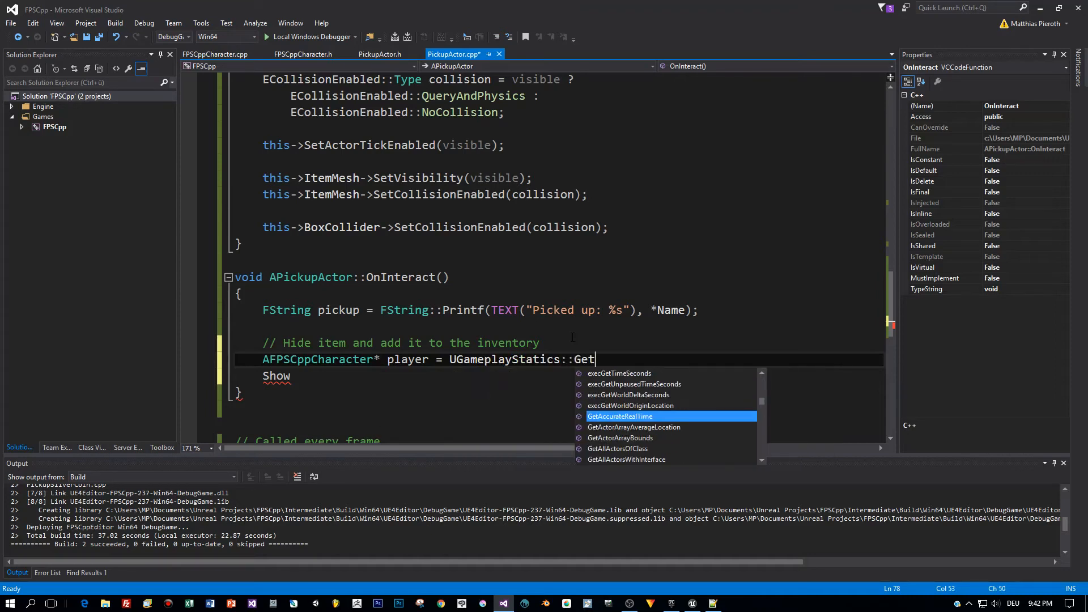
pyautogui.moveTo(619, 416)
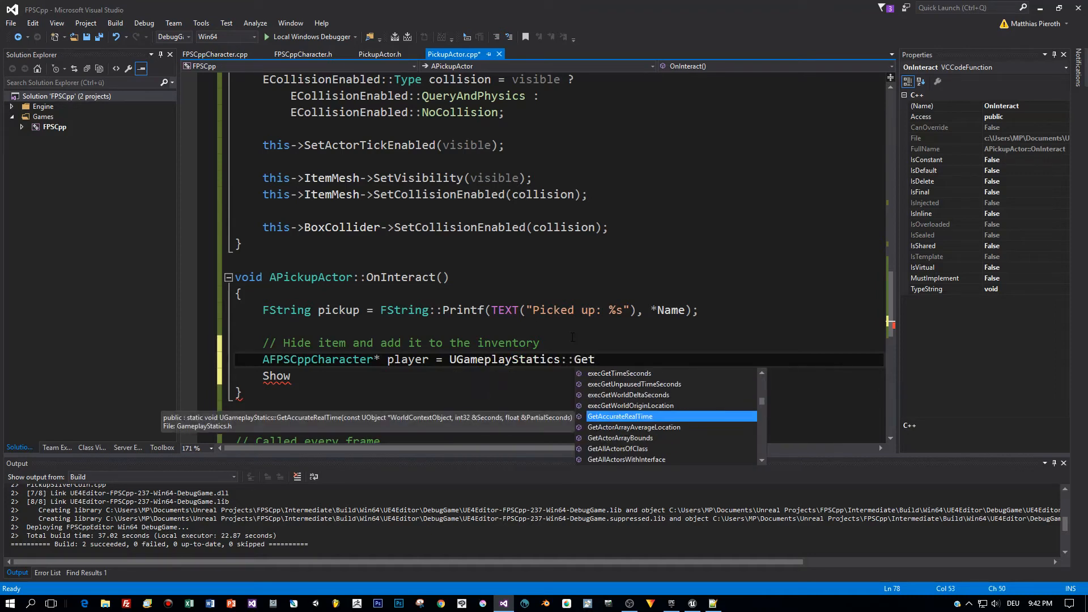
pyautogui.write('P')
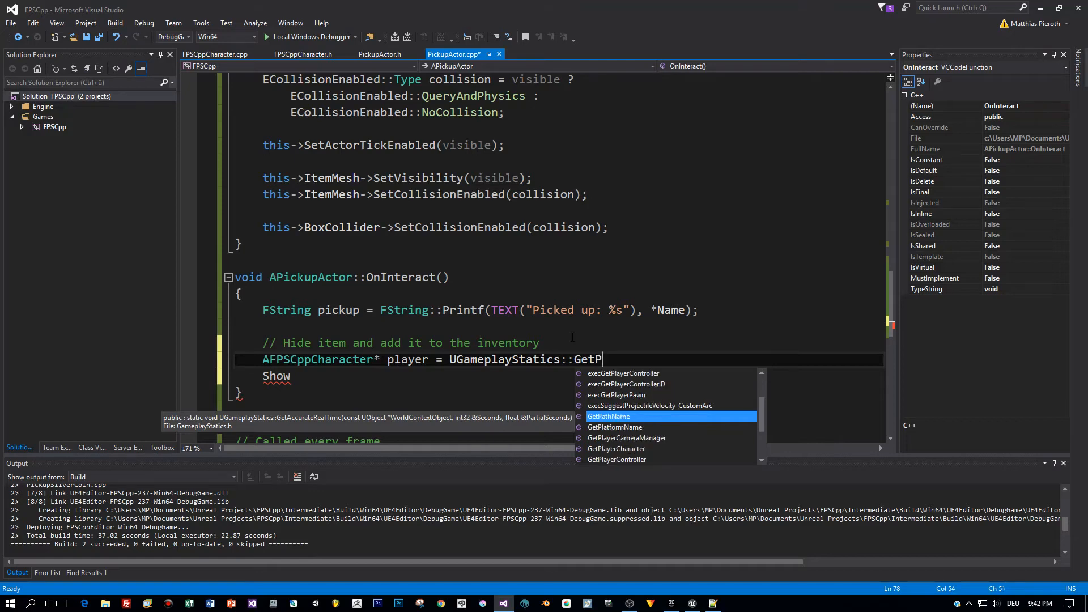
pyautogui.write('layerCharacter')
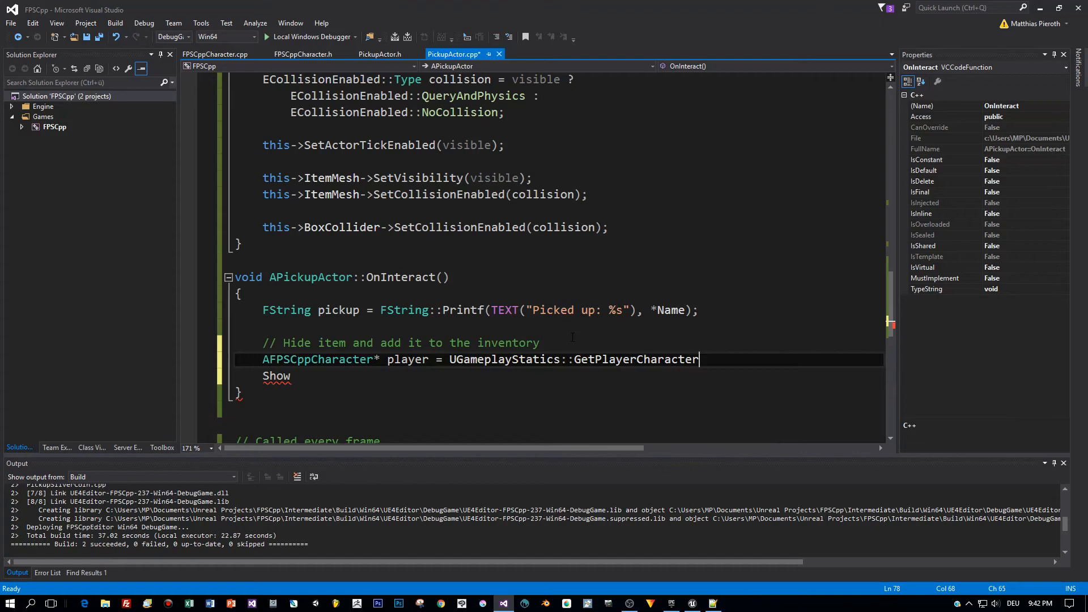
pyautogui.write('(this,')
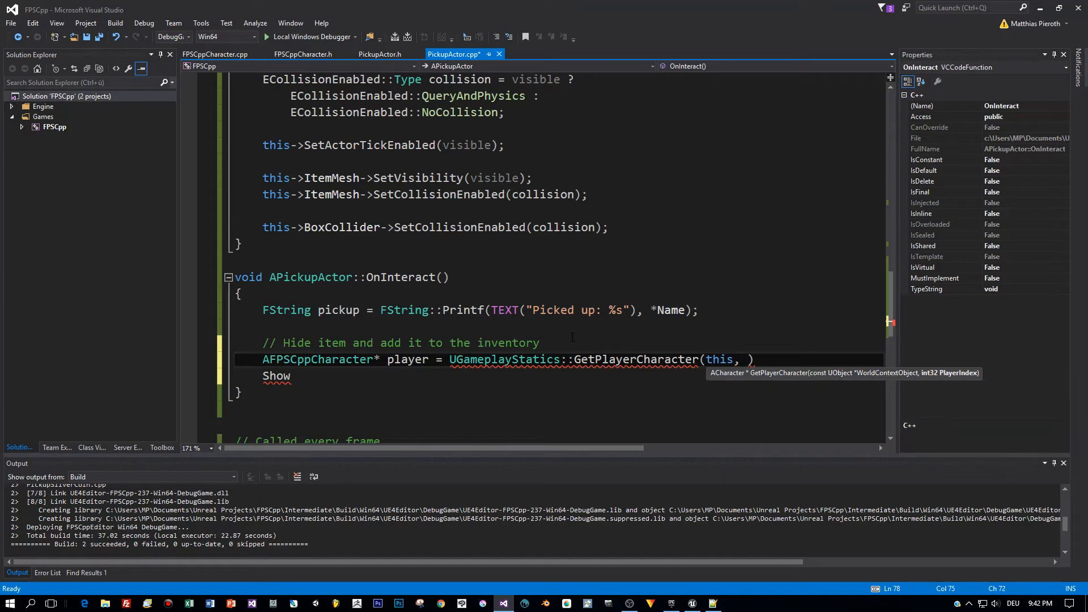
pyautogui.write('0')
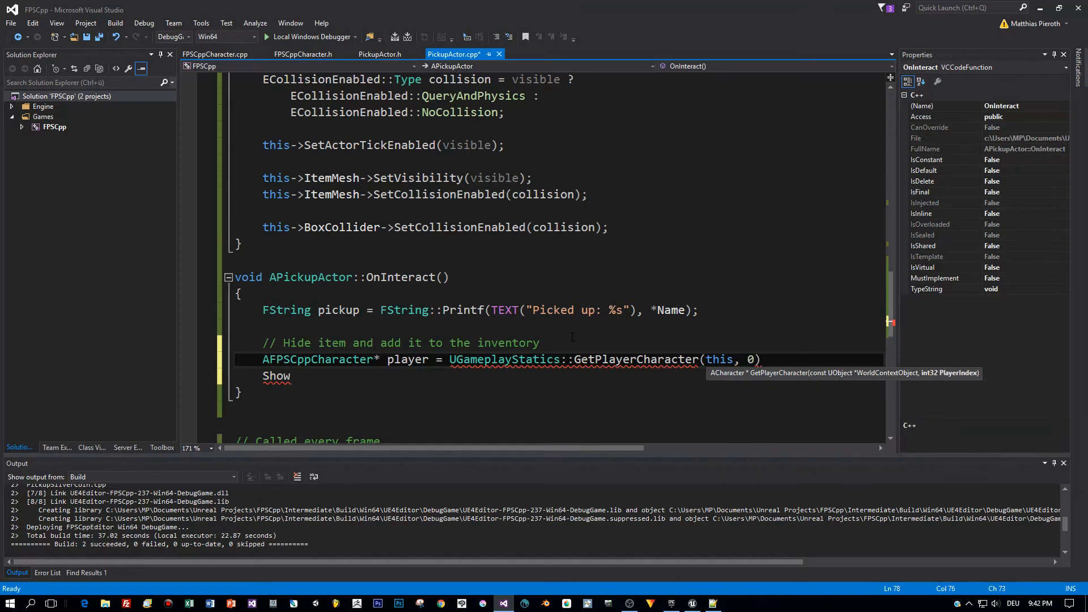
pyautogui.write(';')
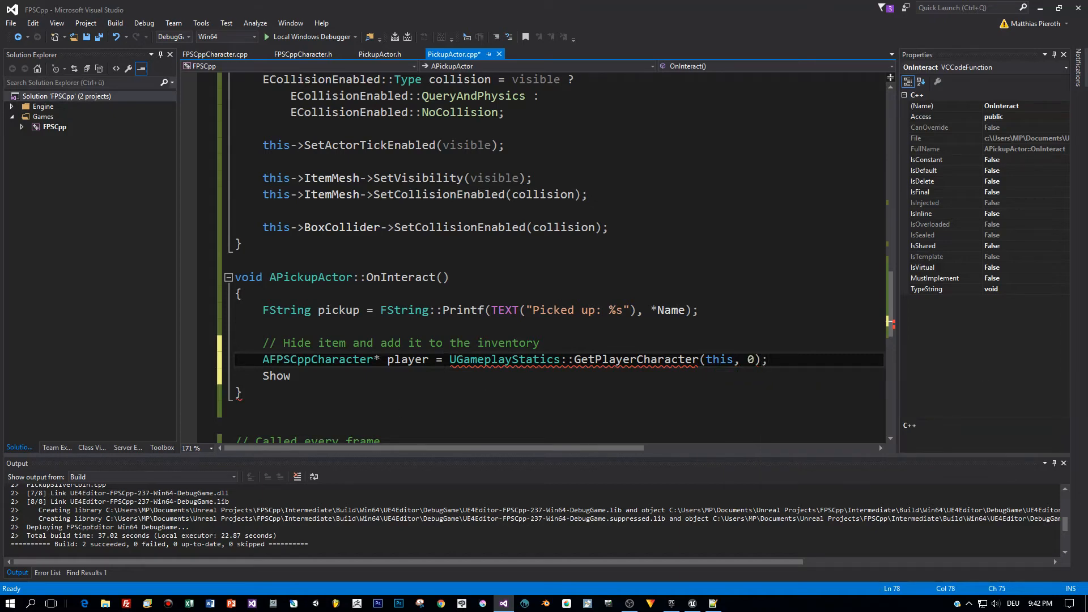
pyautogui.write('Cast<')
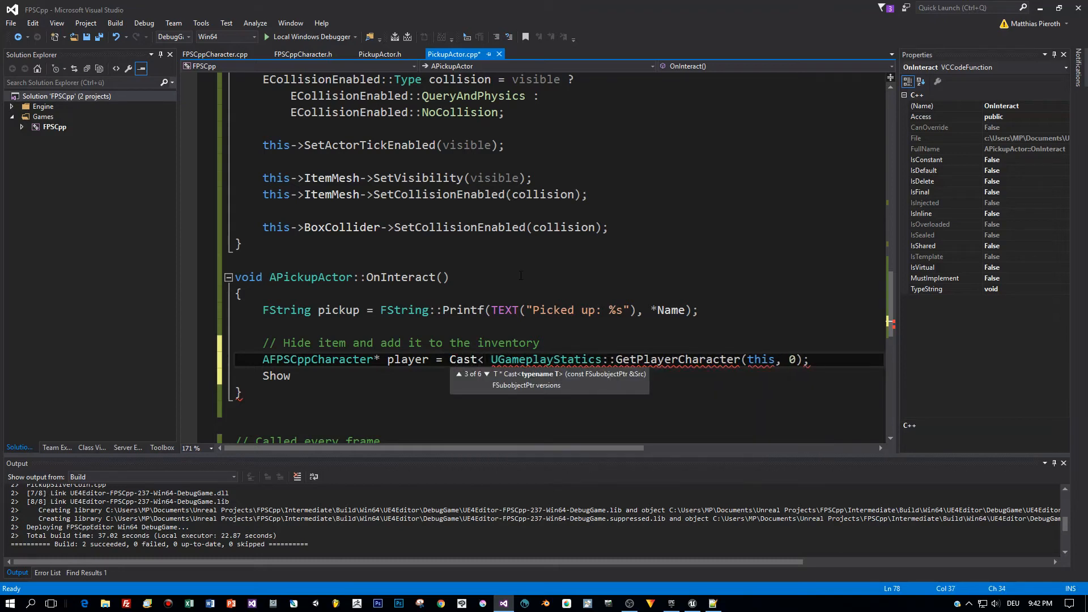
pyautogui.write('AFPSCppCharacter>(')
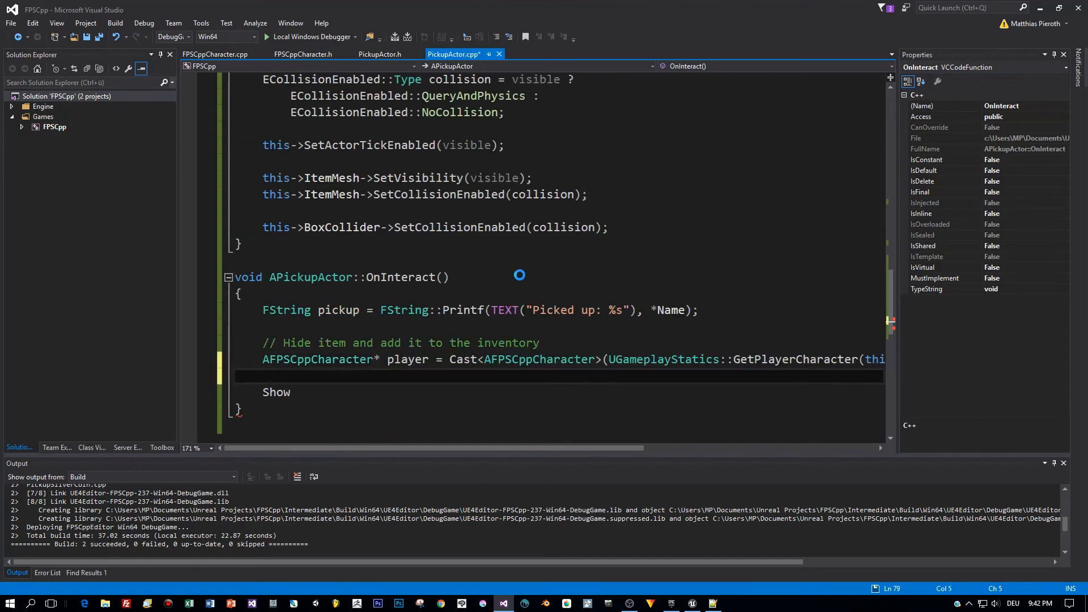
# Wrap Show(false) and player->AddToInventory(this) inside an if (player) block in OnInteract.
pyautogui.write('if')
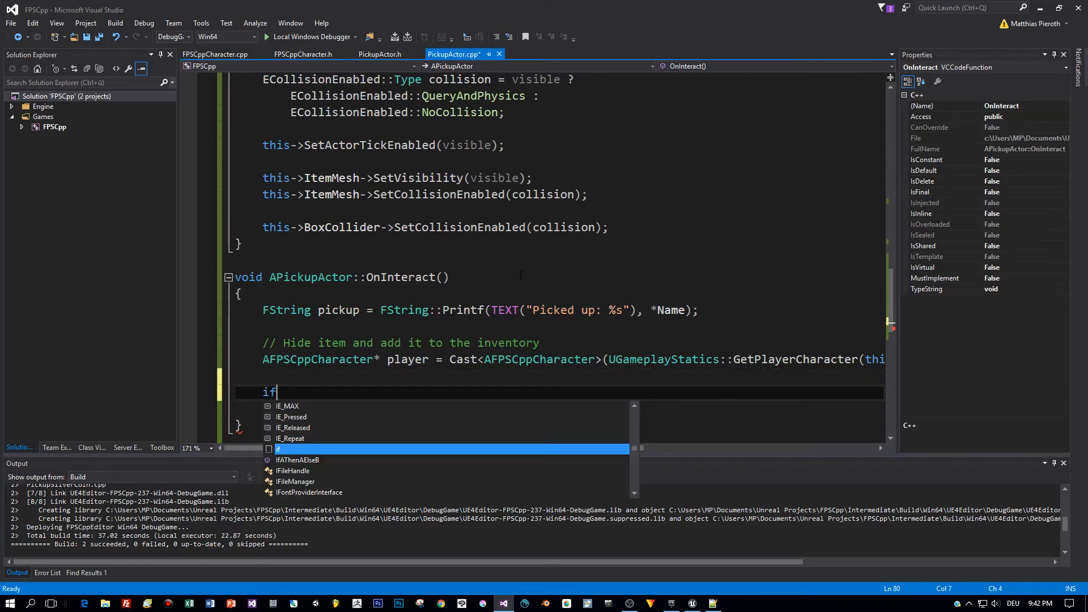
pyautogui.write('(player)')
pyautogui.write('Show')
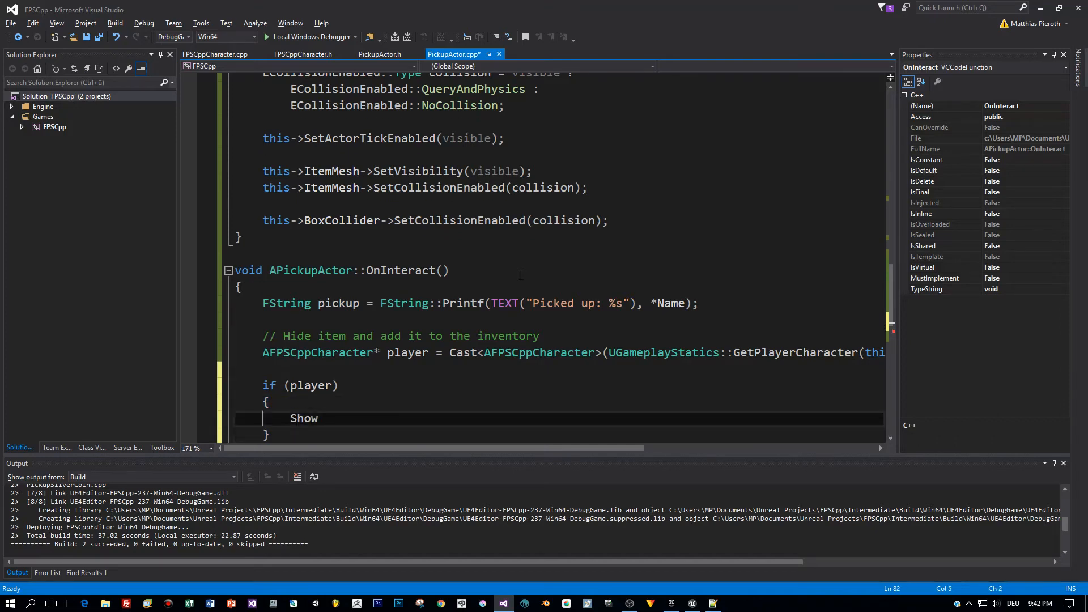
pyautogui.doubleClick(304, 417)
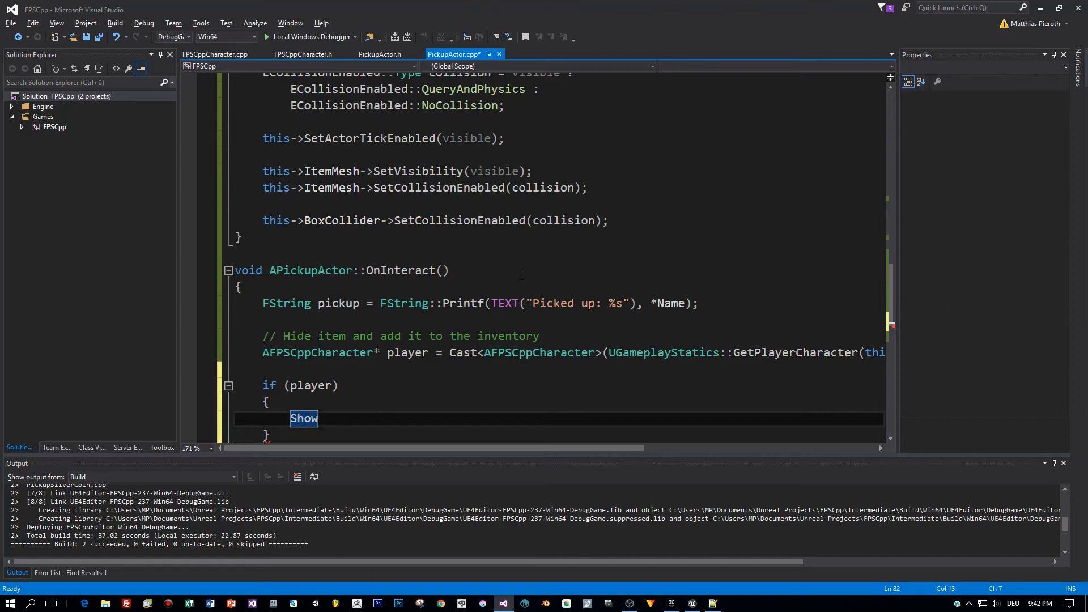
pyautogui.write('(false);')
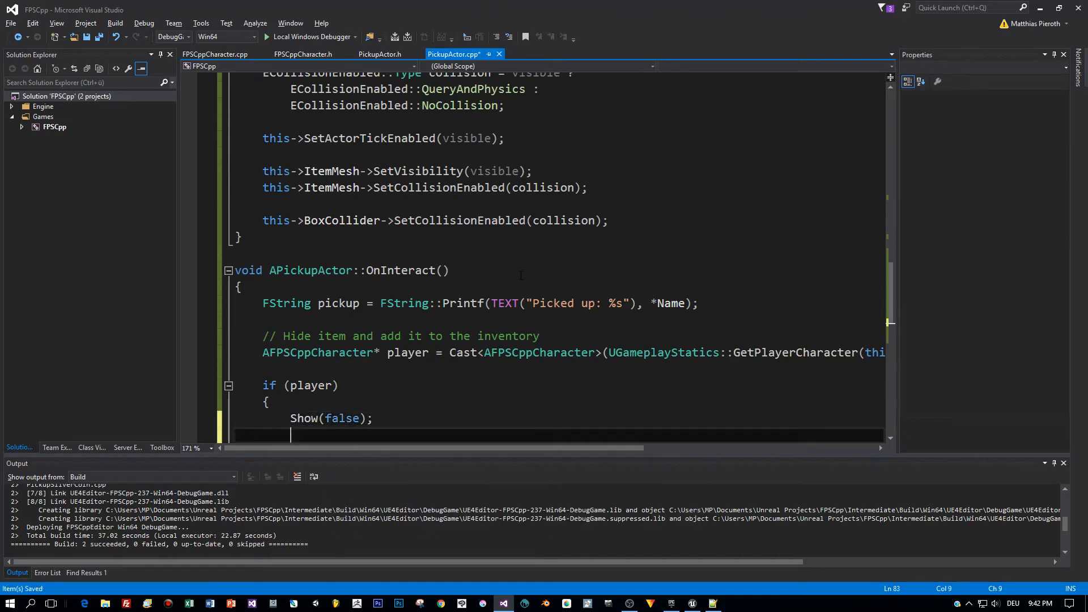
pyautogui.write('player->AddToInventory')
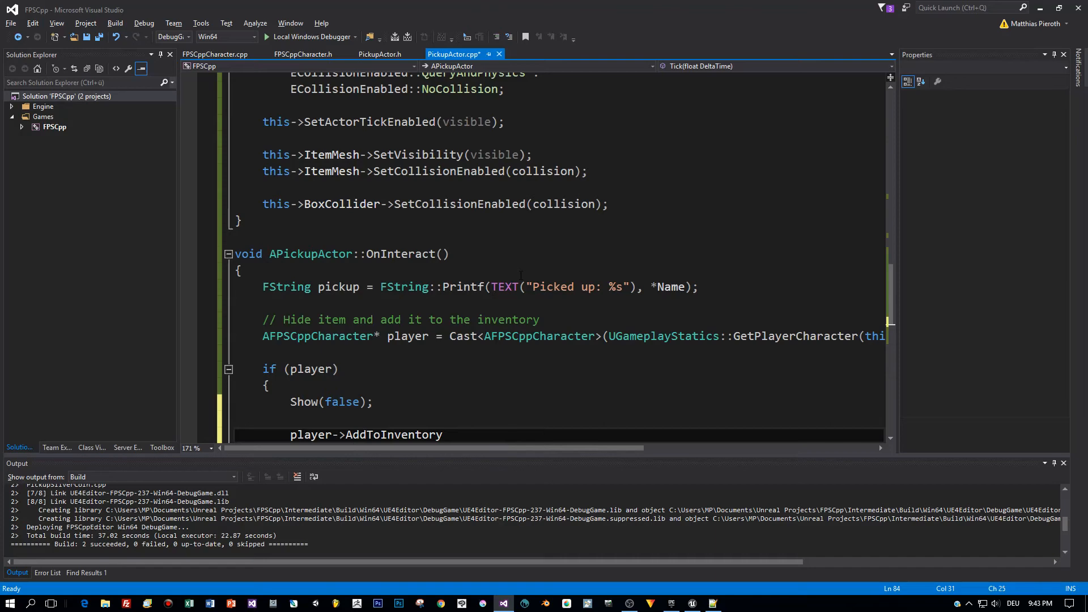
pyautogui.write('(this);')
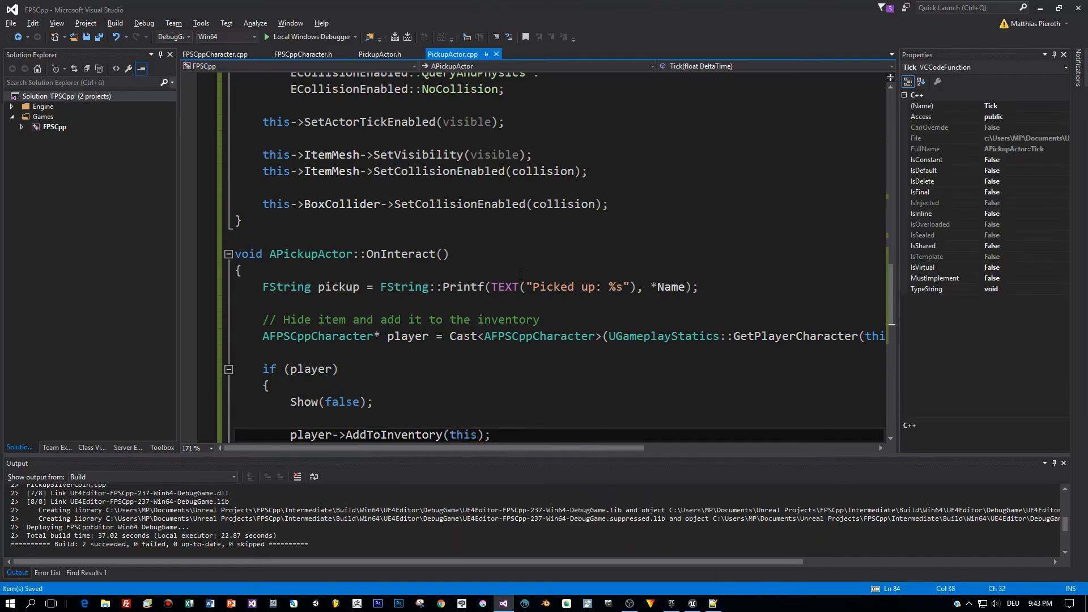
pyautogui.scroll(-3)
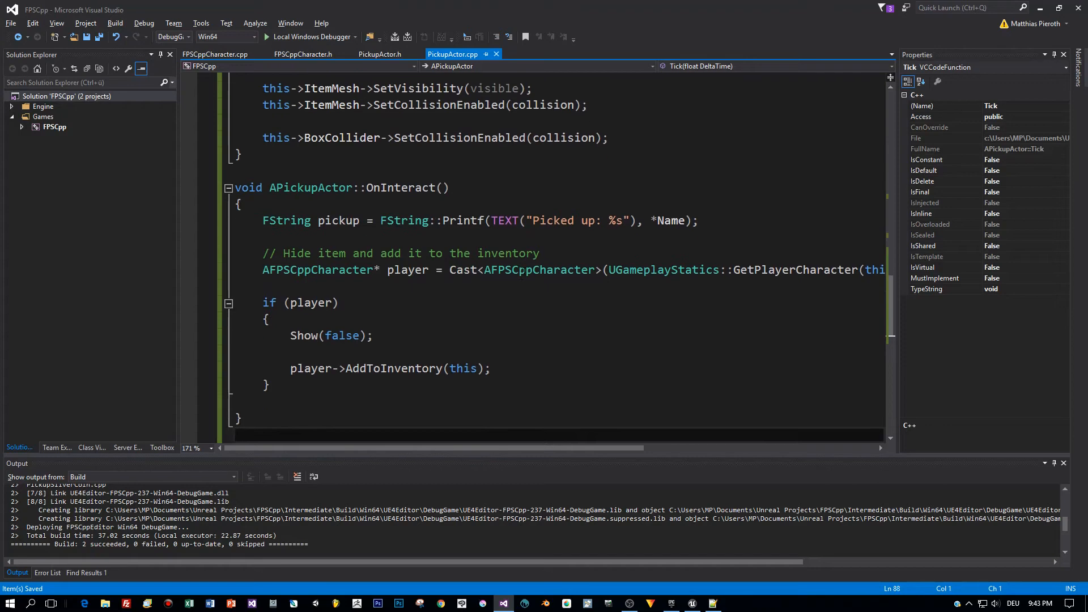
pyautogui.click(216, 54)
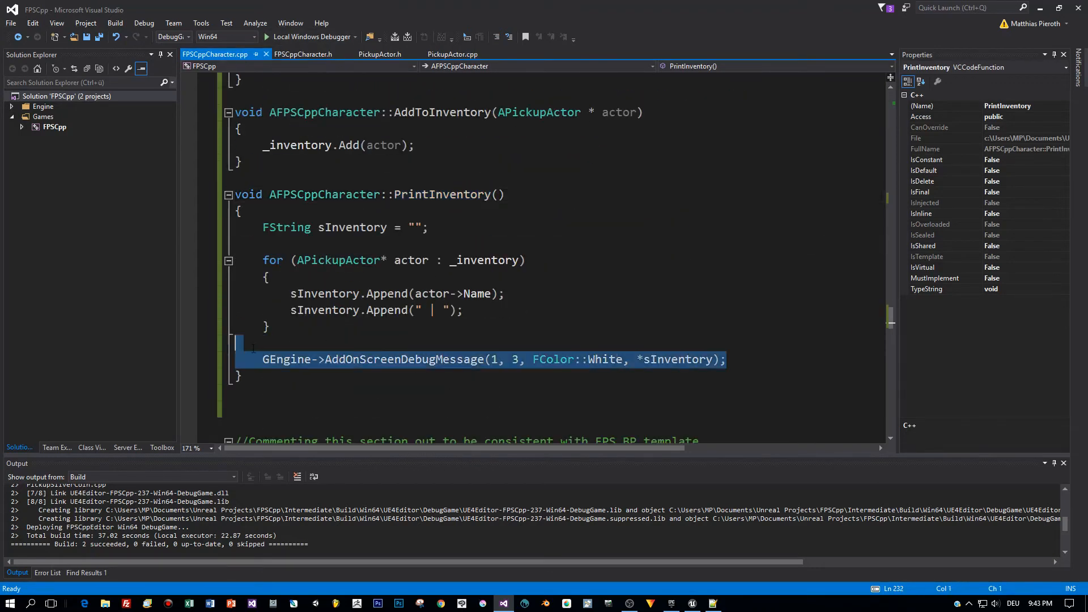
# Paste the GEngine AddOnScreenDebugMessage line into OnInteract, printing *pickup in Red.
pyautogui.click(452, 55)
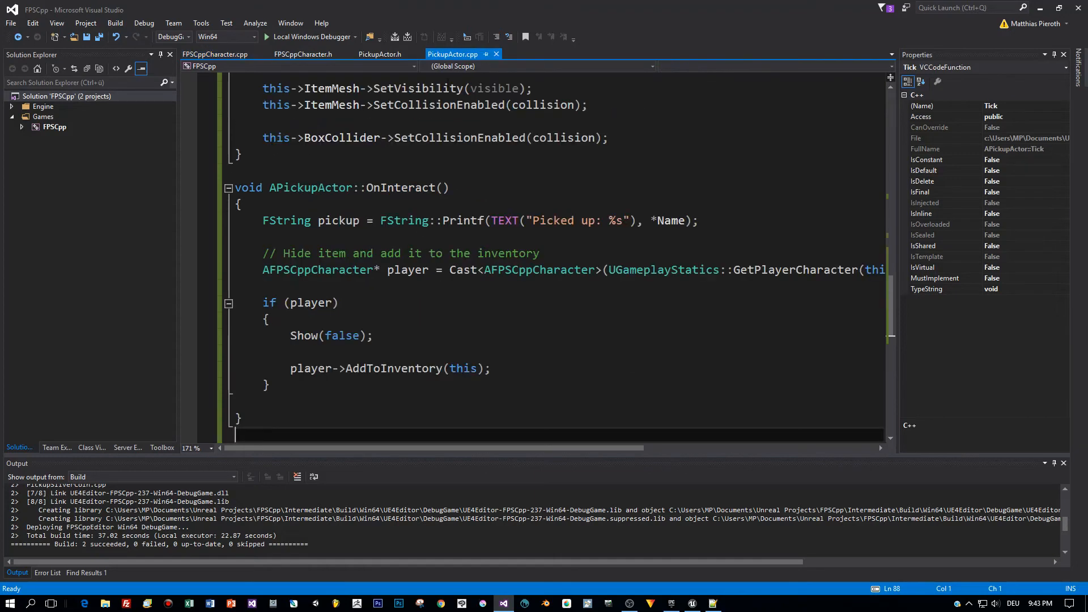
pyautogui.write('GEngine->AddOnScreenDebugMessage(1, 3, FColor::White, *sInventory);')
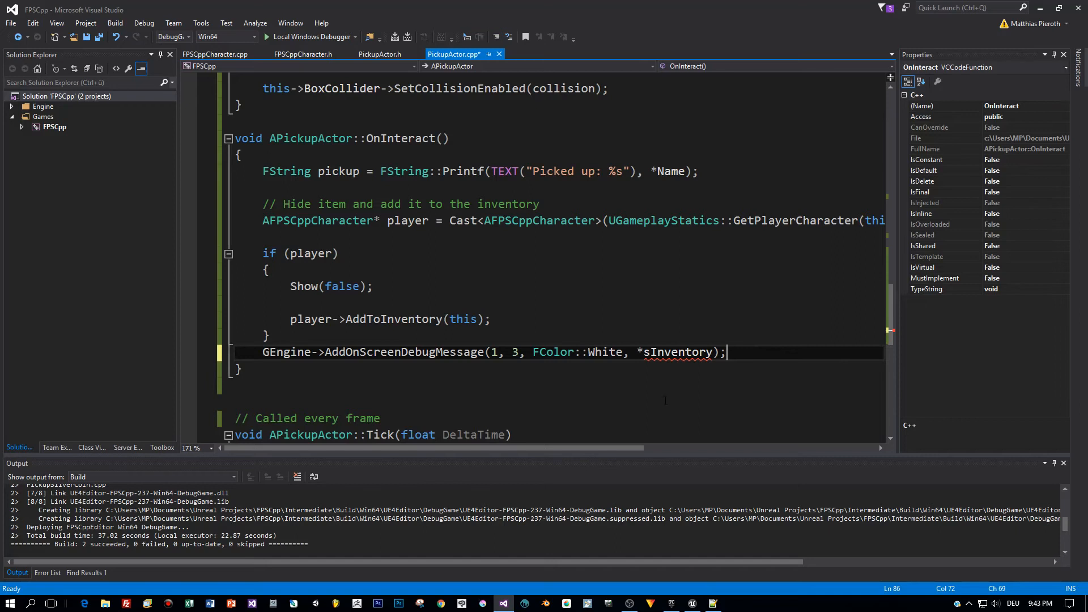
pyautogui.doubleClick(338, 171)
pyautogui.write('pickup')
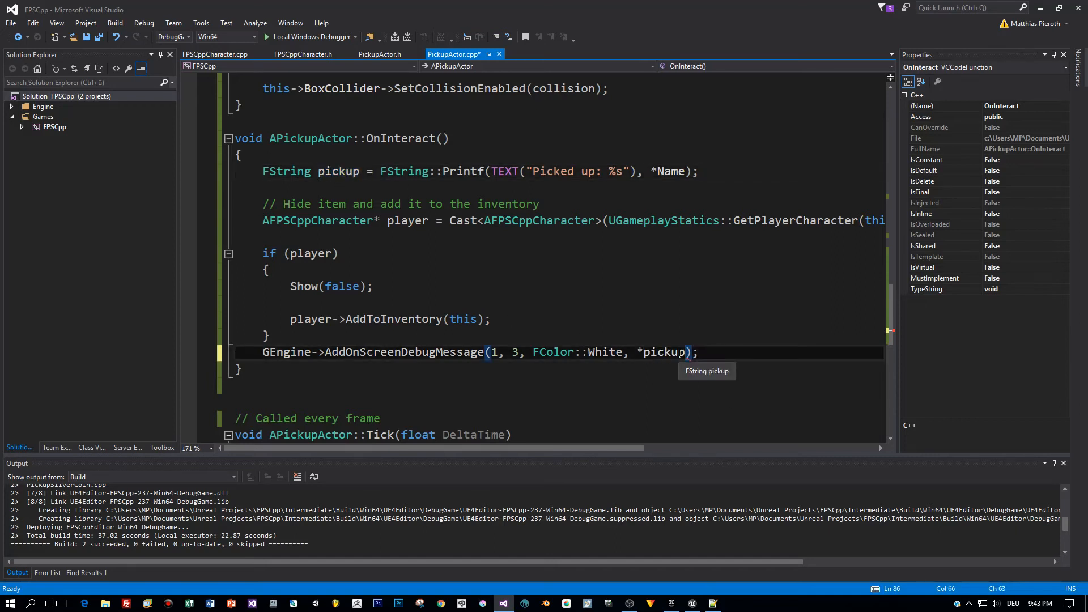
pyautogui.doubleClick(605, 352)
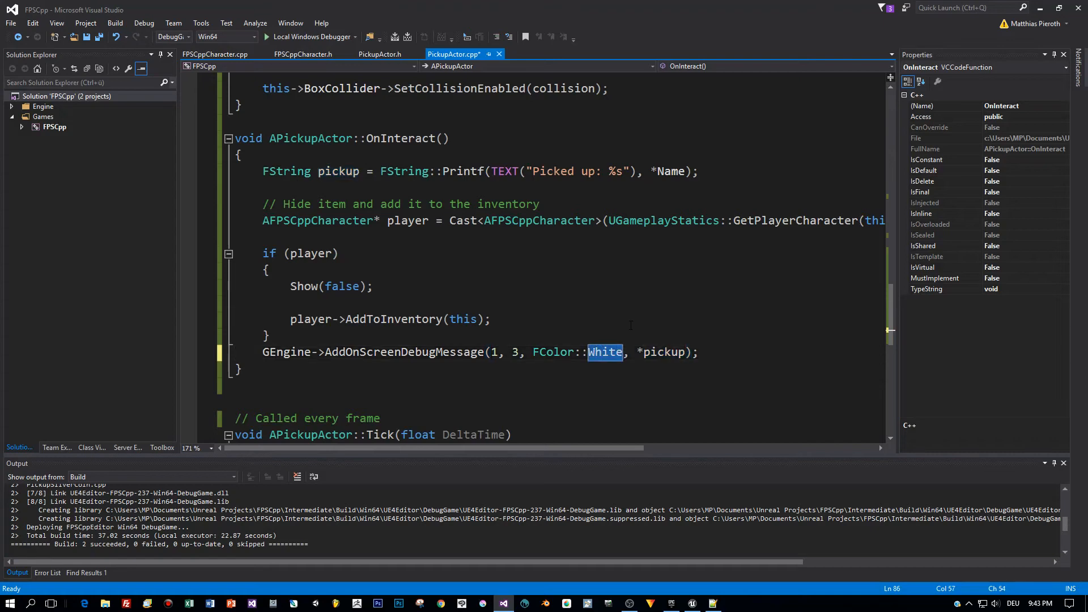
pyautogui.write('Red')
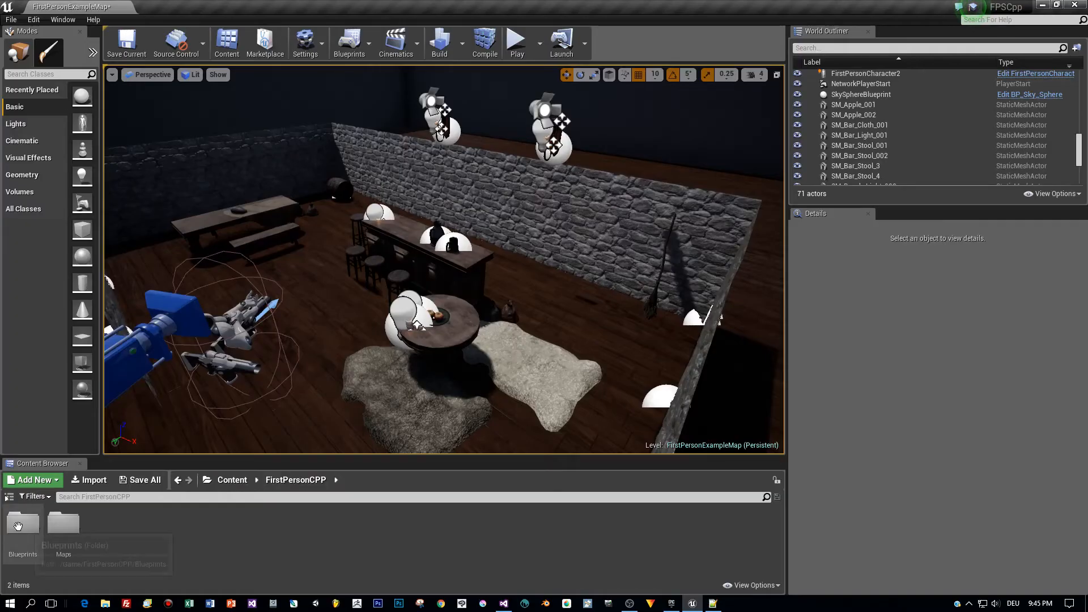
# Drag the gold and silver coin pickup blueprints from the Blueprints folder into the level.
pyautogui.doubleClick(23, 523)
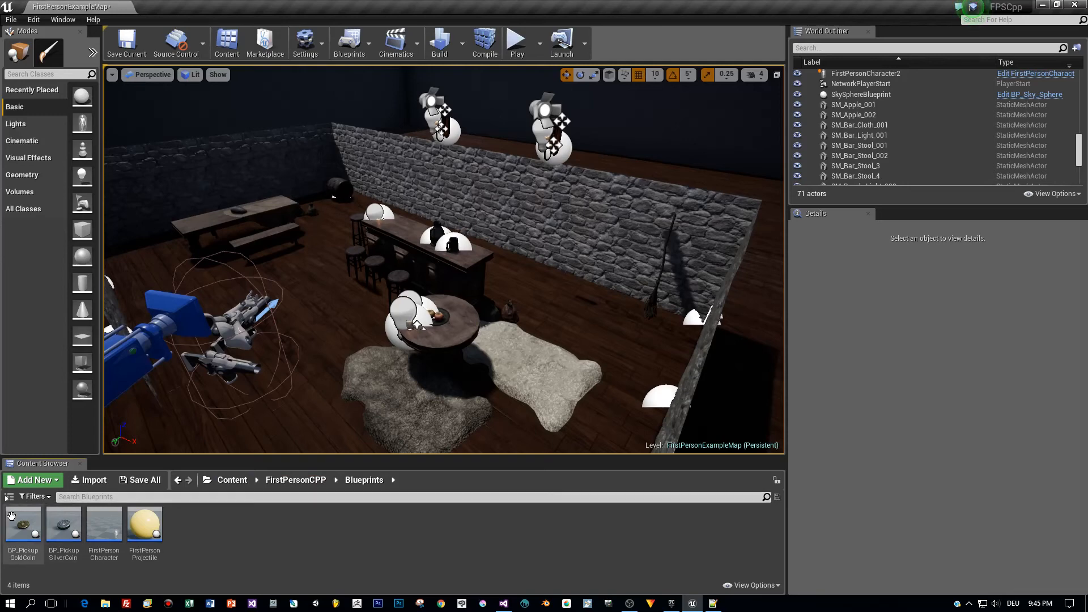
pyautogui.click(22, 524)
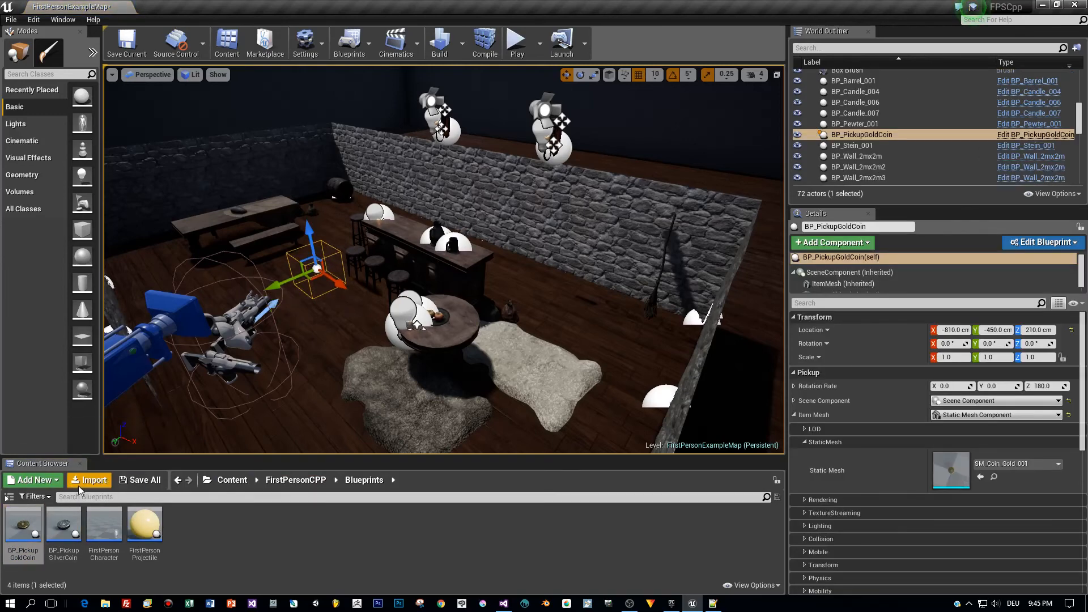
pyautogui.click(63, 524)
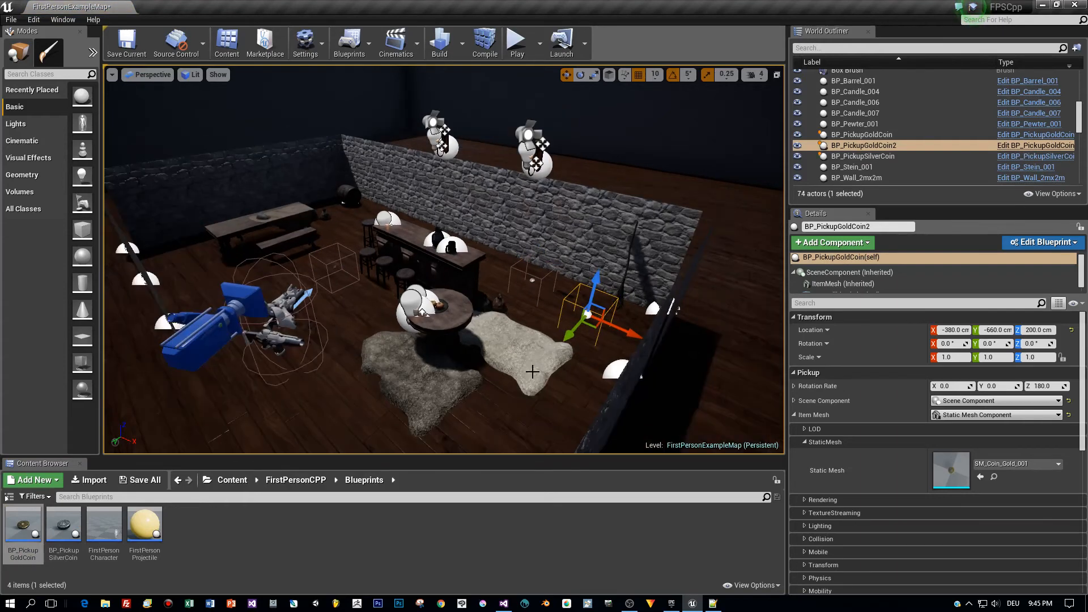
pyautogui.moveTo(308, 42)
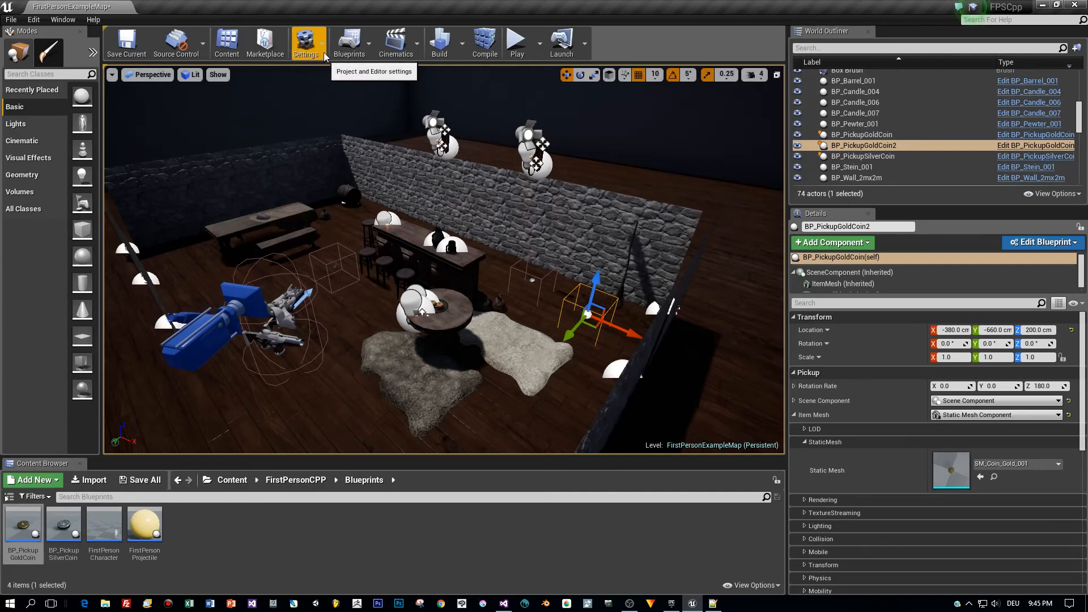
# Add a PrintInventory action mapping bound to I under Project Settings Input, then close settings.
pyautogui.click(306, 41)
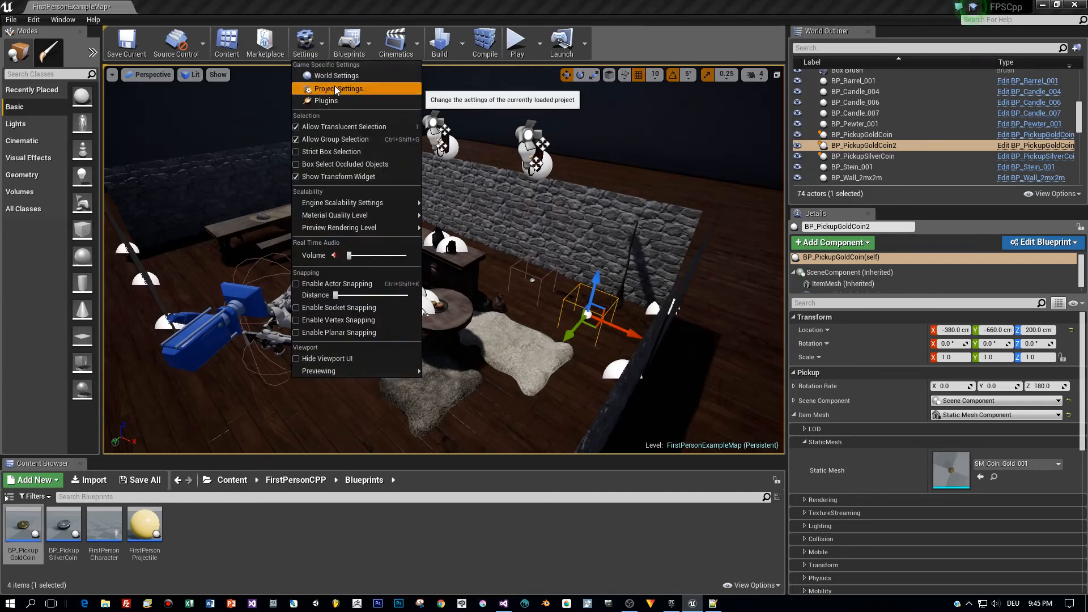
pyautogui.click(340, 88)
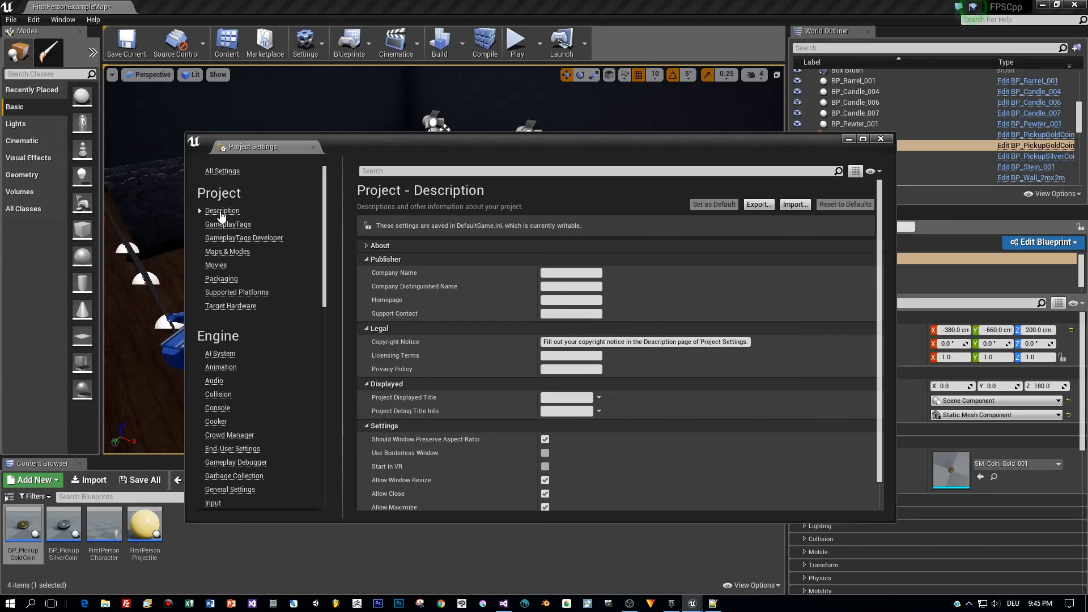
pyautogui.click(212, 485)
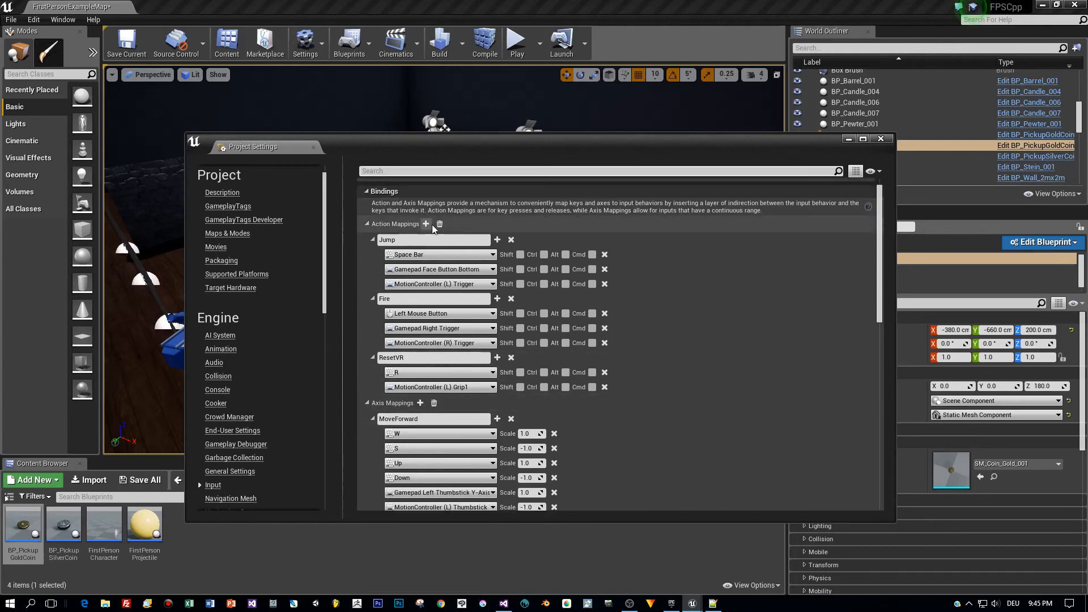
pyautogui.click(426, 223)
pyautogui.write('P')
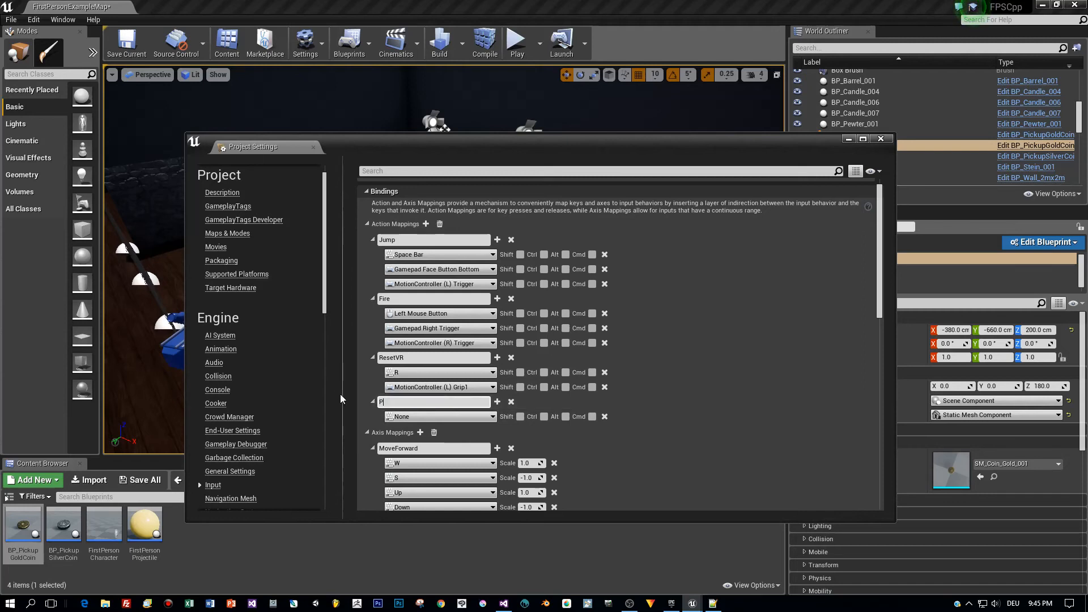
pyautogui.write('rintIn')
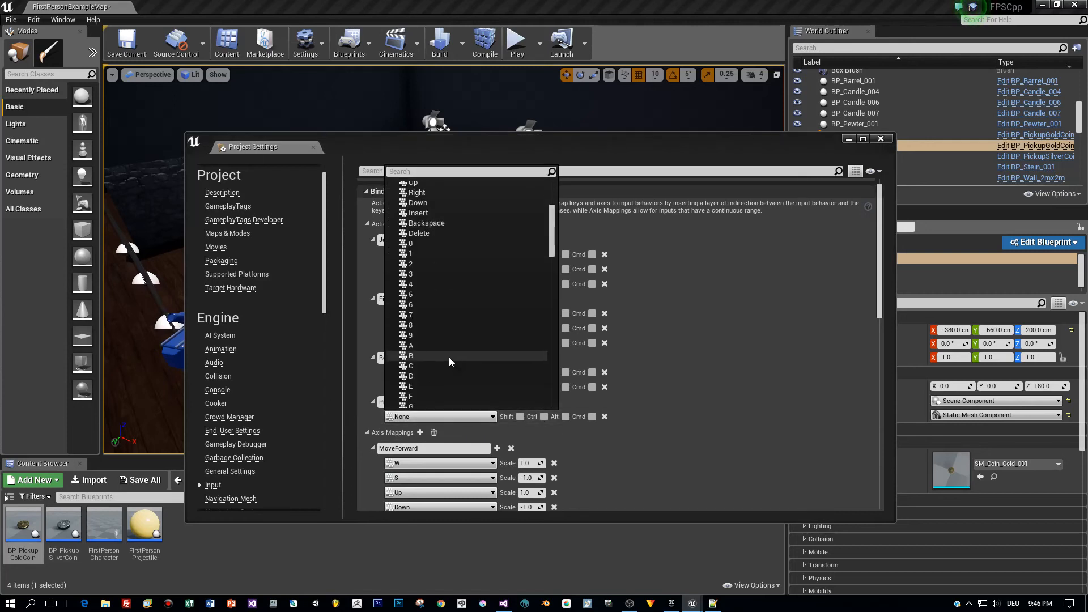
pyautogui.scroll(-3)
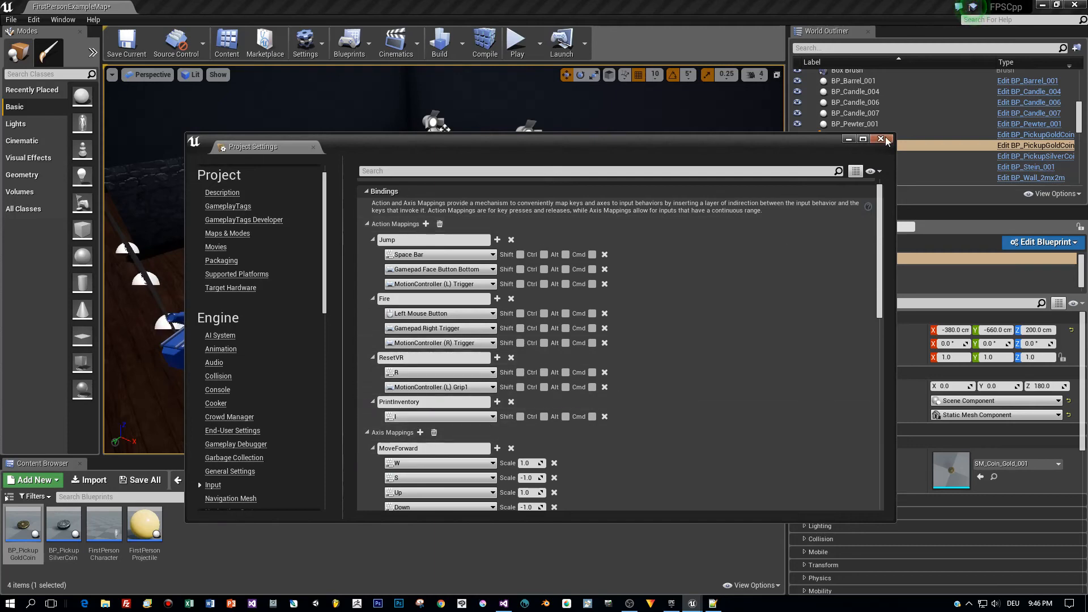
pyautogui.click(887, 138)
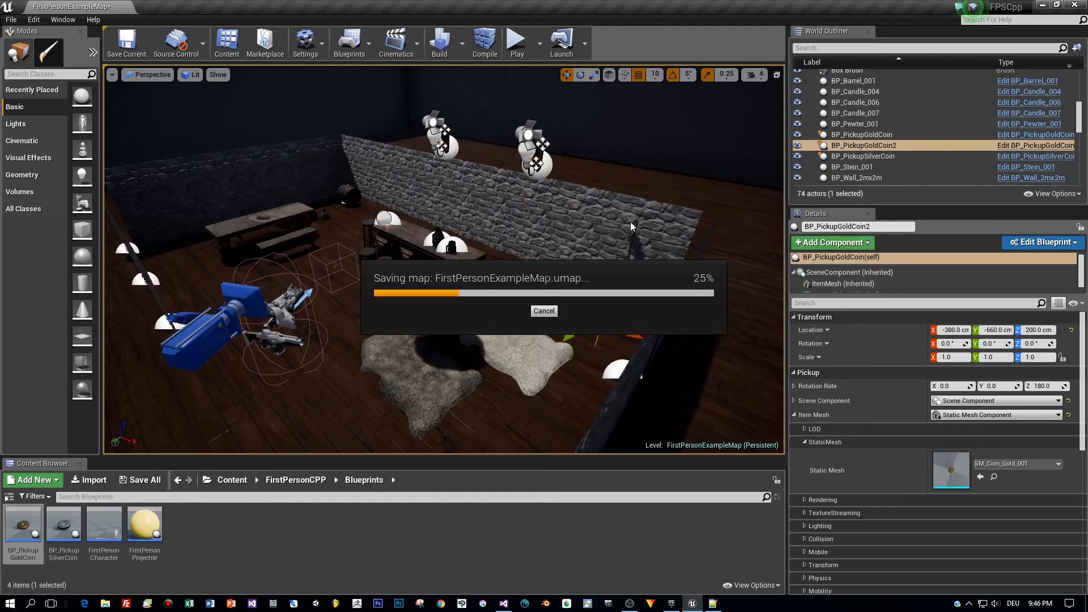
pyautogui.moveTo(103, 524)
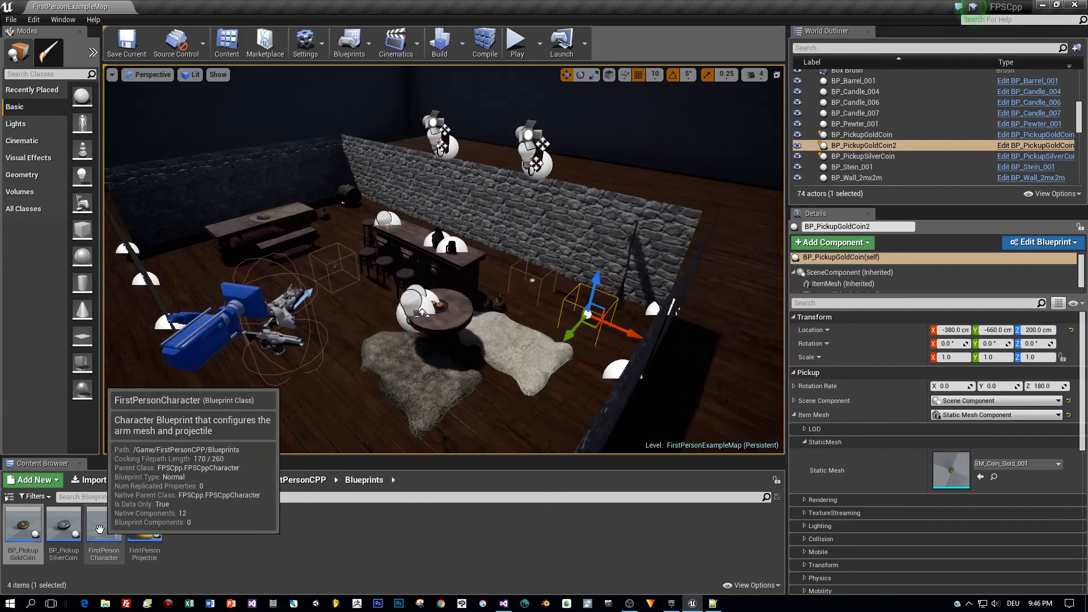
# In FirstPersonCharacter, add an InputAction PrintInventory event whose Pressed calls Print Inventory.
pyautogui.doubleClick(103, 524)
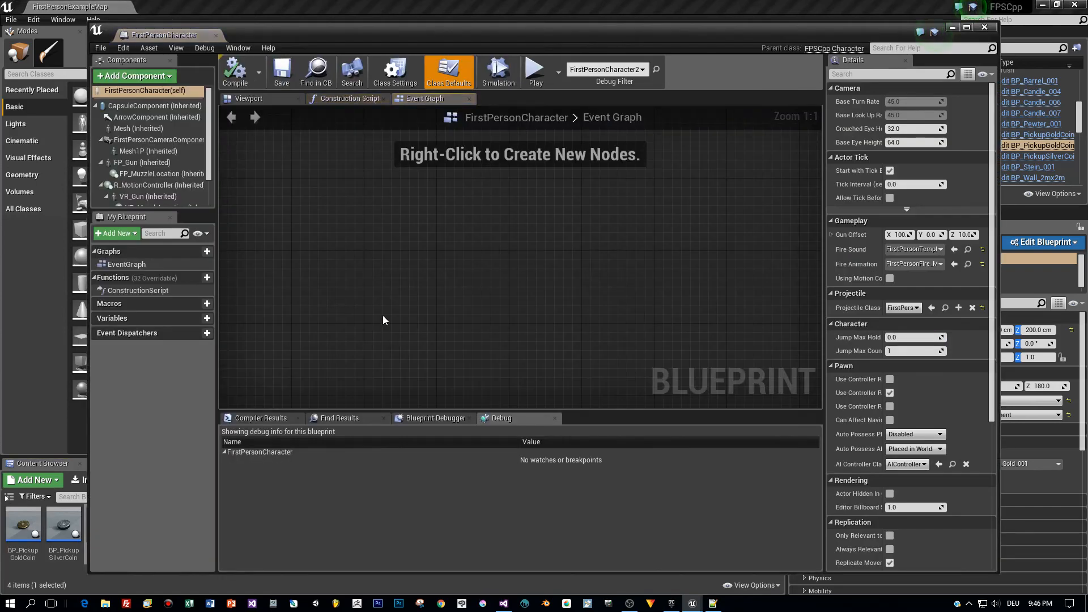
pyautogui.rightClick(370, 238)
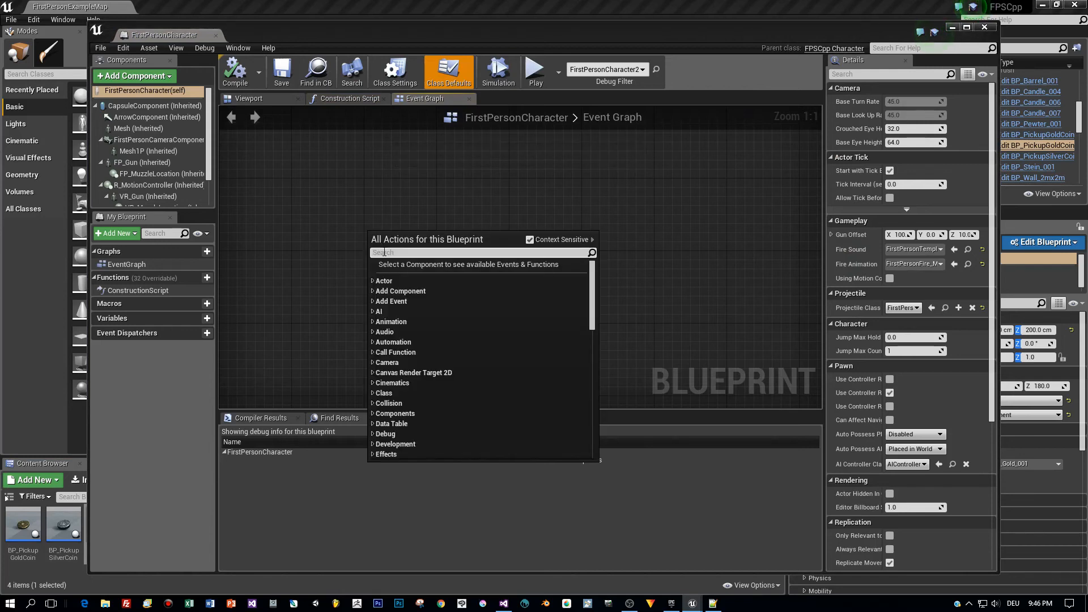
pyautogui.write('Print')
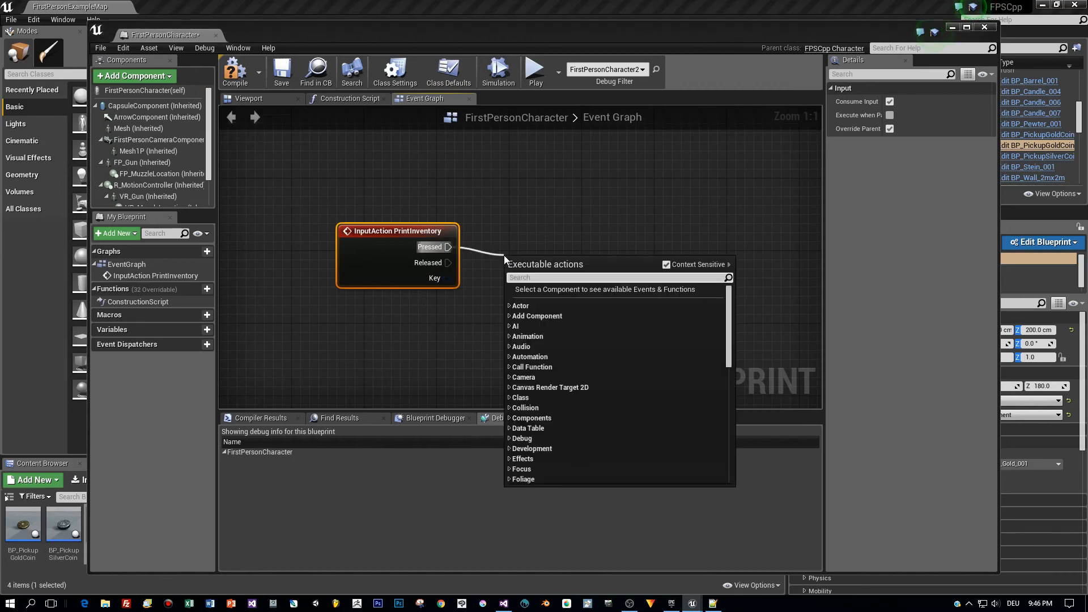
pyautogui.click(616, 277)
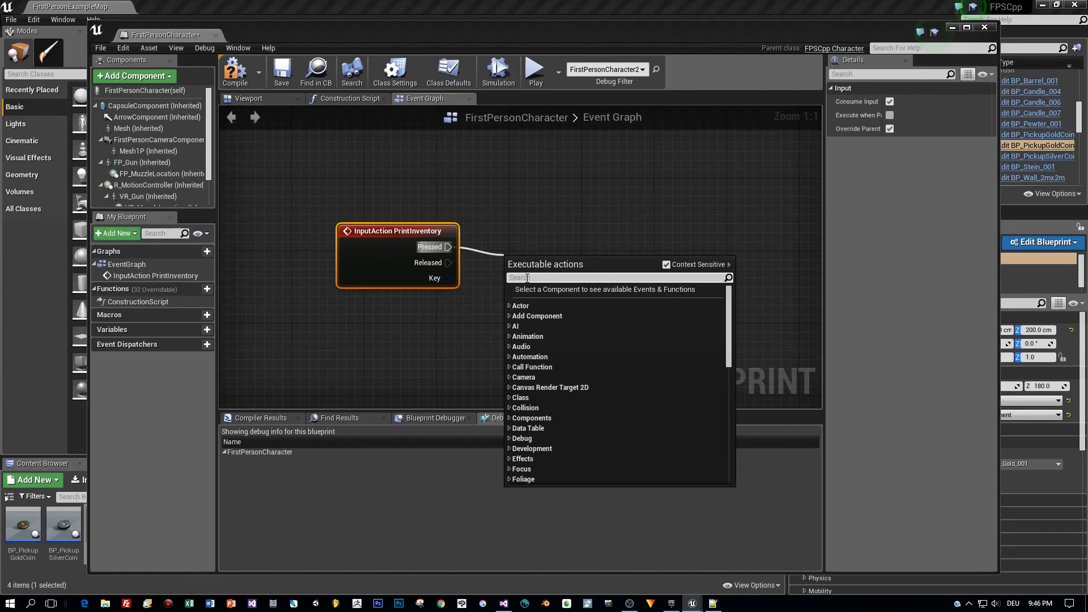
pyautogui.write('print')
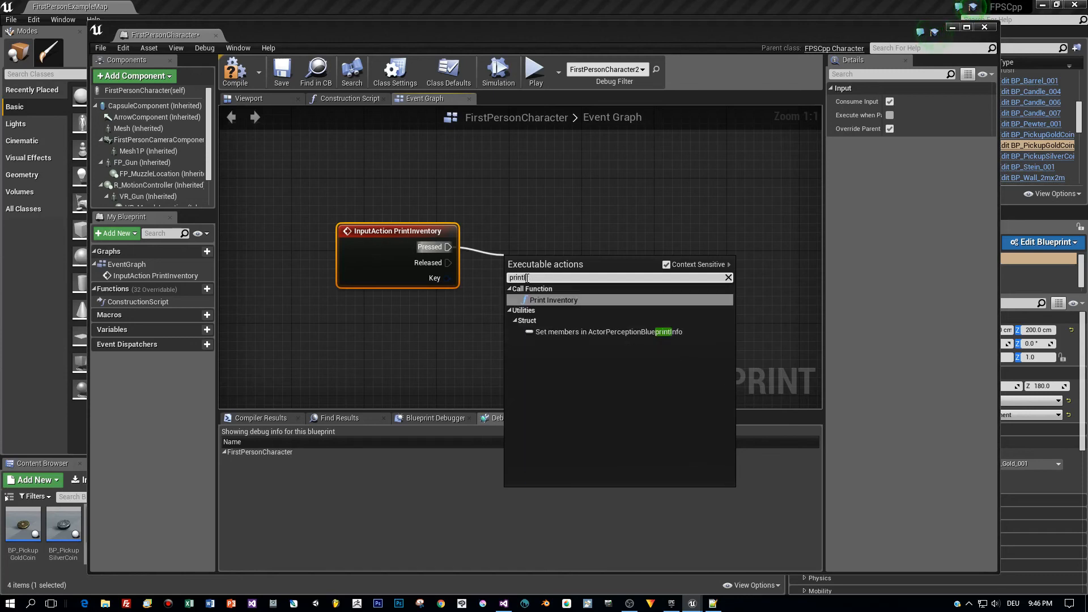
pyautogui.moveTo(553, 300)
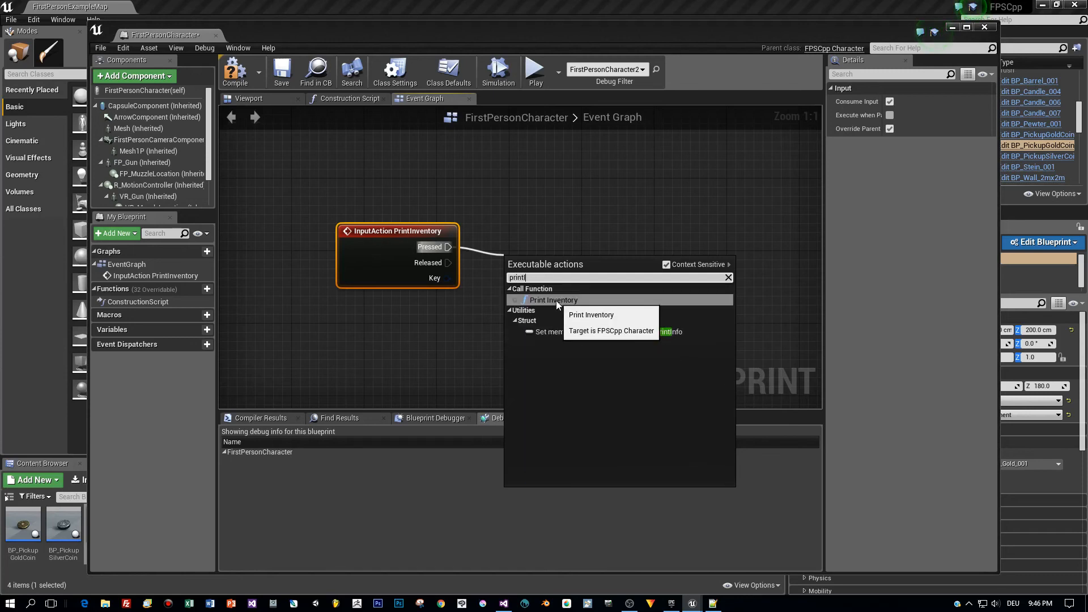
pyautogui.click(552, 300)
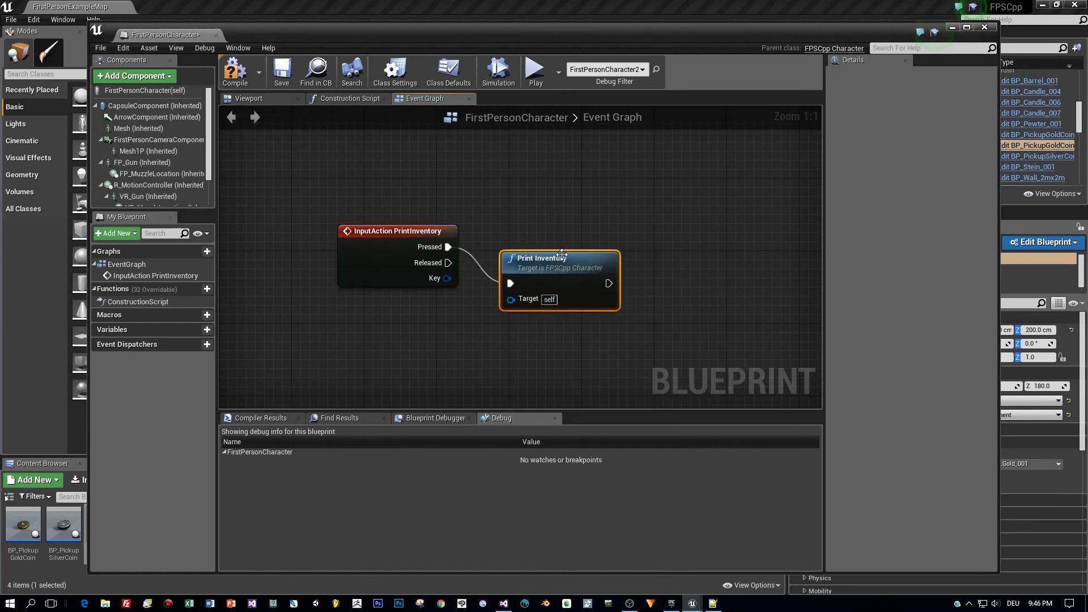